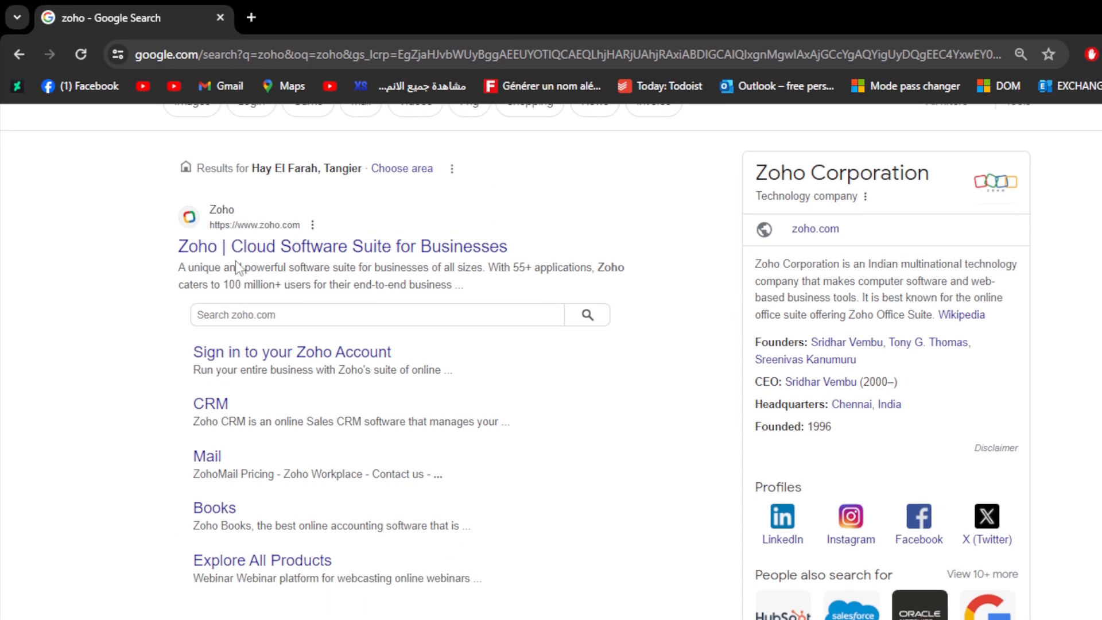
Go from the Google results to the official Zoho website's home page.
{"action": "left_click", "coordinate": [343, 245]}
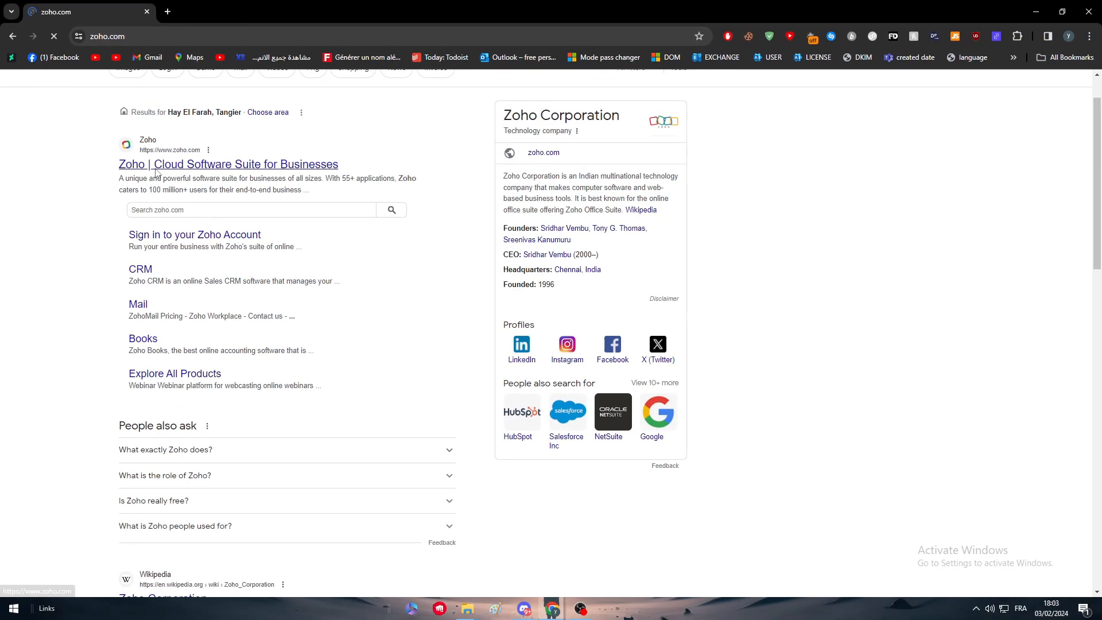
{"action": "left_click", "coordinate": [229, 164]}
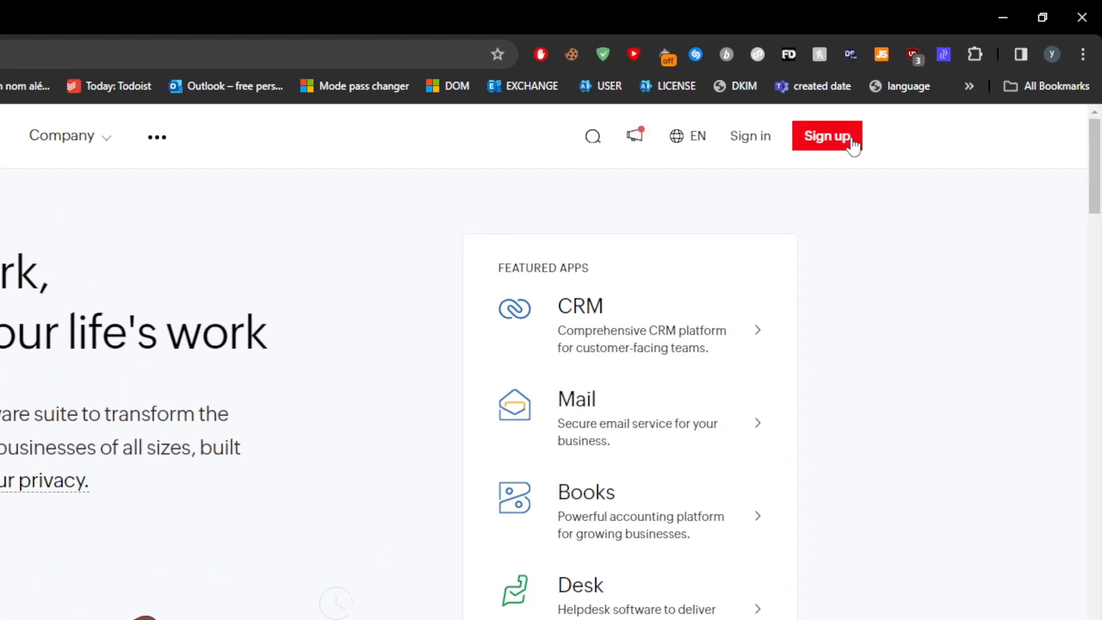
Sign up to Zoho through Google with the chosen account and approve the sign-in.
{"action": "left_click", "coordinate": [827, 136]}
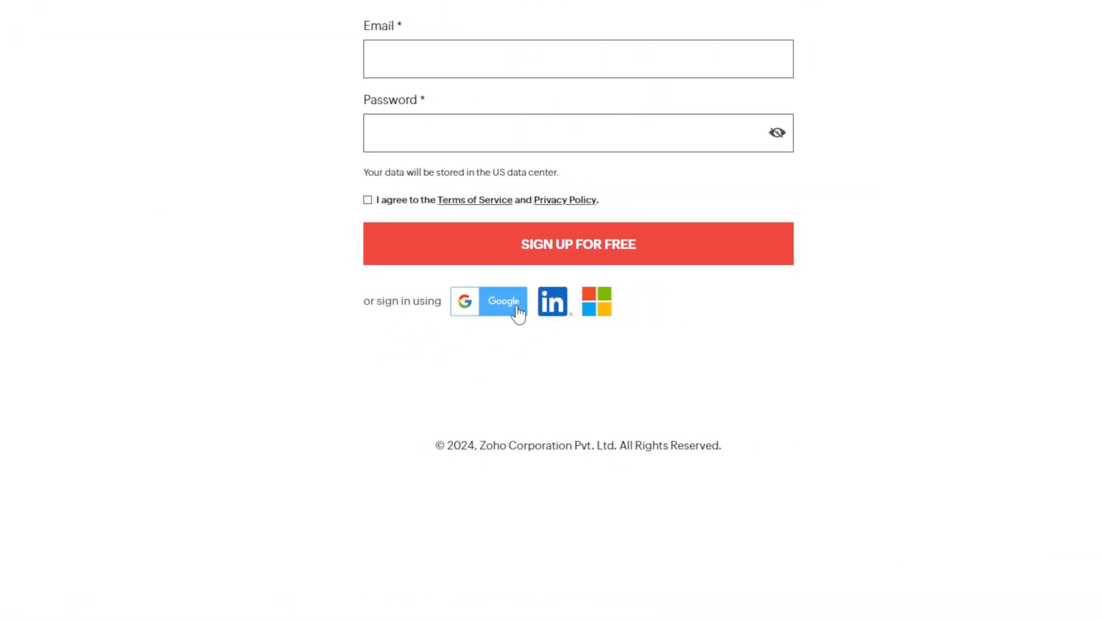
{"action": "left_click", "coordinate": [488, 301]}
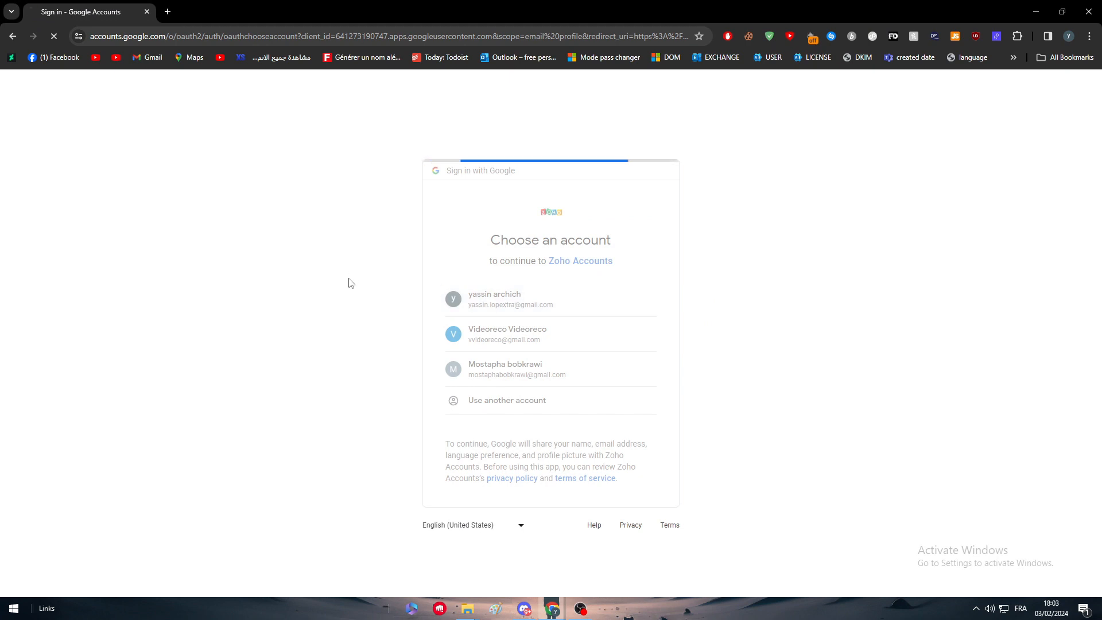
{"action": "left_click", "coordinate": [550, 299]}
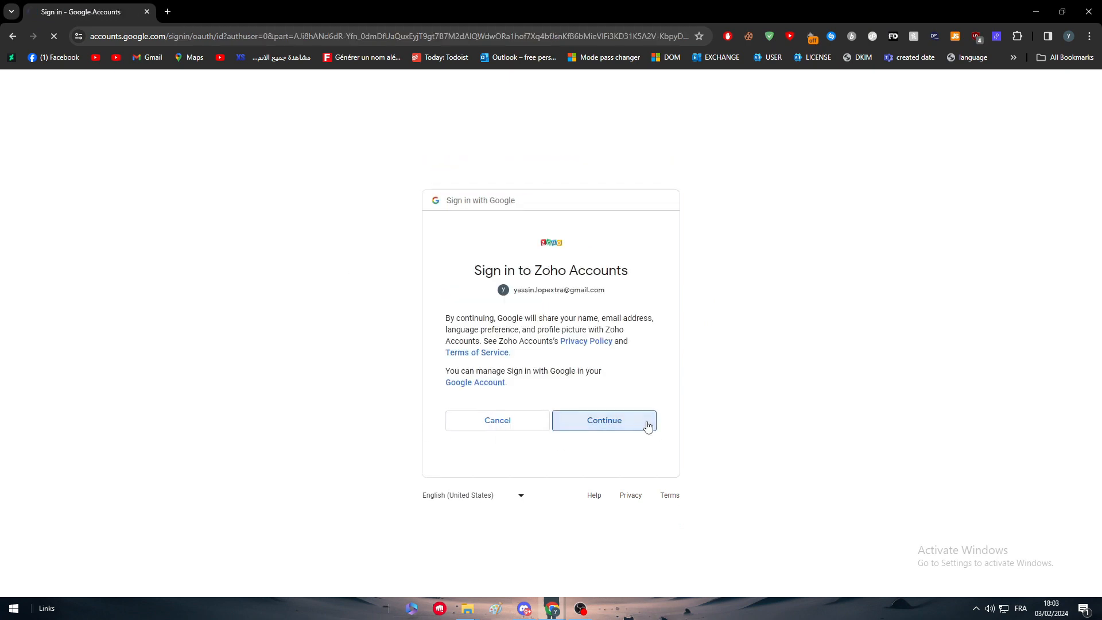
{"action": "left_click", "coordinate": [603, 420]}
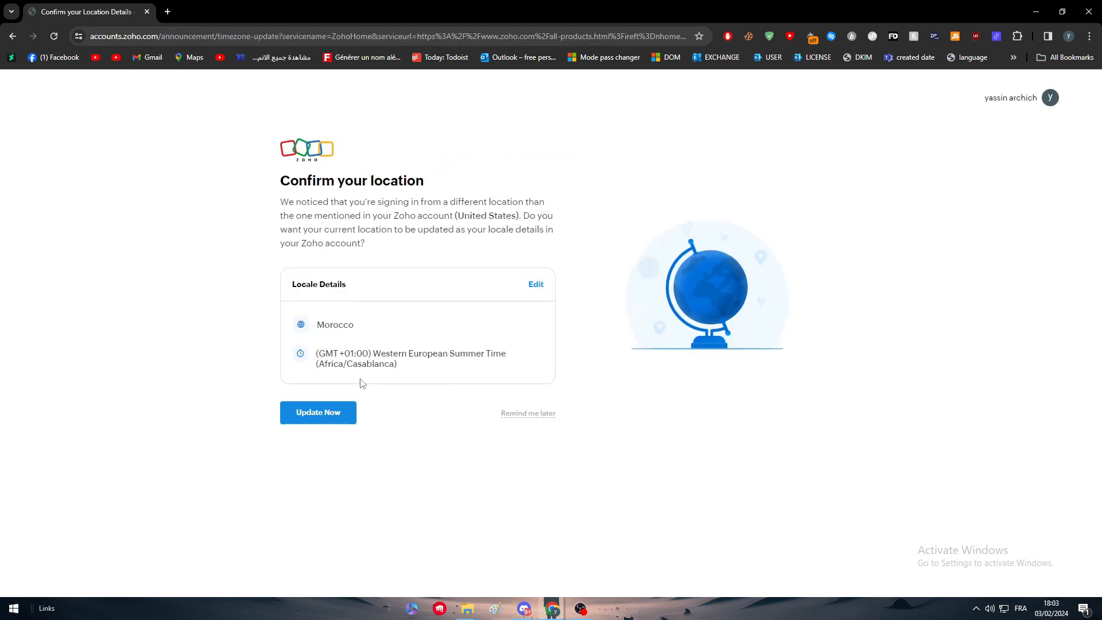
Postpone the account location update with 'Remind me later', landing on the all-products page.
{"action": "left_click", "coordinate": [519, 412]}
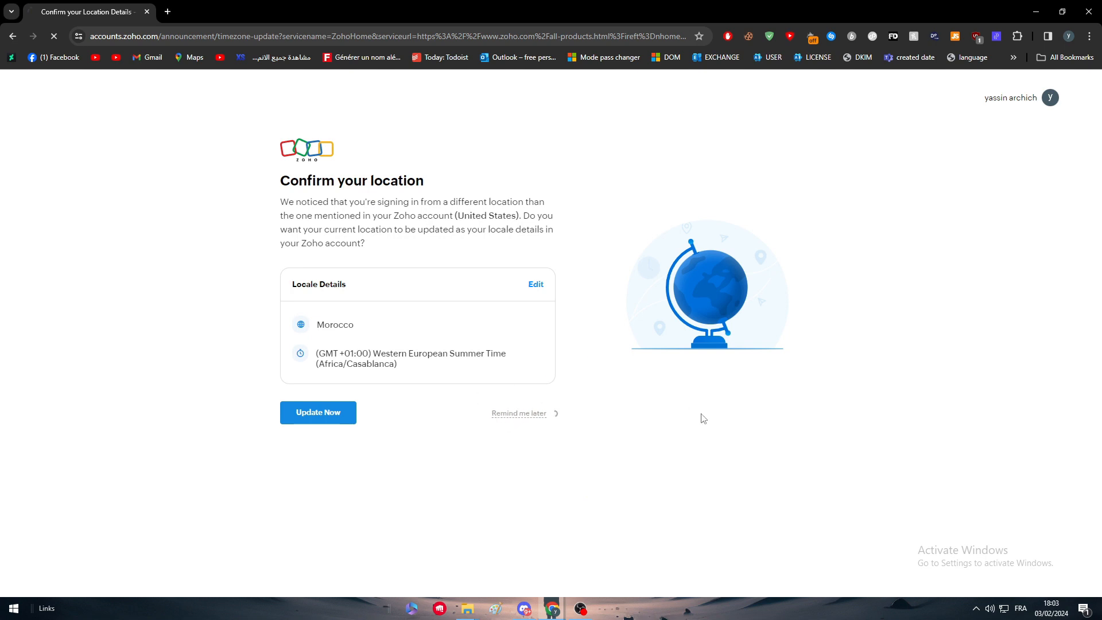
{"action": "left_click", "coordinate": [519, 412]}
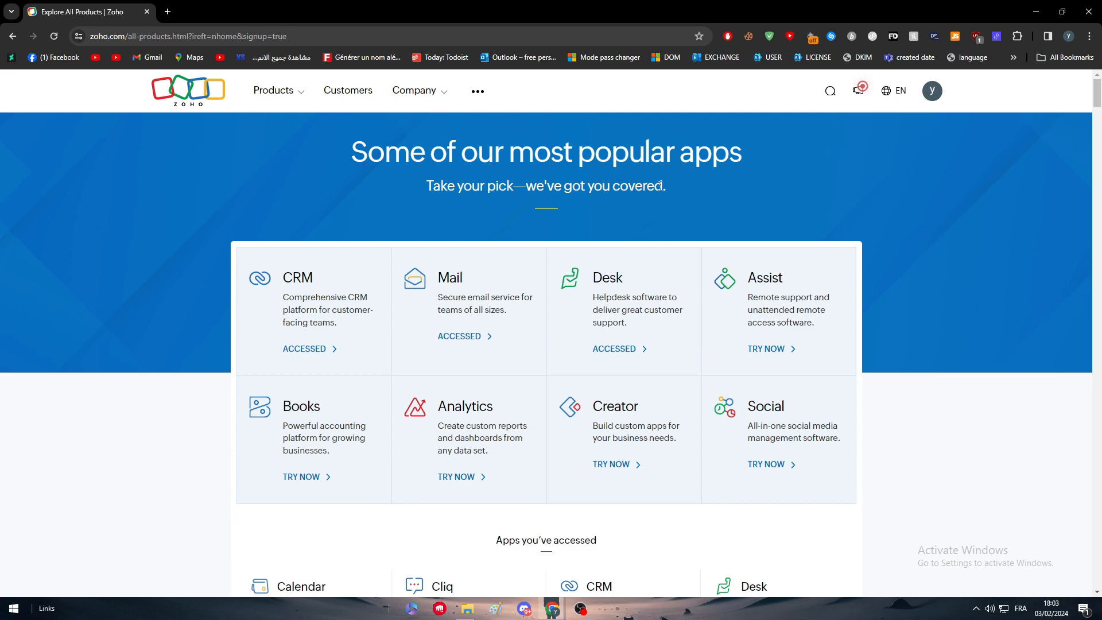
{"action": "left_click", "coordinate": [273, 90]}
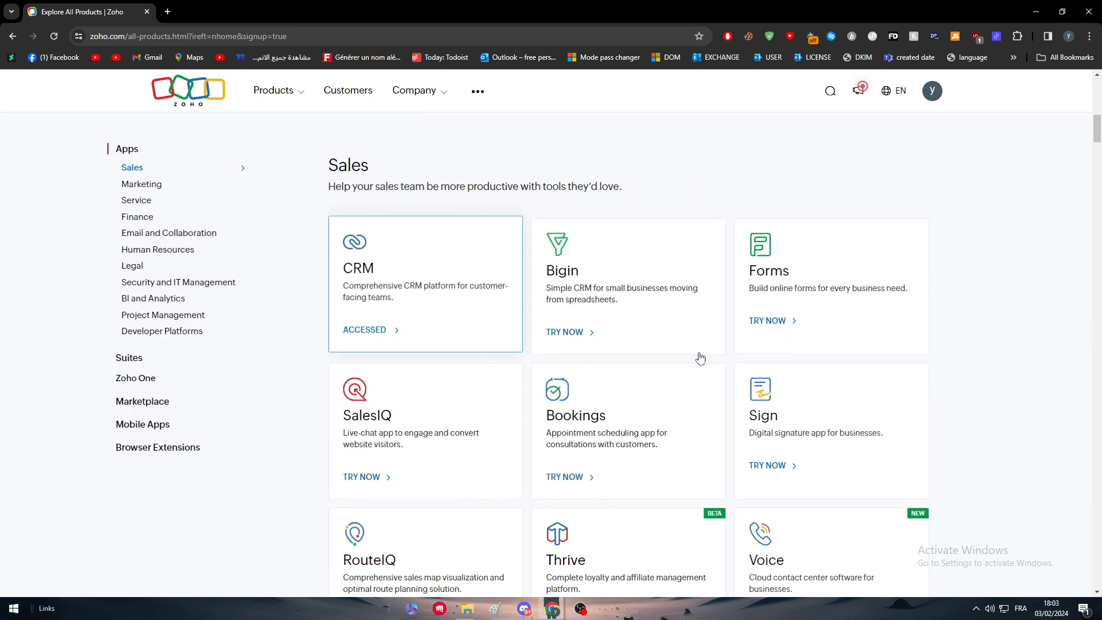
{"action": "mouse_move", "coordinate": [544, 182]}
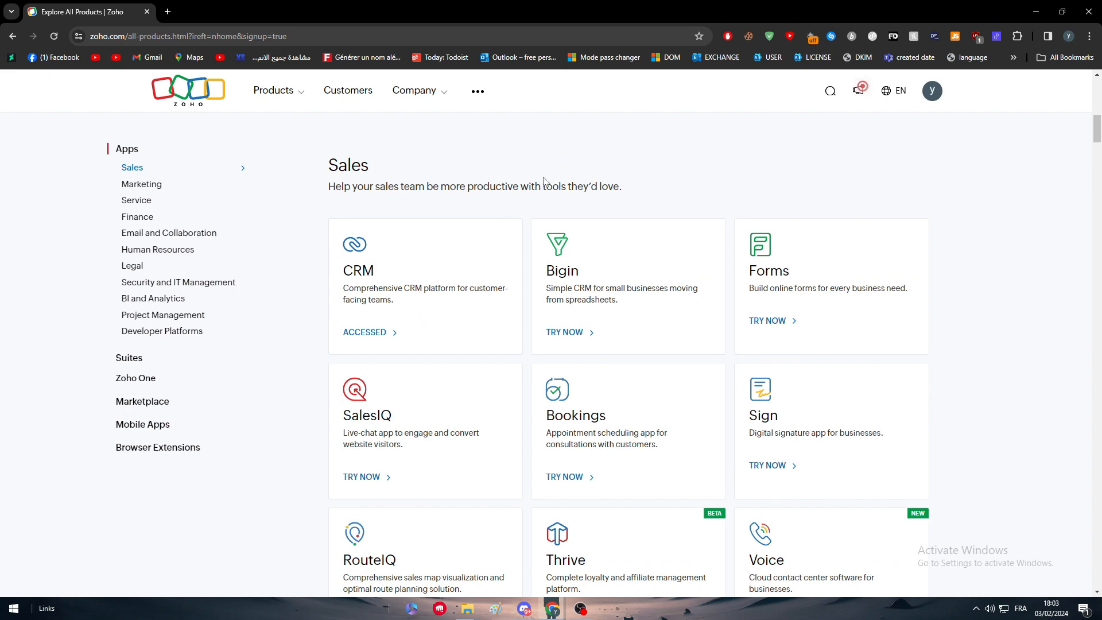
{"action": "scroll", "scroll_direction": "down", "scroll_amount": 3}
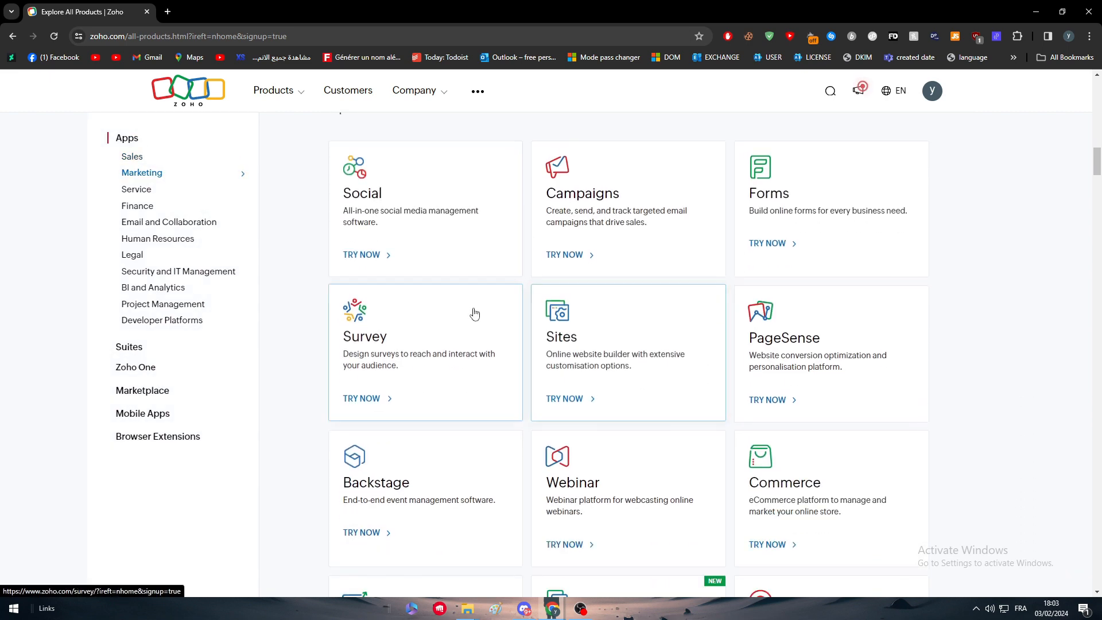
{"action": "scroll", "scroll_direction": "down", "scroll_amount": 3}
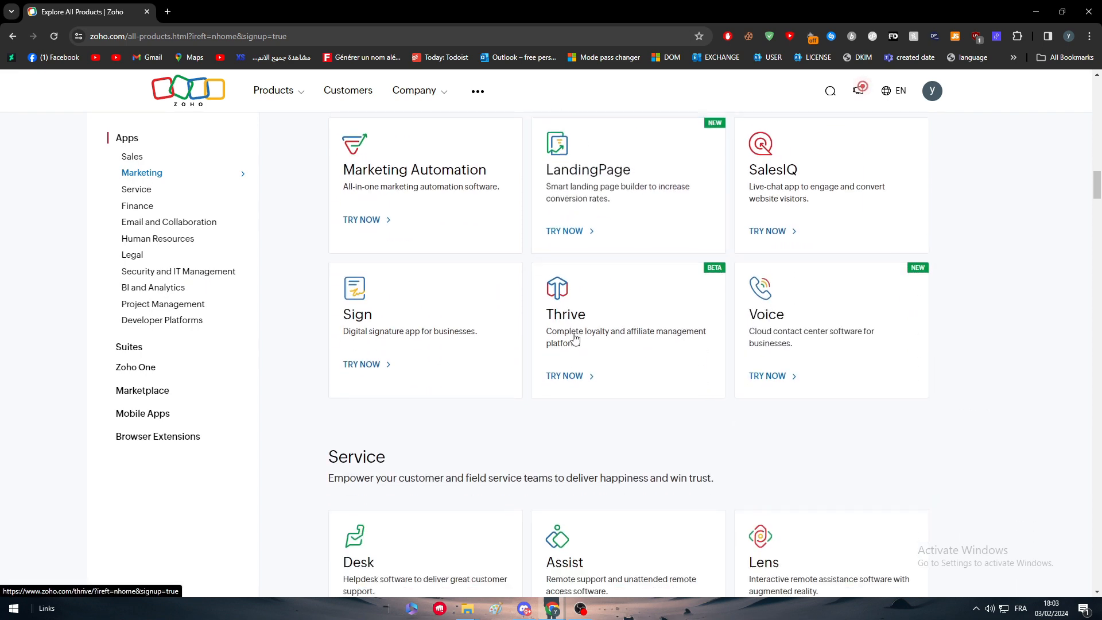
{"action": "scroll", "scroll_direction": "up", "scroll_amount": 3}
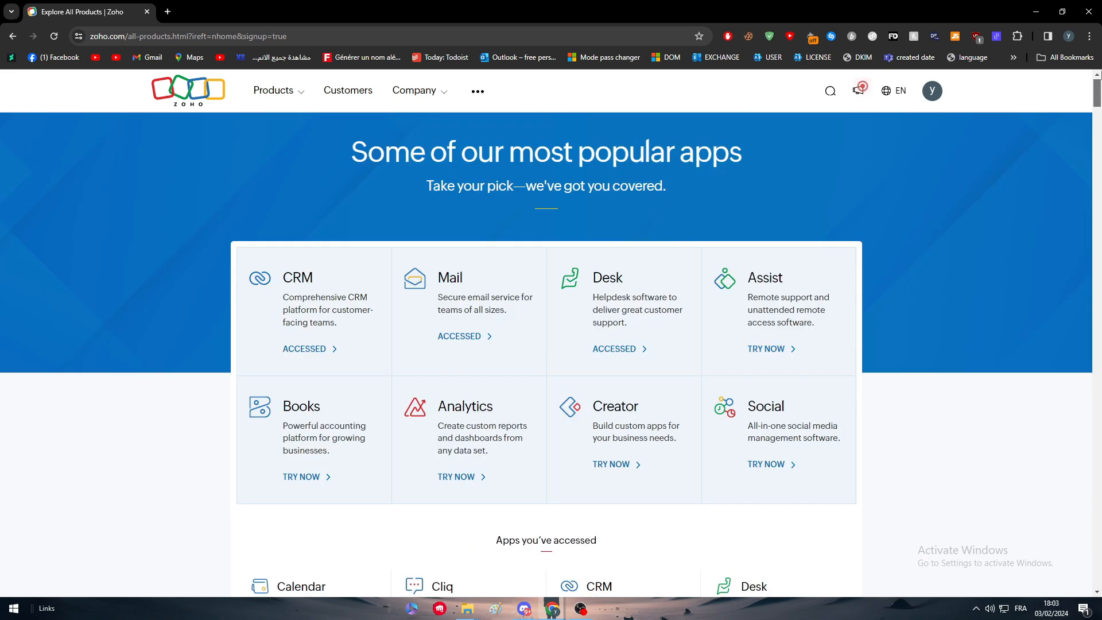
Search the Zoho site for 'invoice' and reach the free invoice templates page.
{"action": "left_click", "coordinate": [830, 89]}
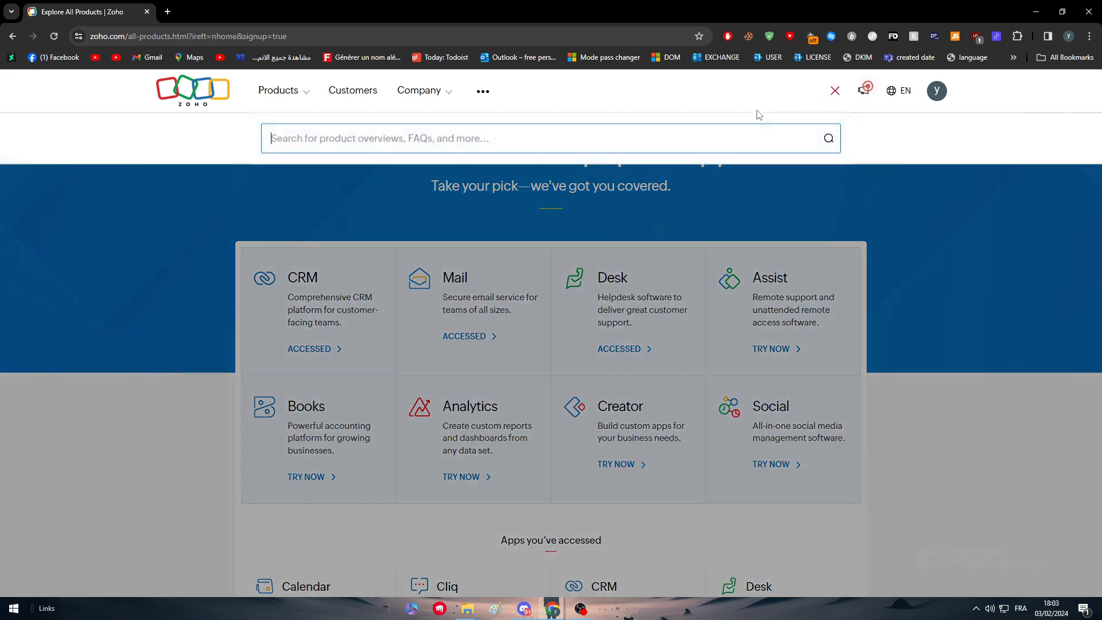
{"action": "type", "text": "inv"}
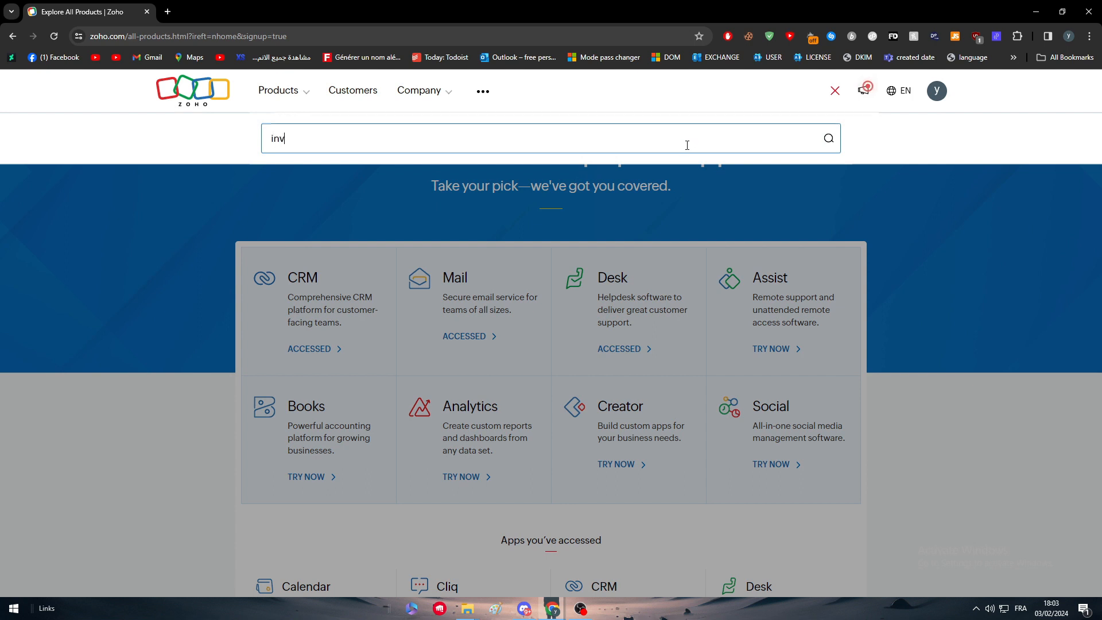
{"action": "type", "text": "oice"}
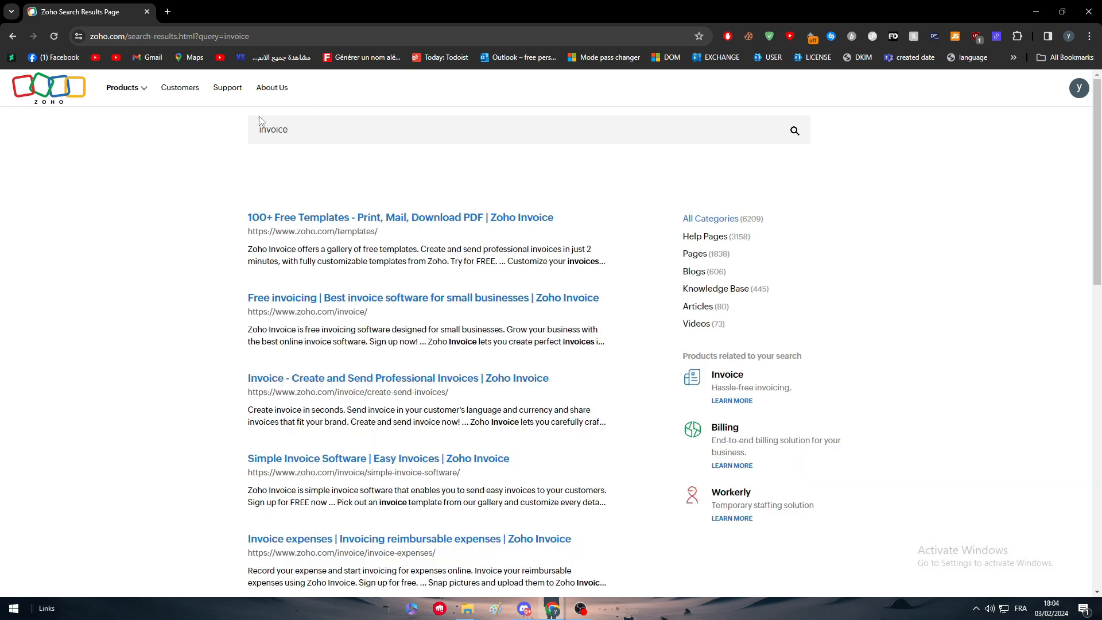
{"action": "mouse_move", "coordinate": [381, 221]}
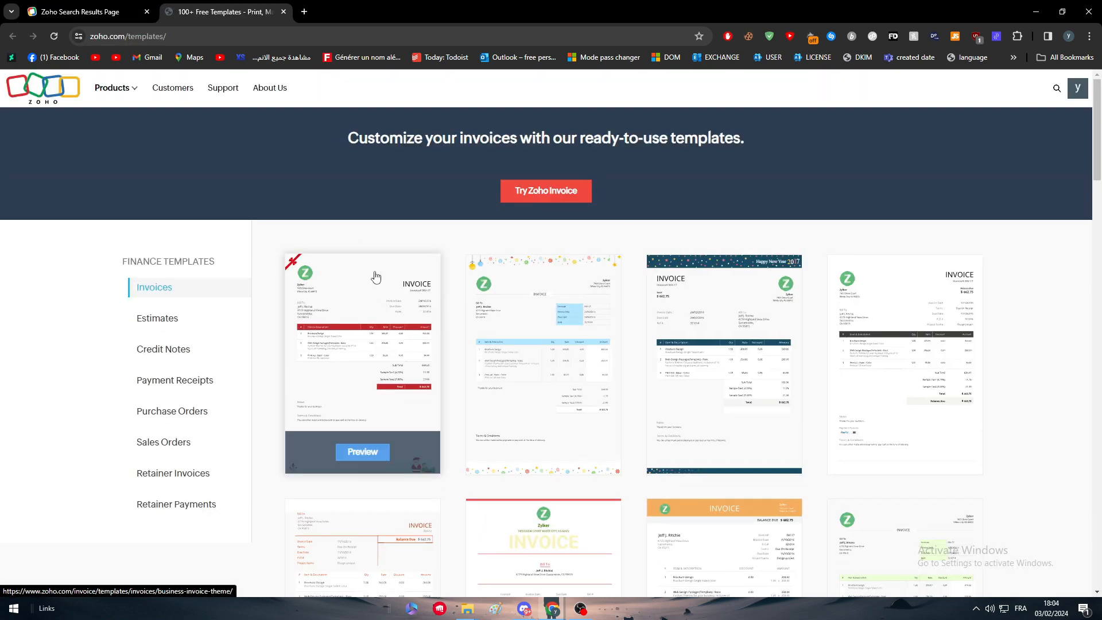
{"action": "mouse_move", "coordinate": [482, 228]}
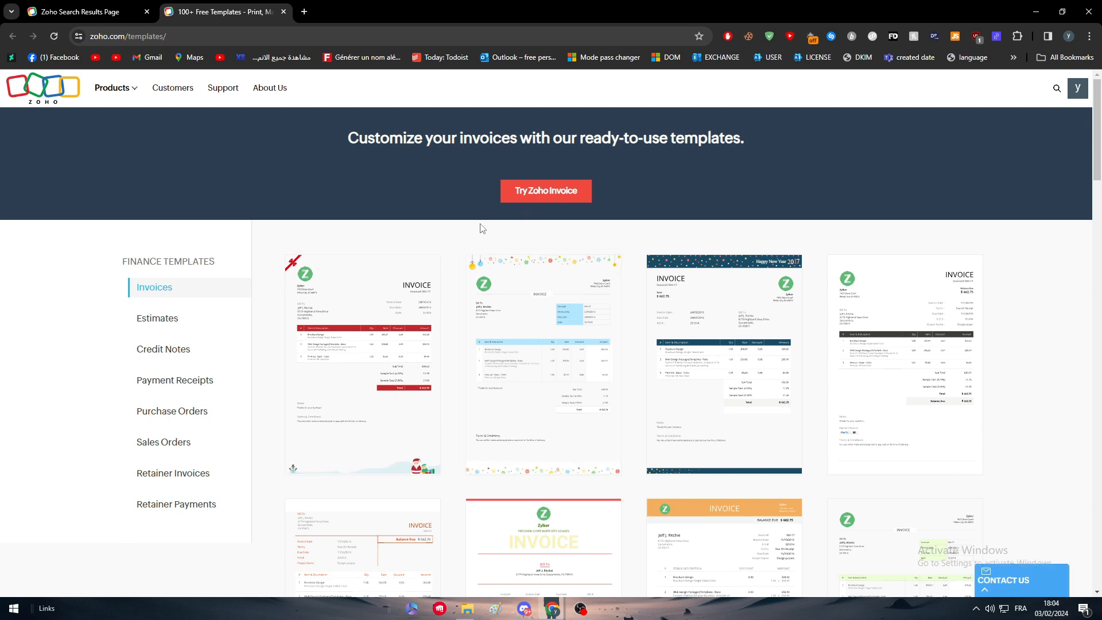
{"action": "key", "text": "ctrl+plus"}
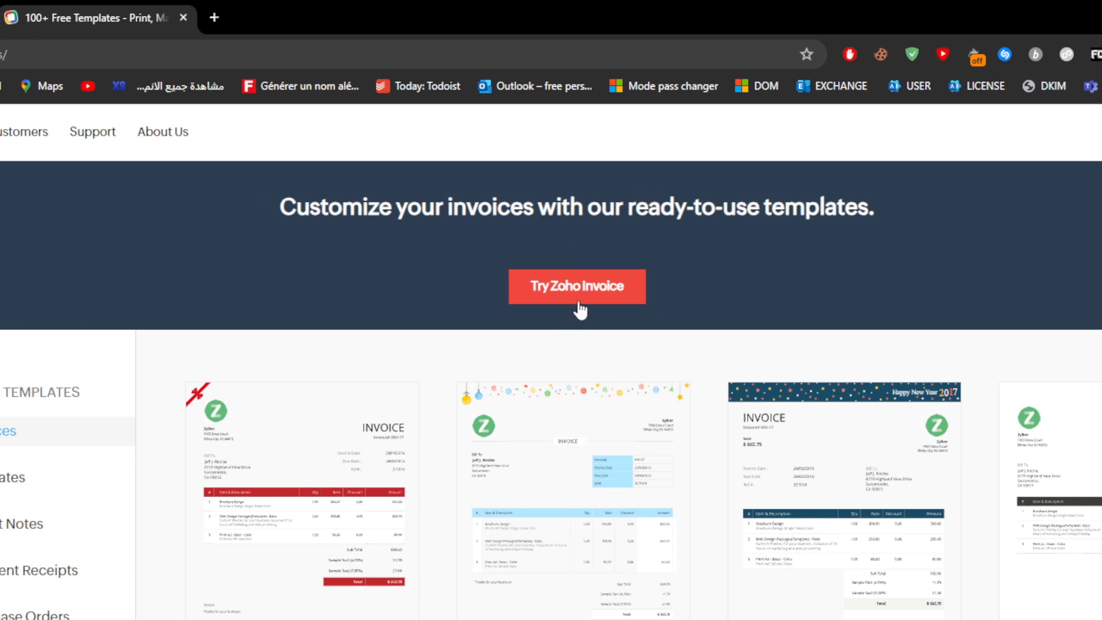
Enter Zoho Invoice with the signed-in account and review the Organization Setup form.
{"action": "left_click", "coordinate": [577, 286]}
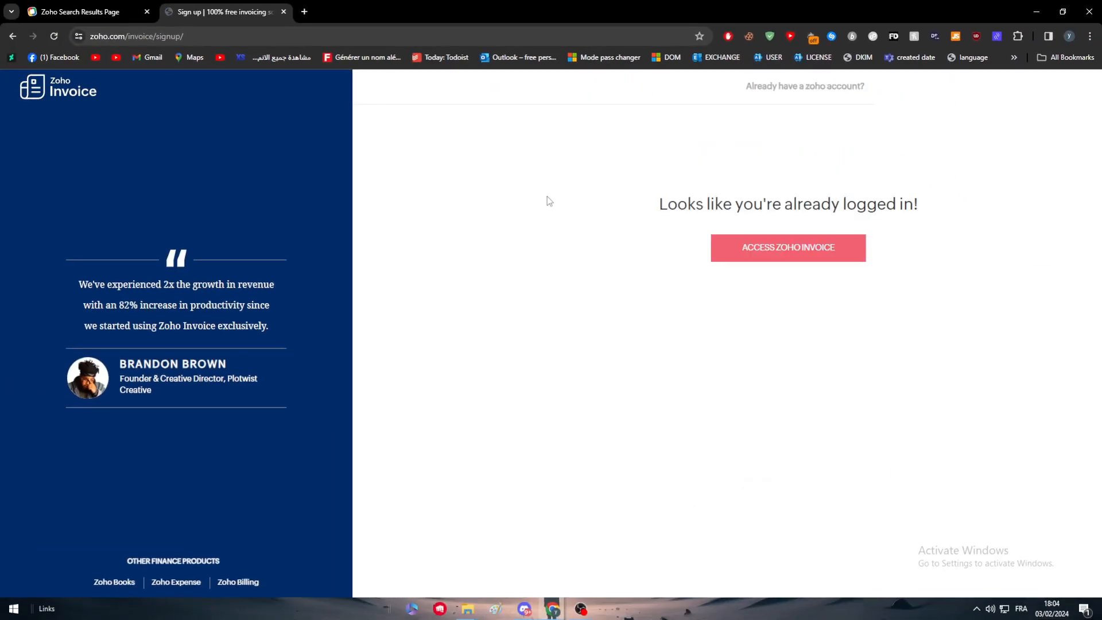
{"action": "left_click", "coordinate": [788, 248]}
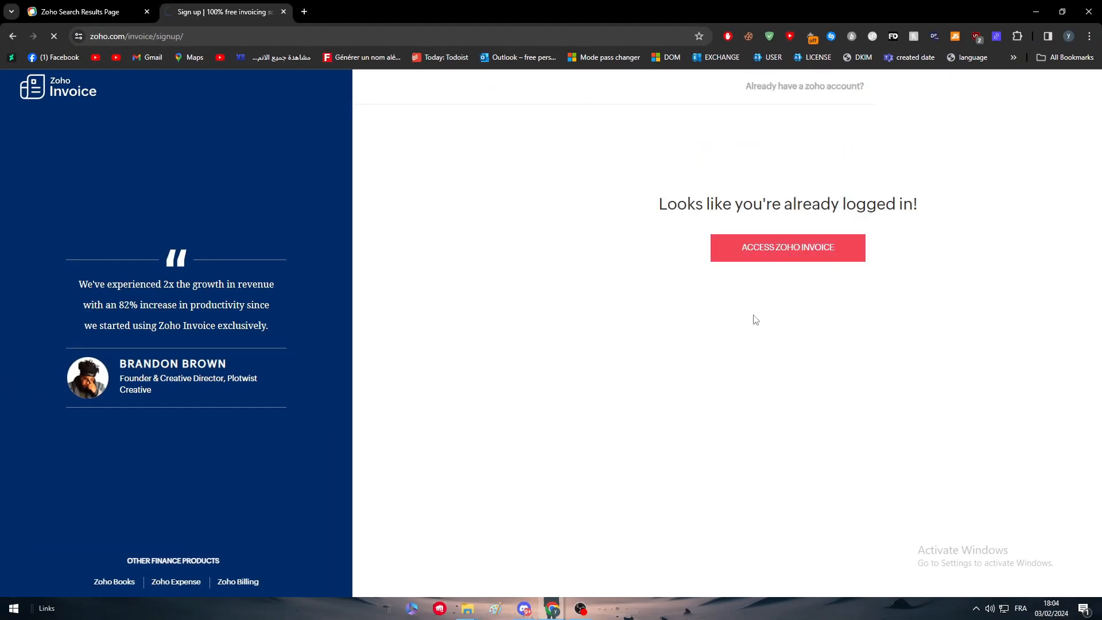
{"action": "left_click", "coordinate": [788, 248]}
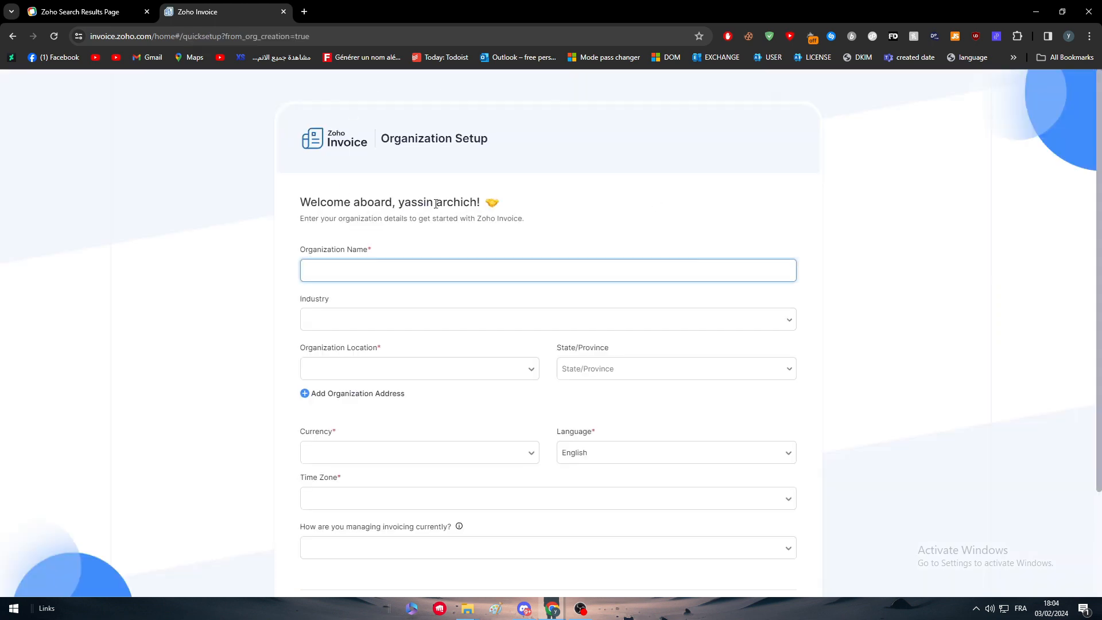
{"action": "scroll", "scroll_direction": "down", "scroll_amount": 3}
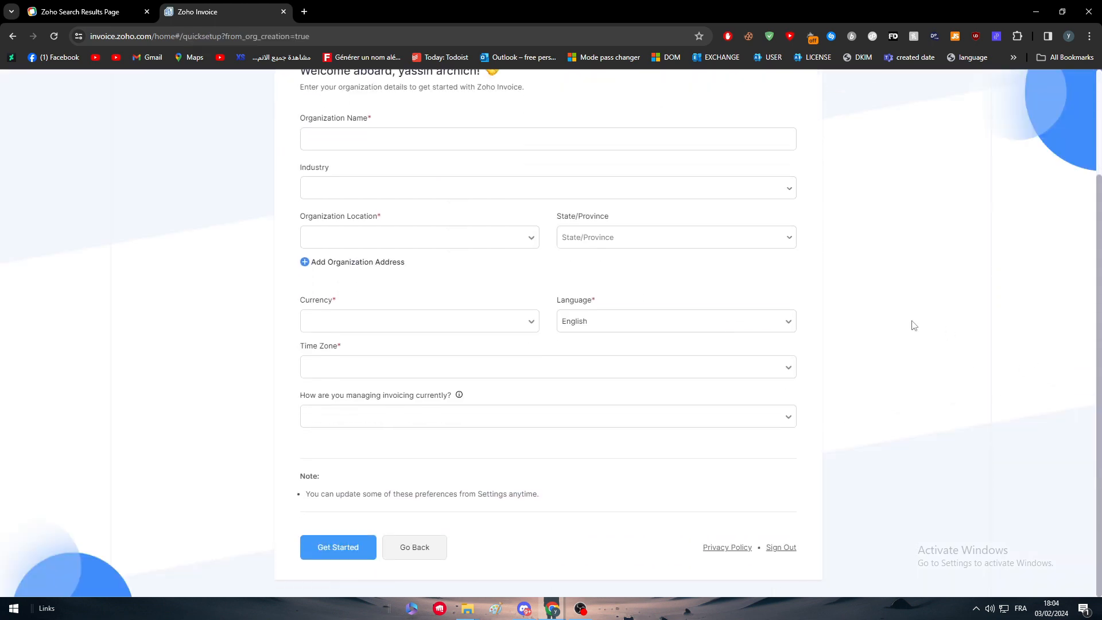
{"action": "scroll", "scroll_direction": "up", "scroll_amount": 3}
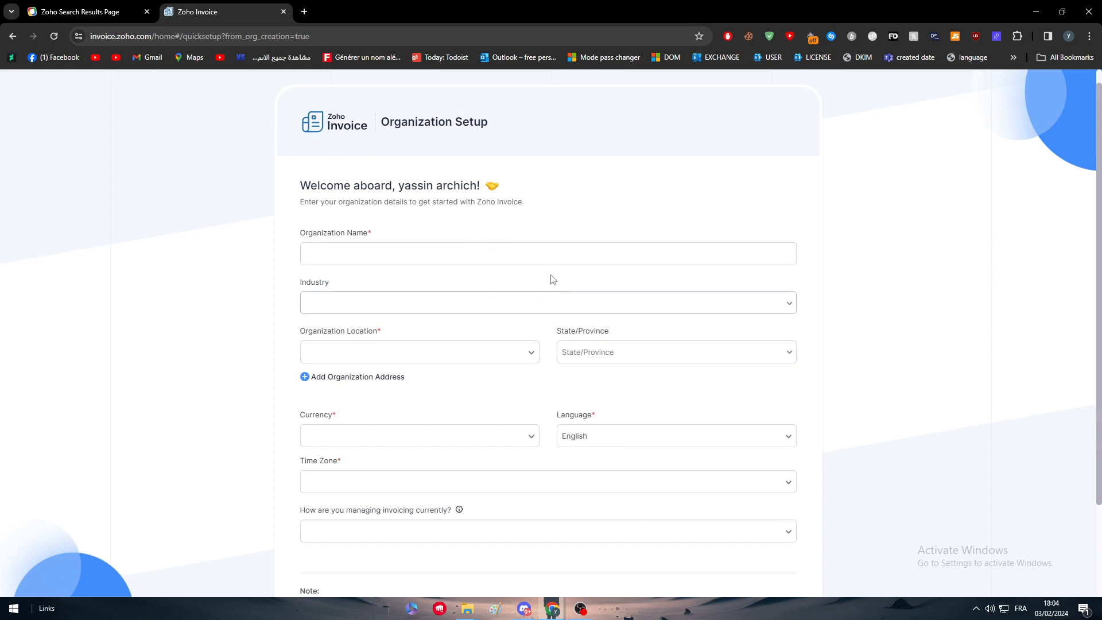
{"action": "mouse_move", "coordinate": [390, 237]}
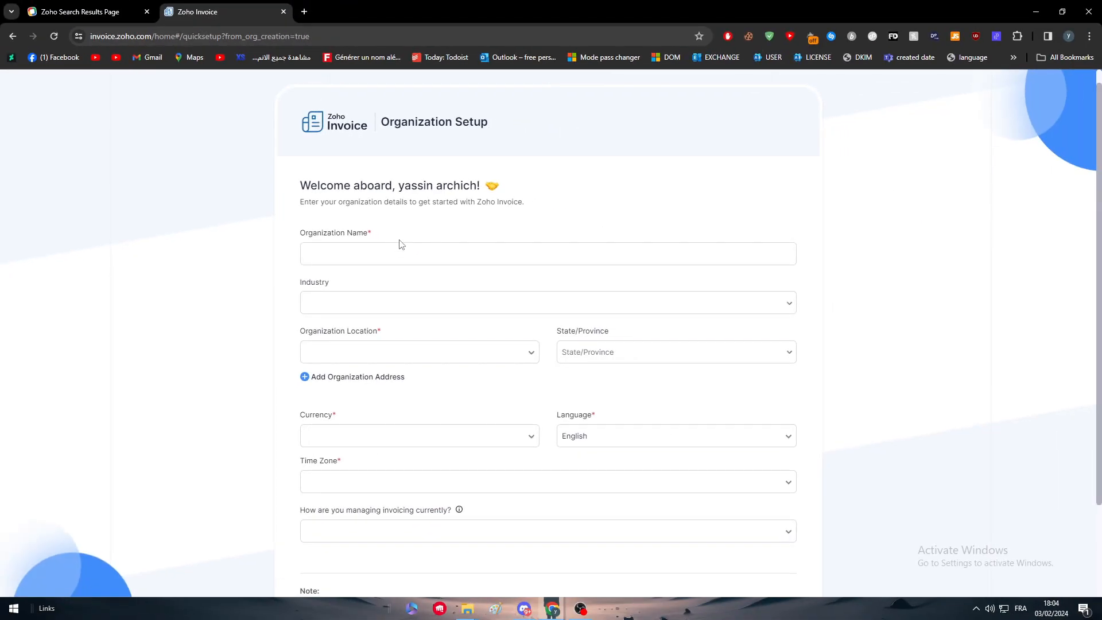
Name the organization TitanLtd and set its industry to Art and Design.
{"action": "type", "text": "TI"}
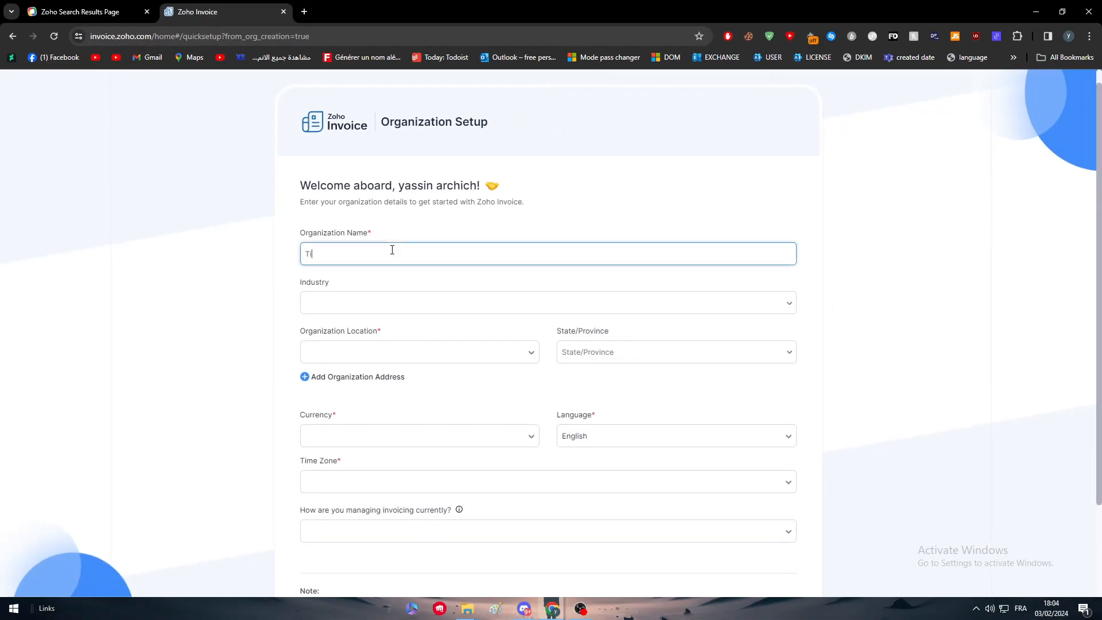
{"action": "type", "text": "itanLtd"}
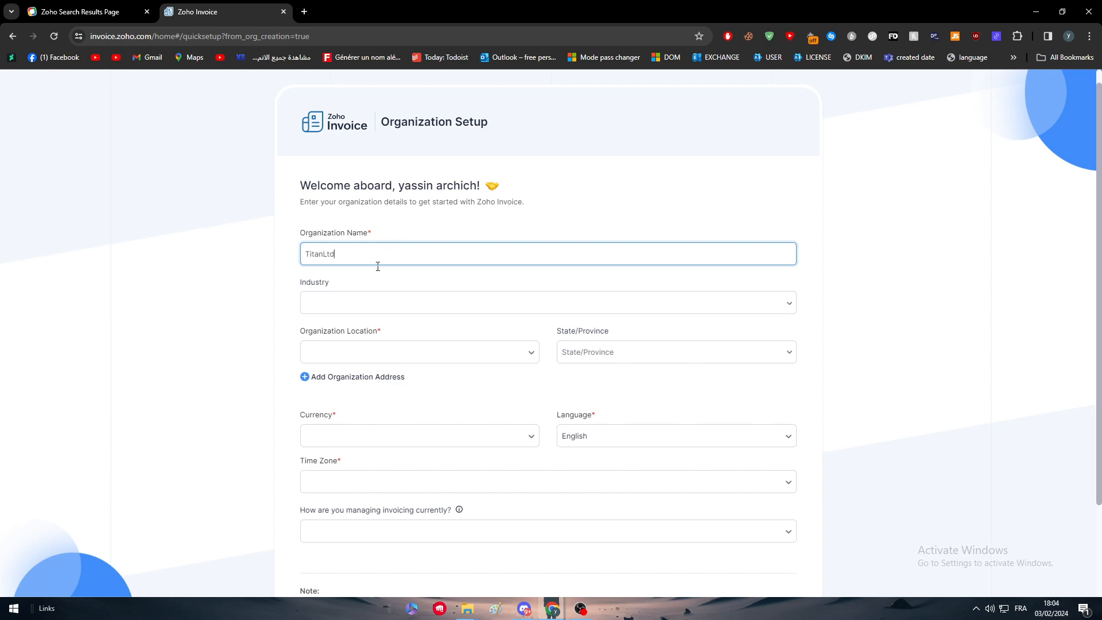
{"action": "type", "text": "soc"}
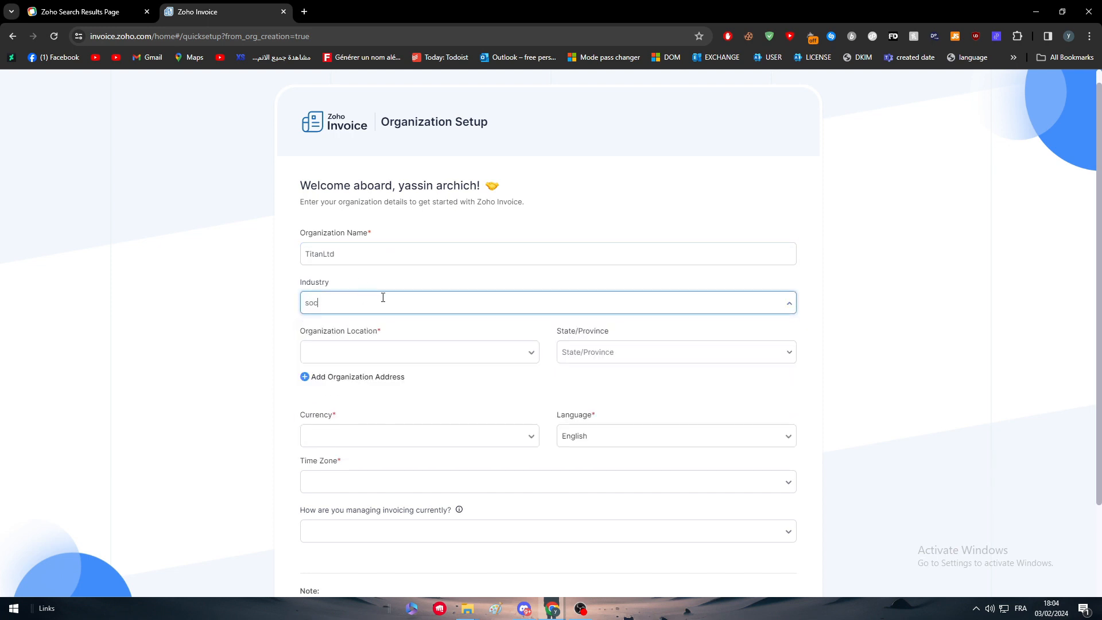
{"action": "type", "text": "gra"}
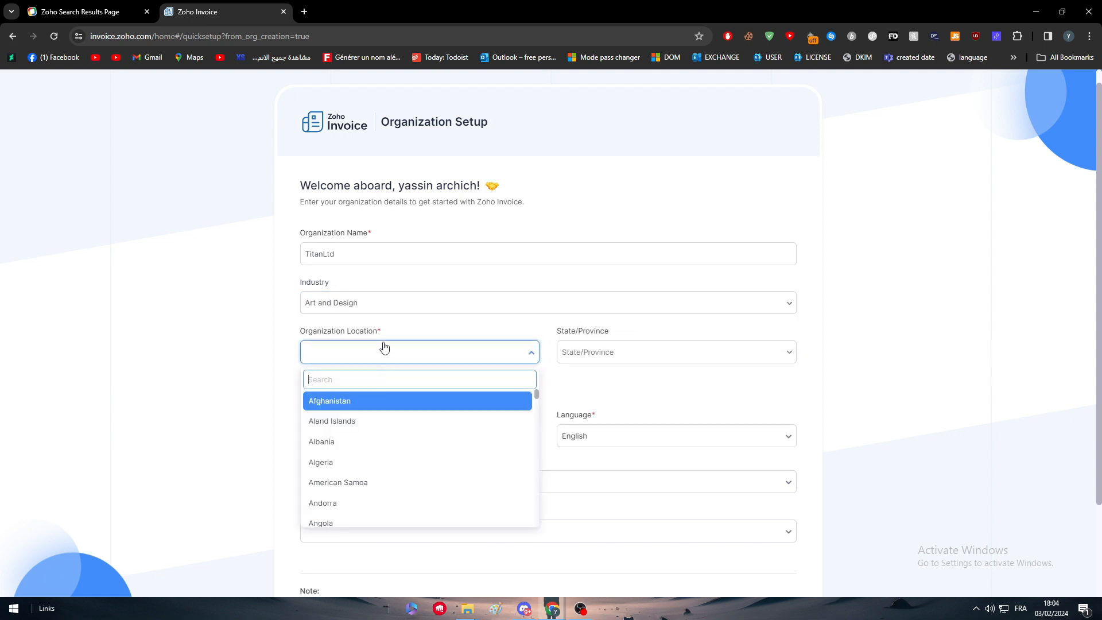
Set the organization location to Morocco and look up the Tanger-Tétouan province.
{"action": "type", "text": "Morocco"}
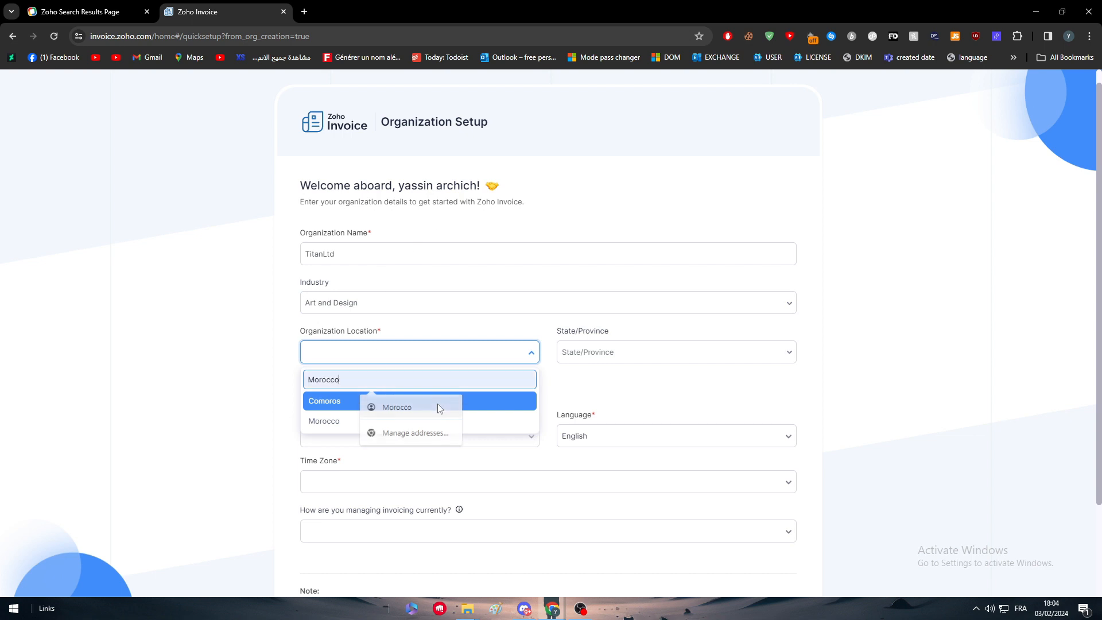
{"action": "left_click", "coordinate": [397, 406]}
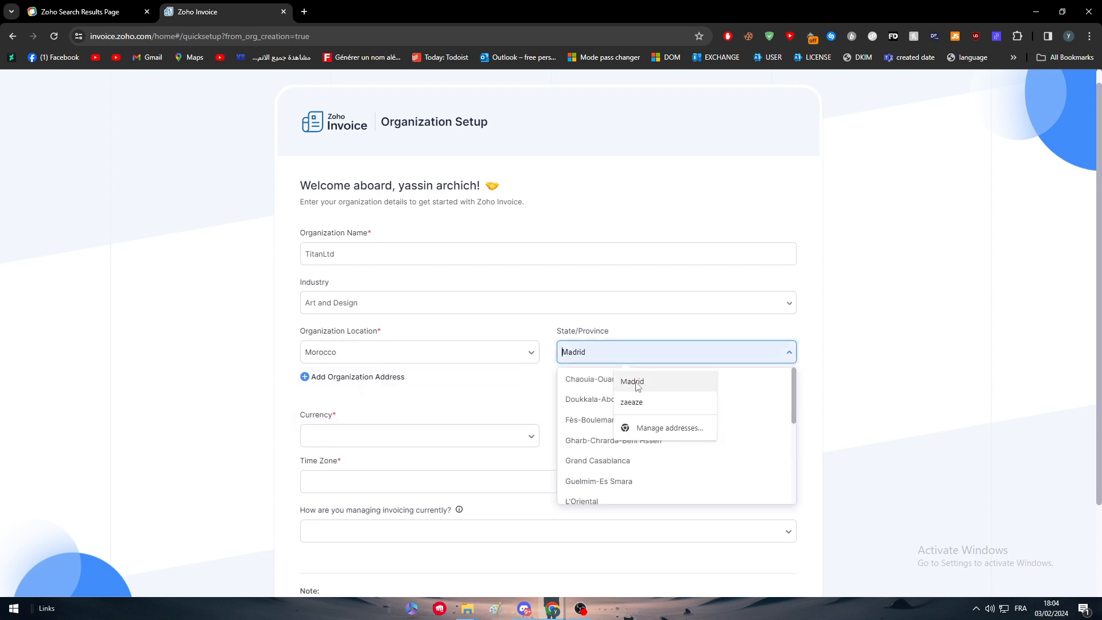
{"action": "type", "text": "tan"}
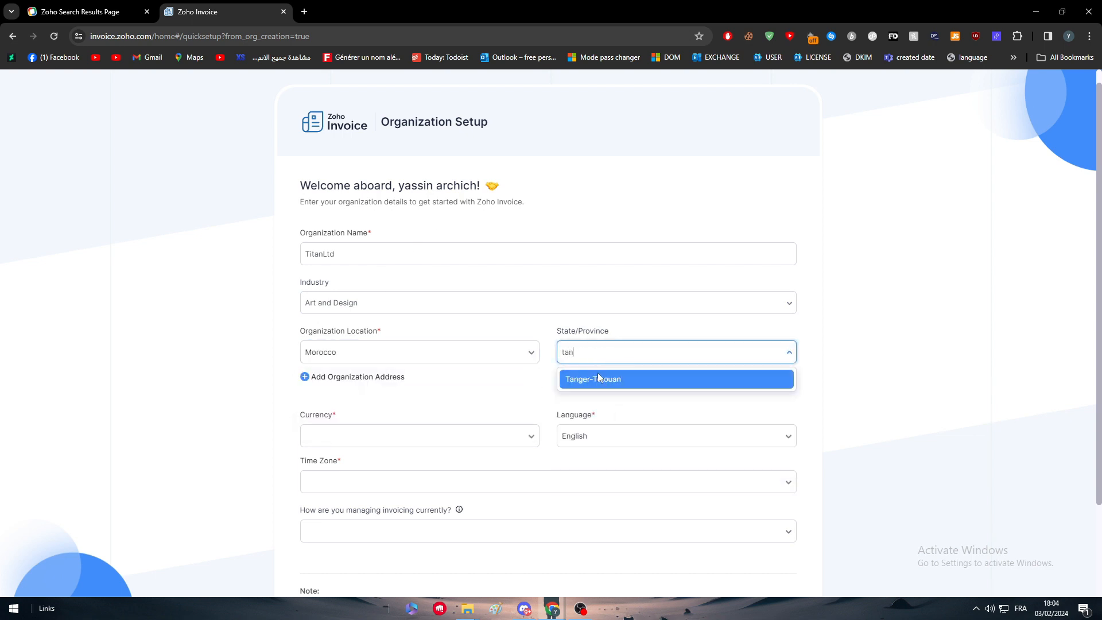
Choose Tanger-Tétouan, MAD - Moroccan Dirham currency and the Africa/Casablanca time zone.
{"action": "left_click", "coordinate": [419, 322]}
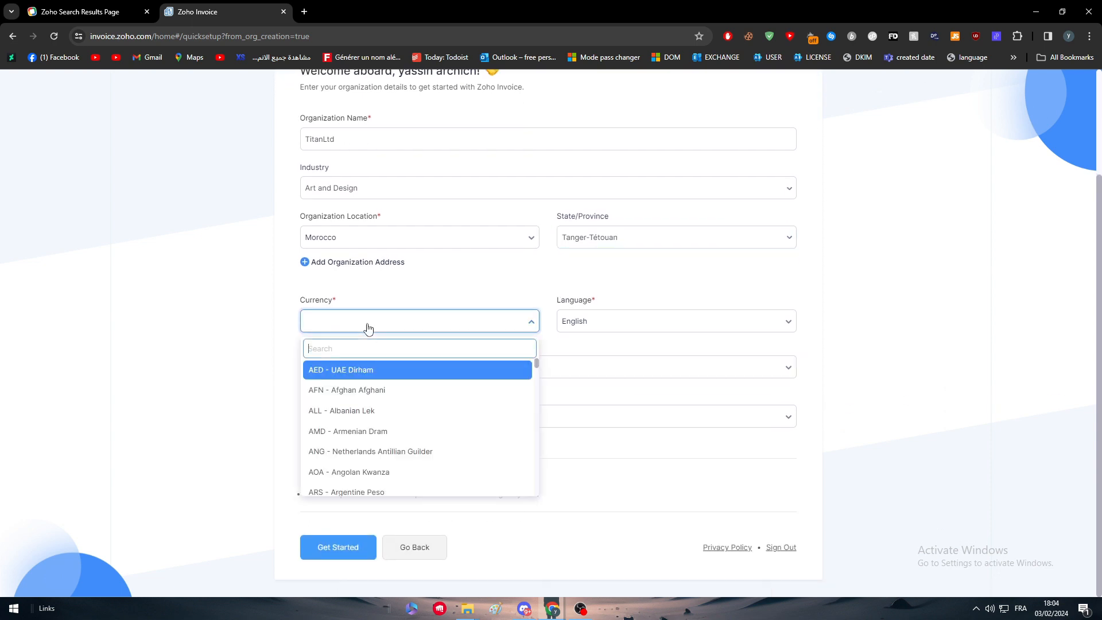
{"action": "type", "text": "MAD"}
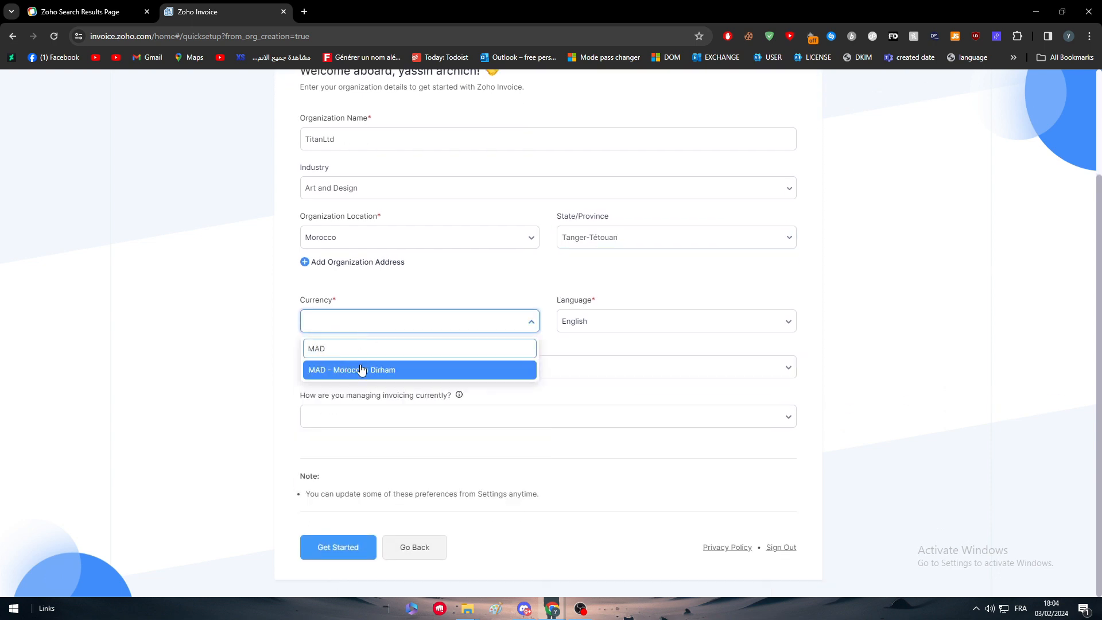
{"action": "left_click", "coordinate": [351, 370]}
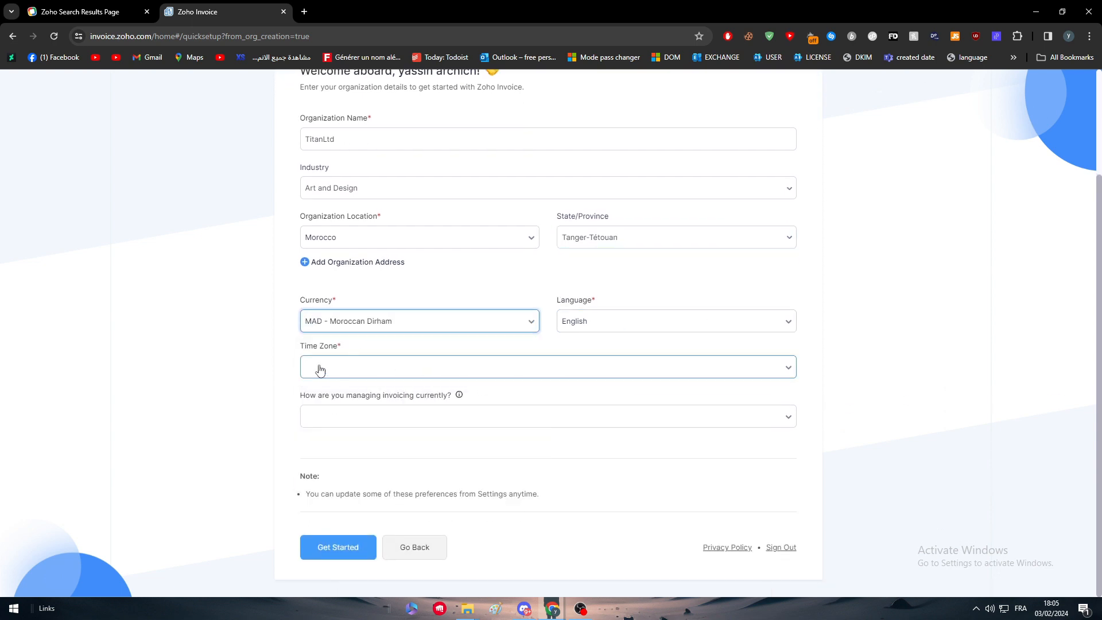
{"action": "type", "text": "casa"}
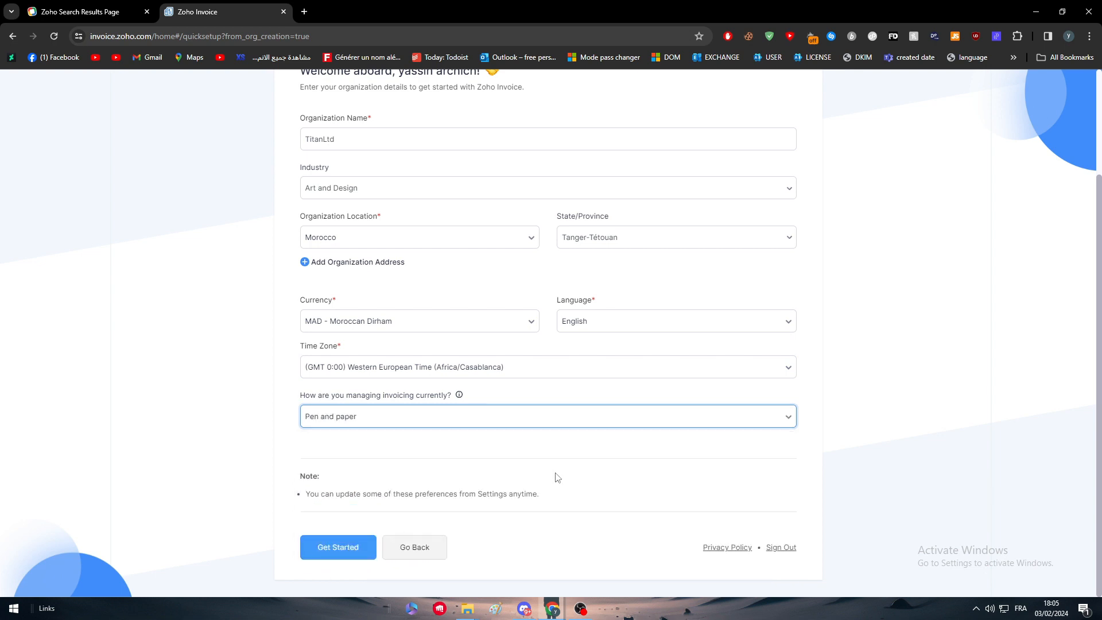
Submit the organization details and finish setup to reach the TitanLtd home dashboard.
{"action": "left_click", "coordinate": [338, 546]}
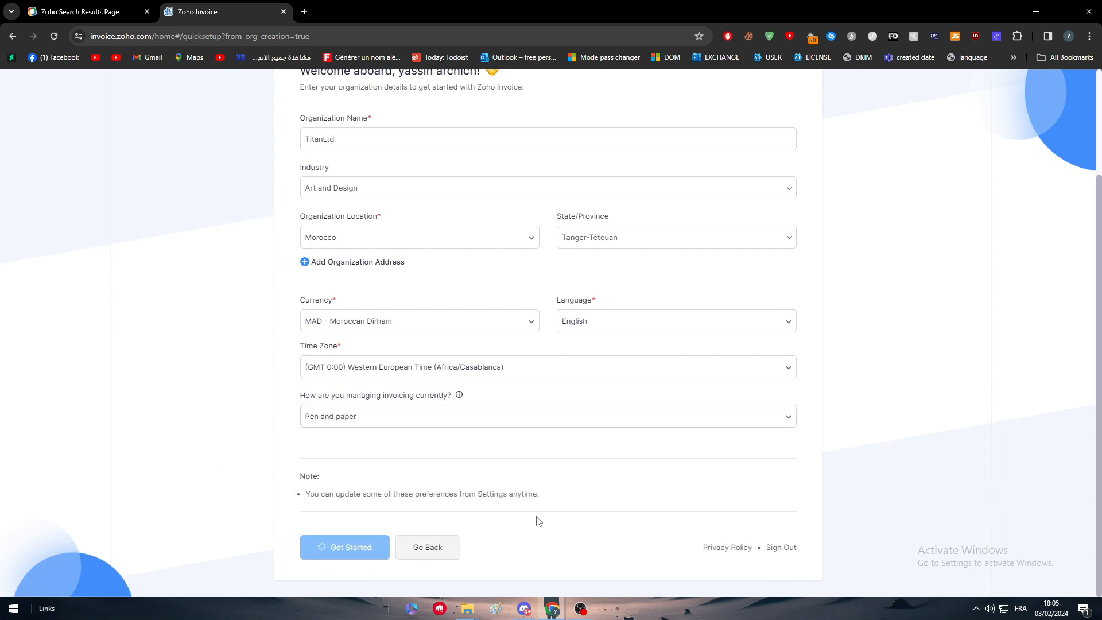
{"action": "scroll", "scroll_direction": "up", "scroll_amount": 3}
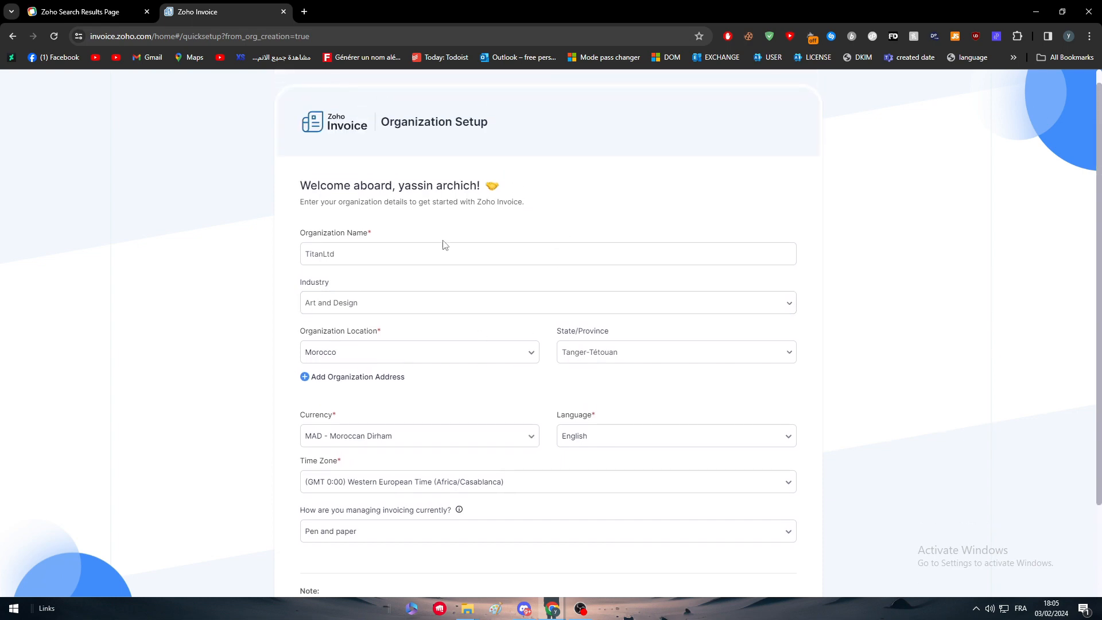
{"action": "scroll", "scroll_direction": "down", "scroll_amount": 3}
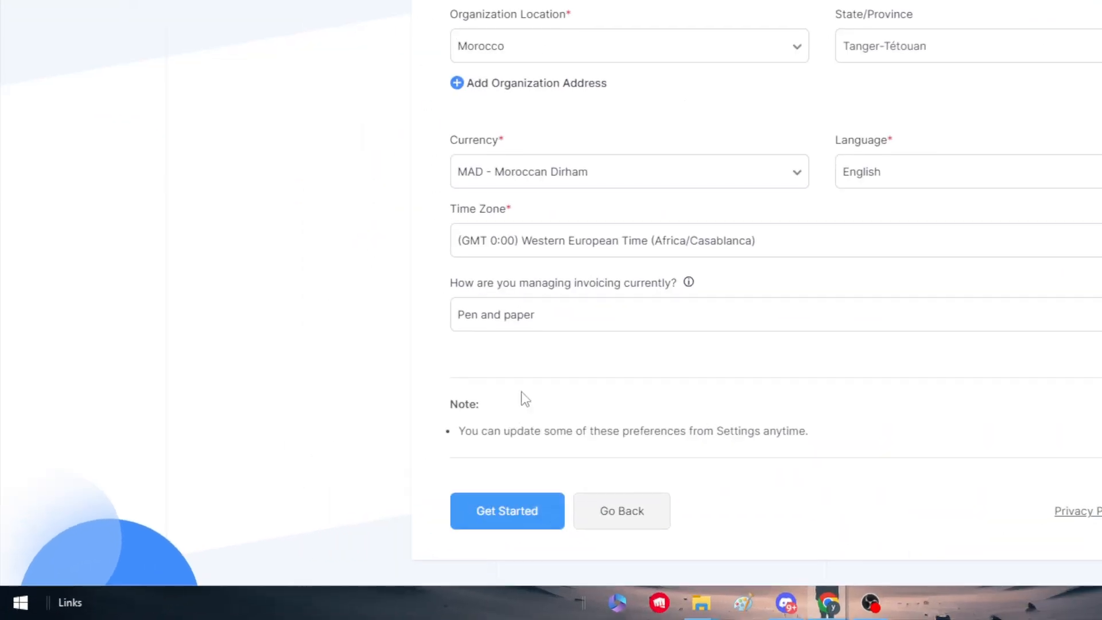
{"action": "left_click", "coordinate": [506, 509]}
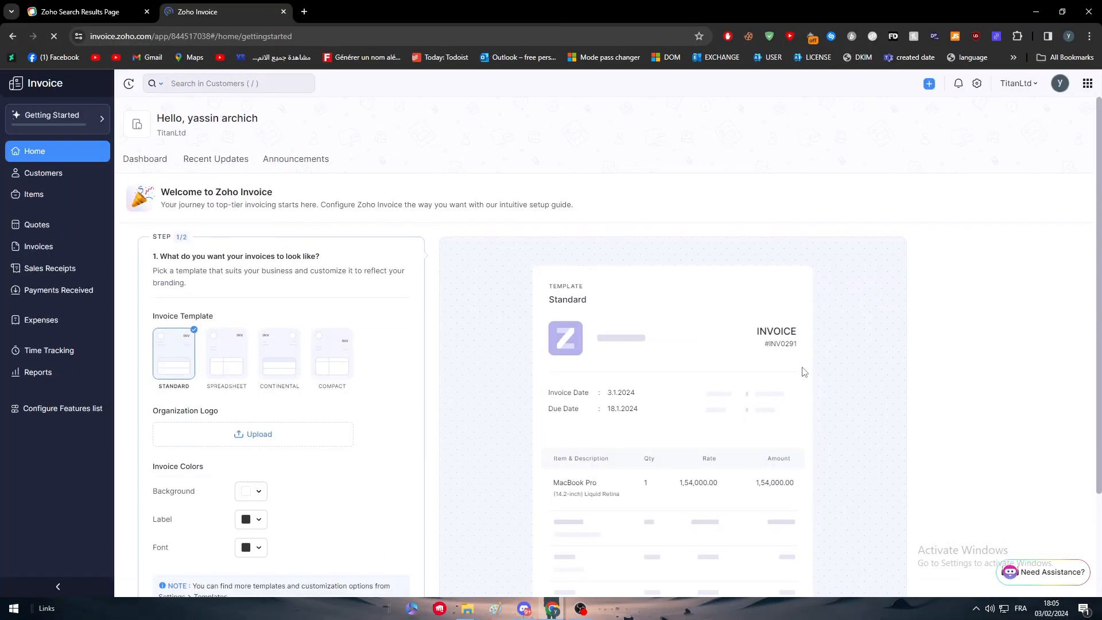
{"action": "scroll", "scroll_direction": "down", "scroll_amount": 3}
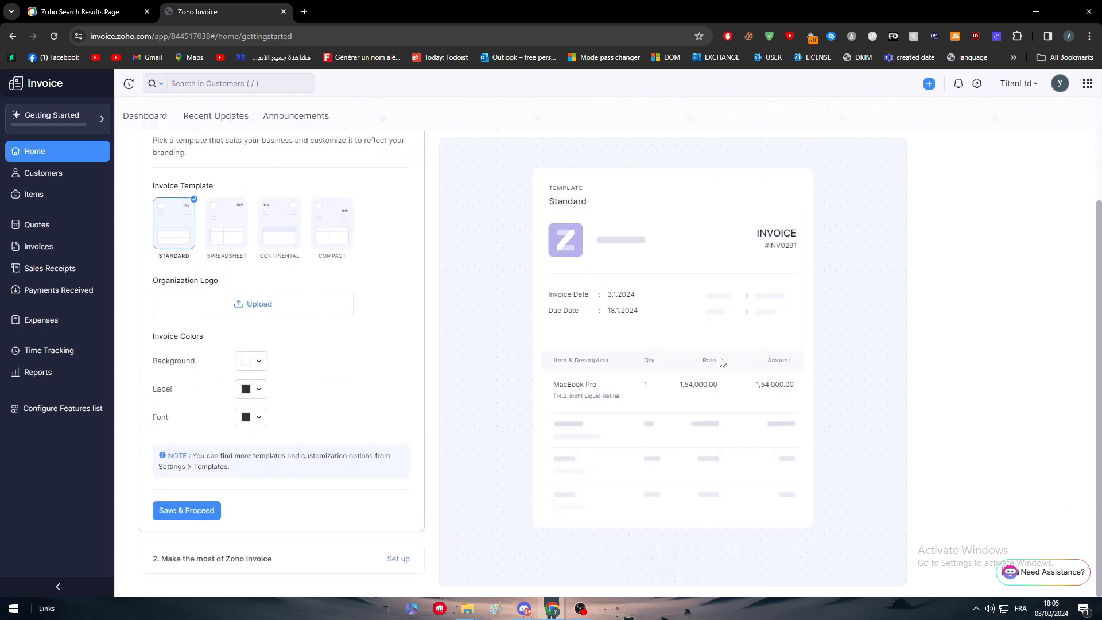
{"action": "scroll", "scroll_direction": "up", "scroll_amount": 3}
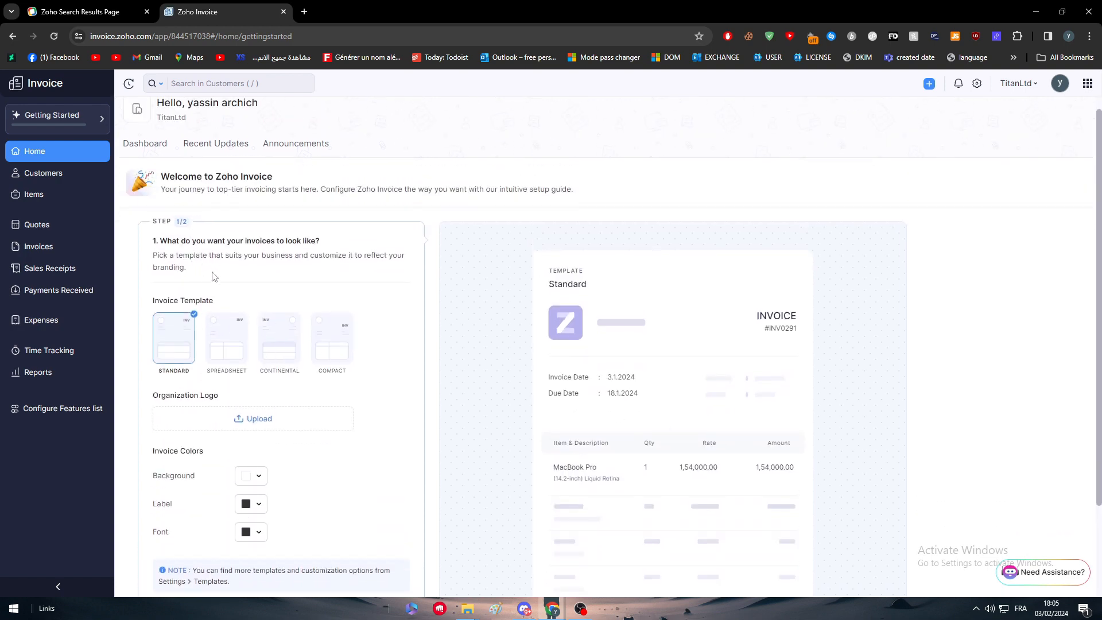
{"action": "scroll", "scroll_direction": "down", "scroll_amount": 3}
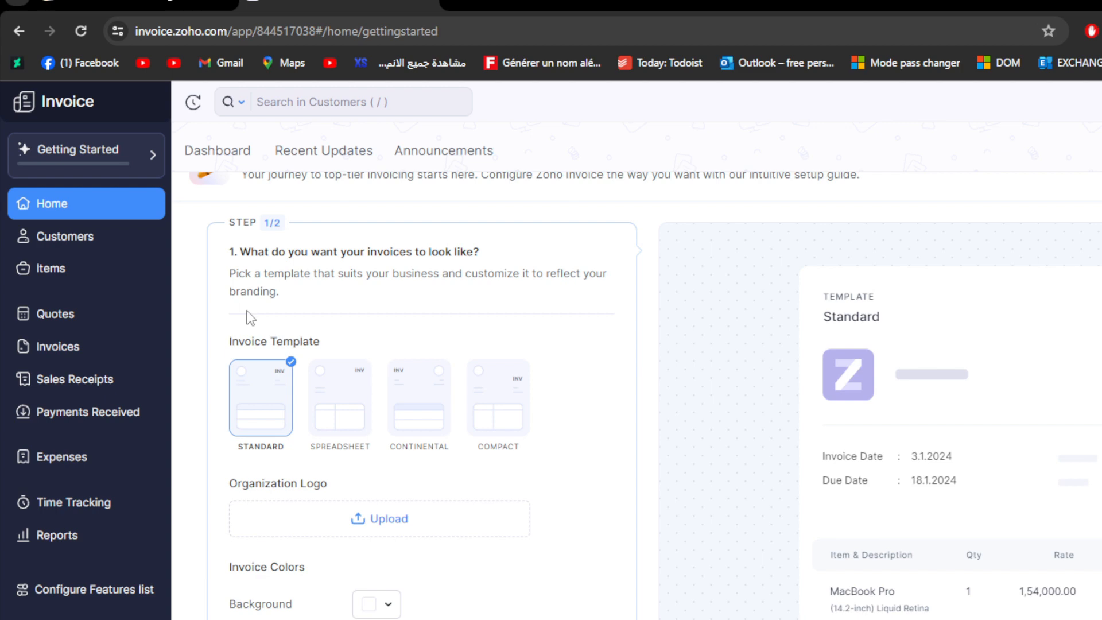
{"action": "scroll", "scroll_direction": "down", "scroll_amount": 3}
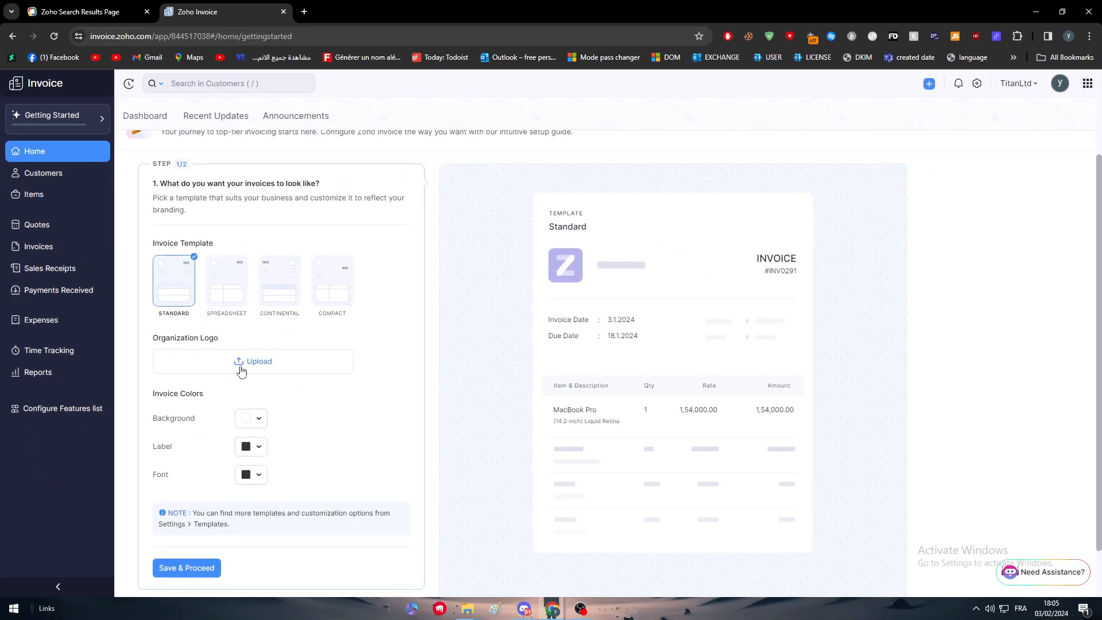
Upload the Amazon logo image from Downloads as the organization logo.
{"action": "left_click", "coordinate": [253, 361]}
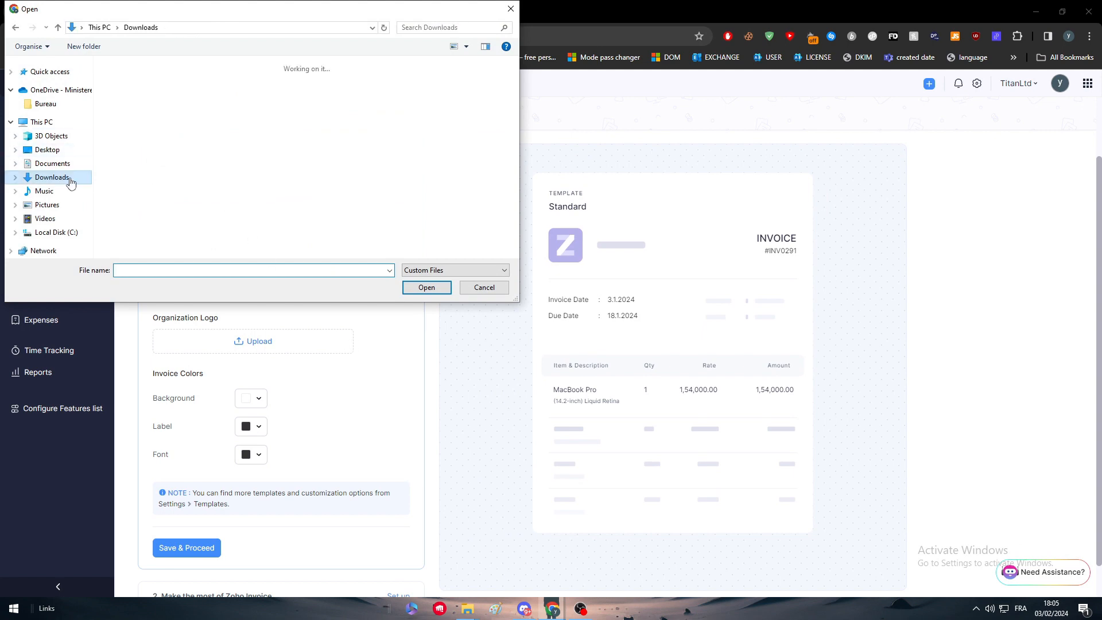
{"action": "left_click", "coordinate": [52, 177]}
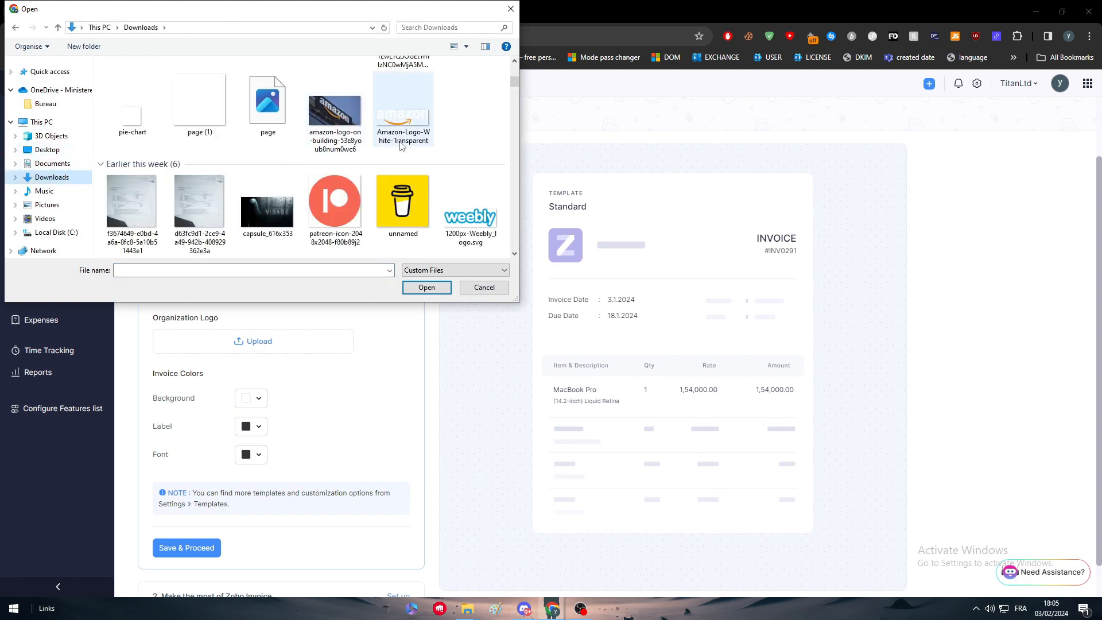
{"action": "left_click", "coordinate": [426, 287]}
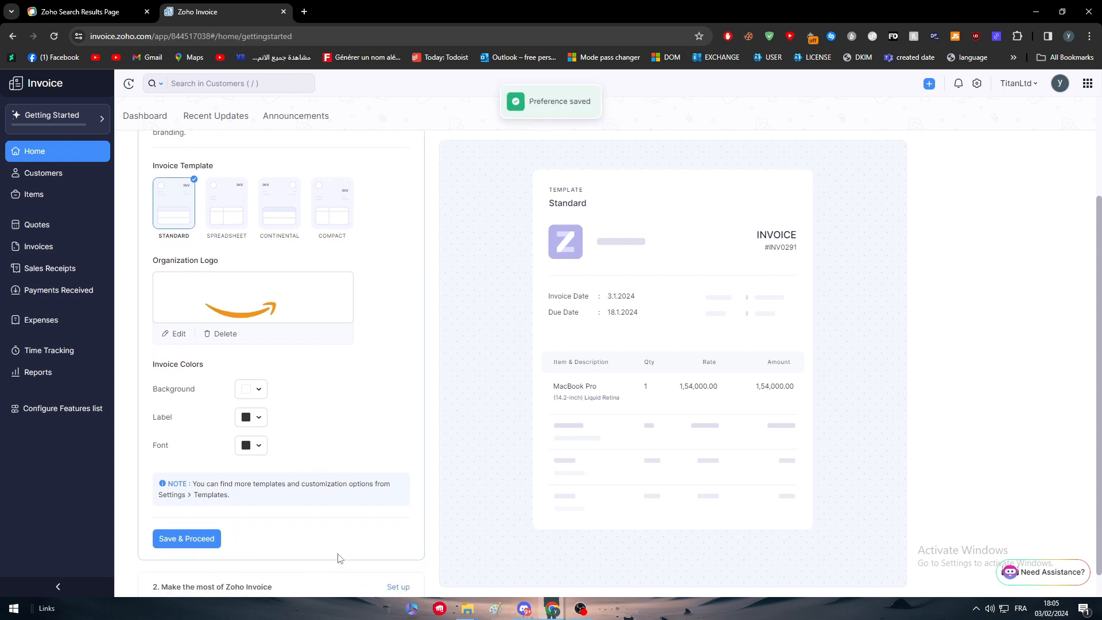
Save the template choices, enable Credit Note and Debit Note, and start invoicing.
{"action": "left_click", "coordinate": [186, 538]}
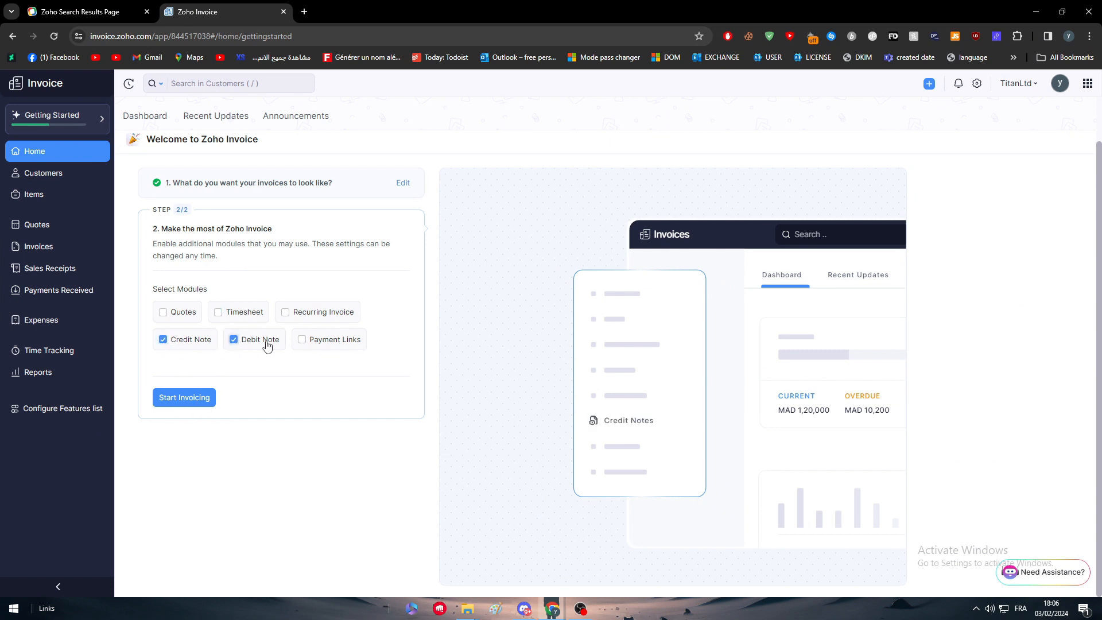
{"action": "left_click", "coordinate": [184, 398]}
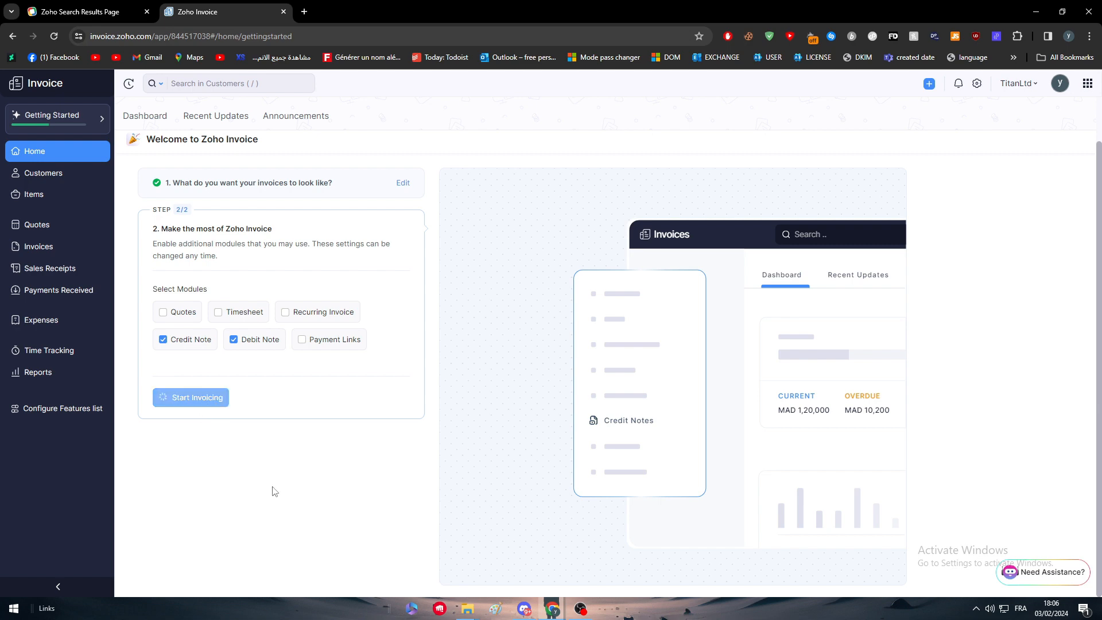
{"action": "left_click", "coordinate": [190, 398]}
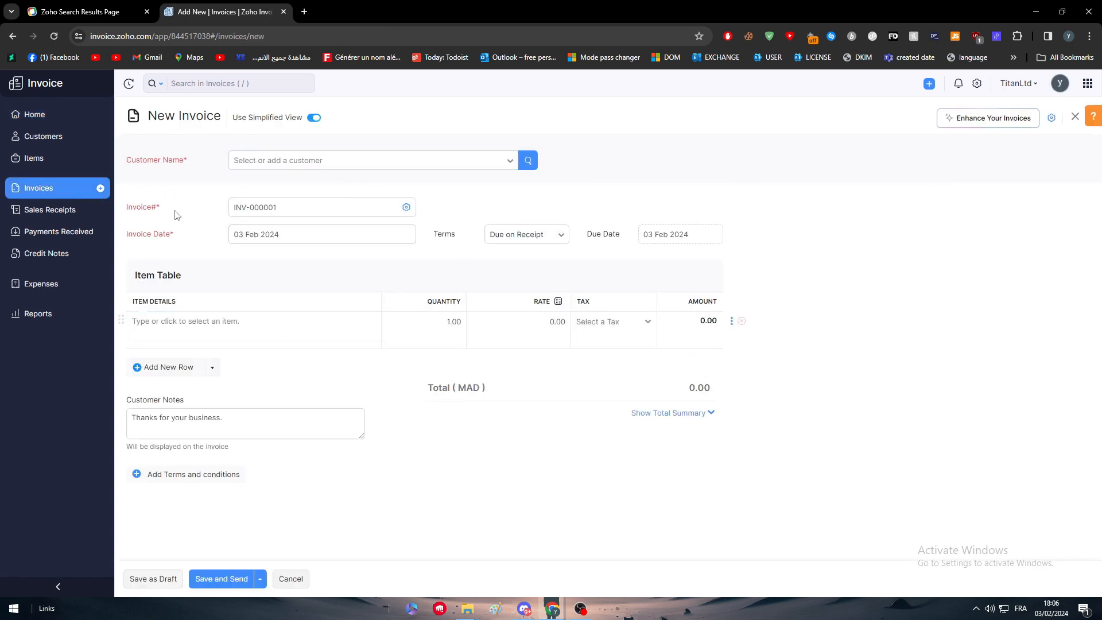
{"action": "mouse_move", "coordinate": [952, 128]}
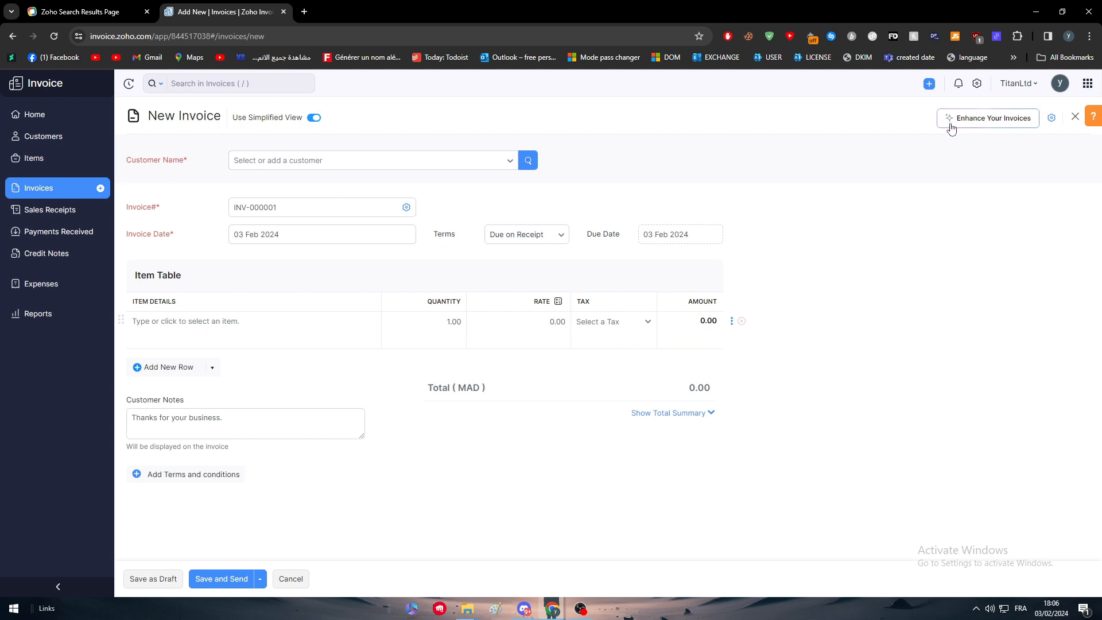
List the customers available for new invoice INV-000001, finding none yet.
{"action": "left_click", "coordinate": [1051, 117]}
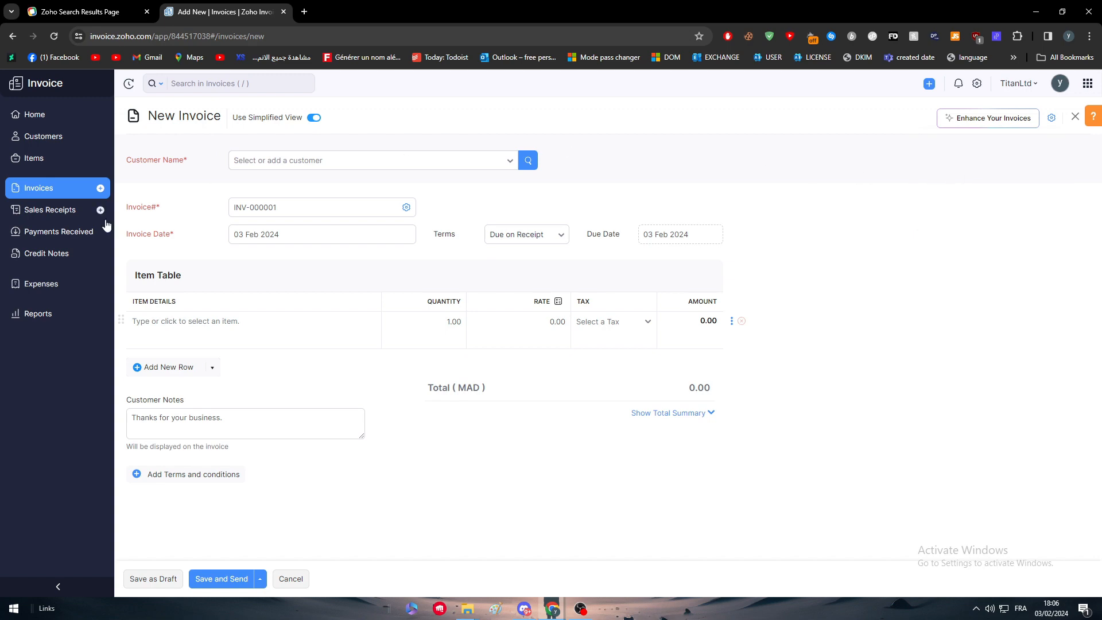
{"action": "mouse_move", "coordinate": [206, 173]}
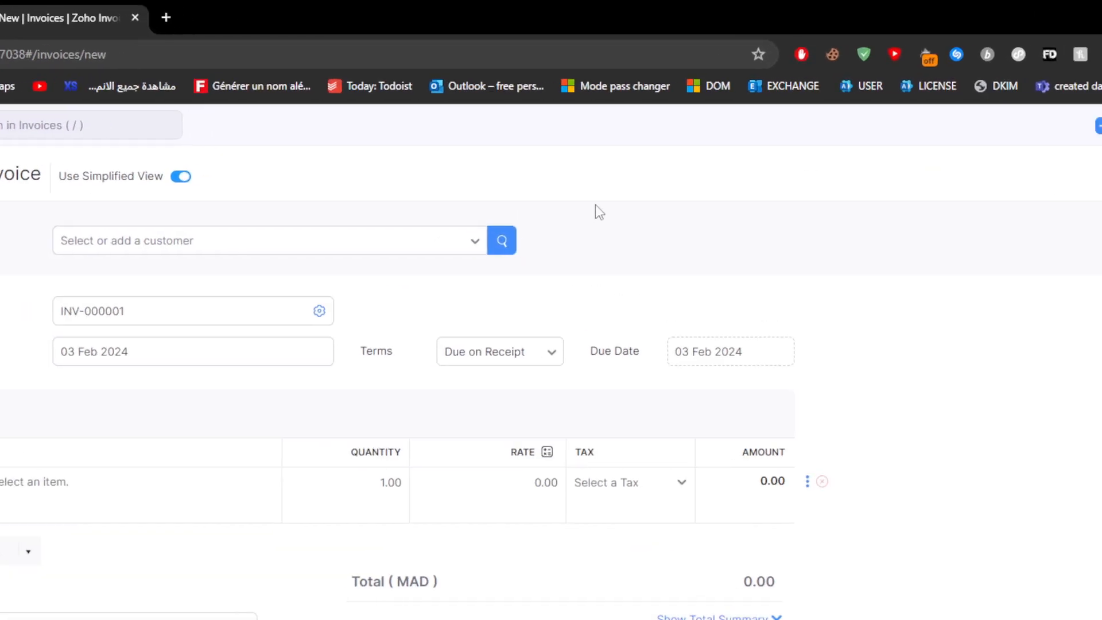
{"action": "left_click", "coordinate": [492, 240]}
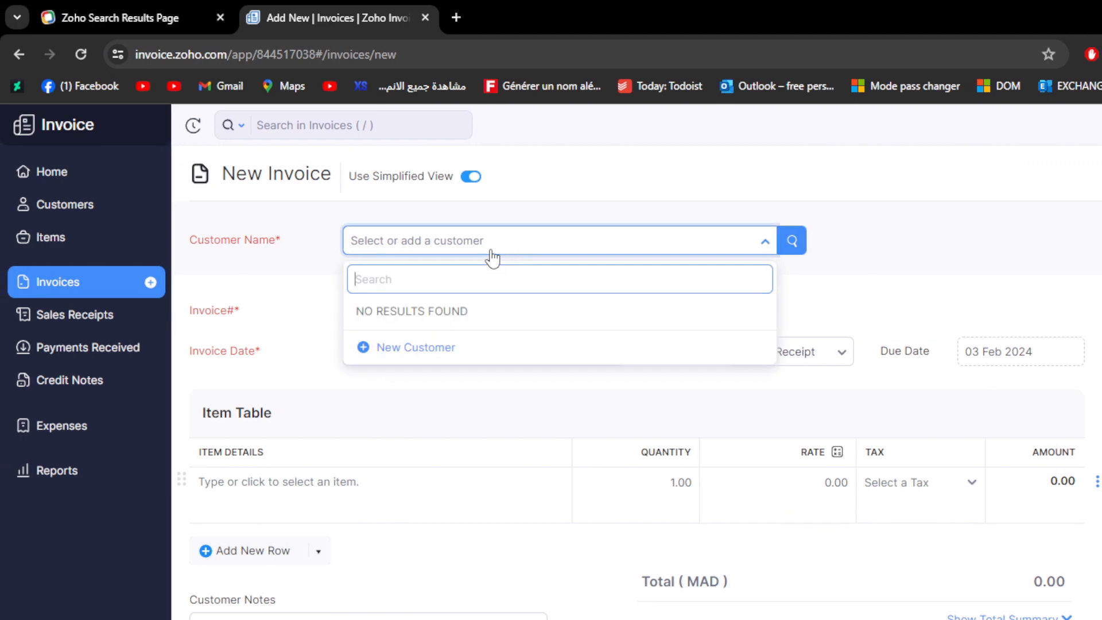
{"action": "left_click", "coordinate": [415, 347]}
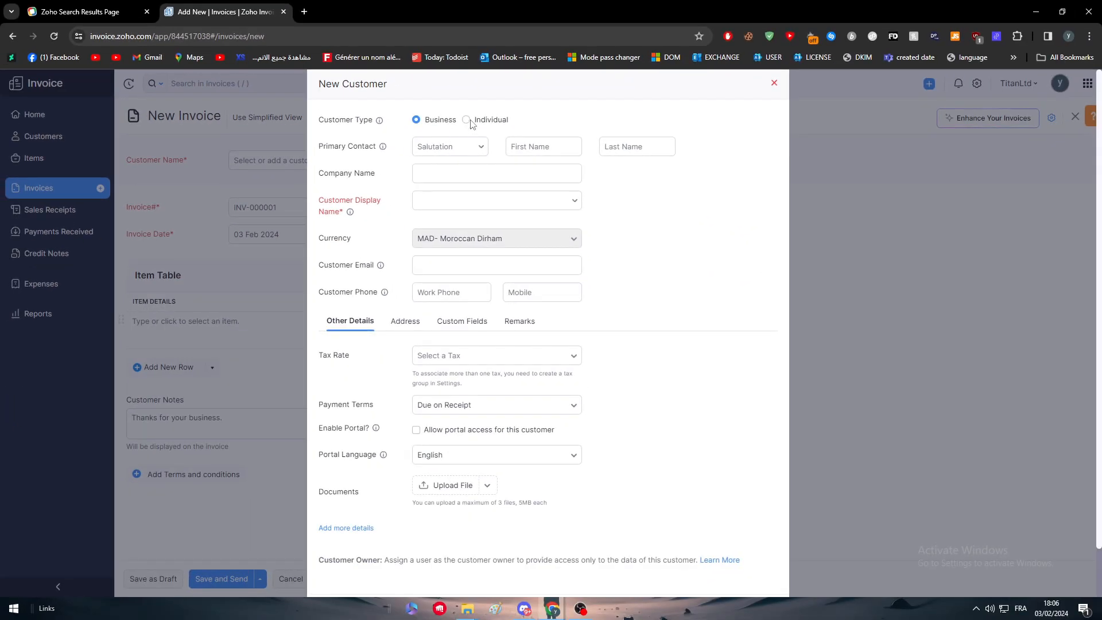
{"action": "left_click", "coordinate": [468, 120]}
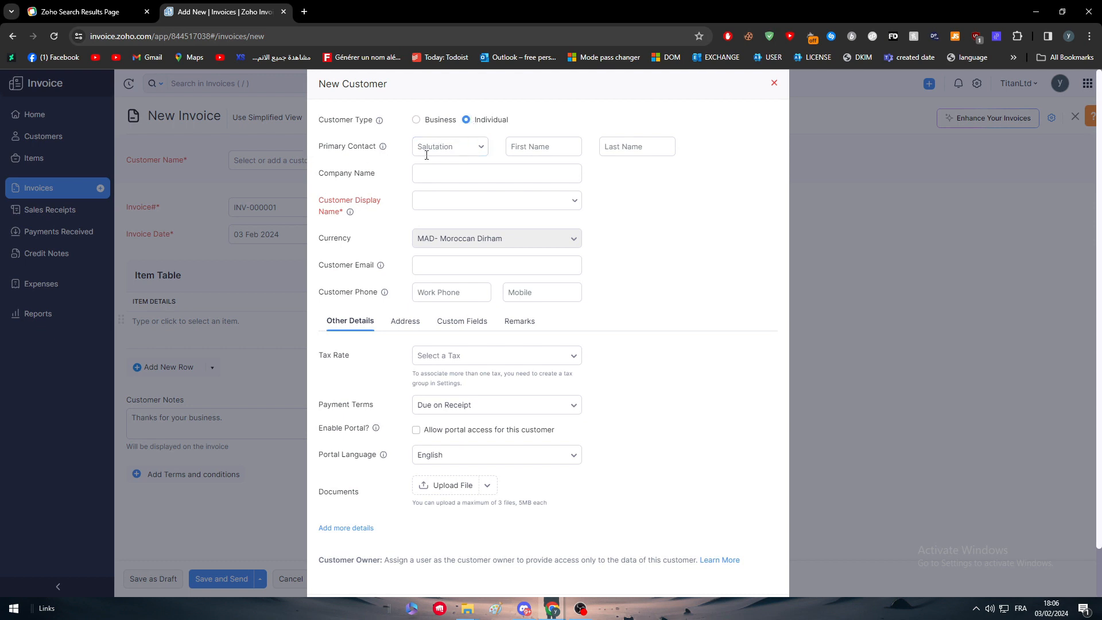
{"action": "left_click", "coordinate": [543, 146]}
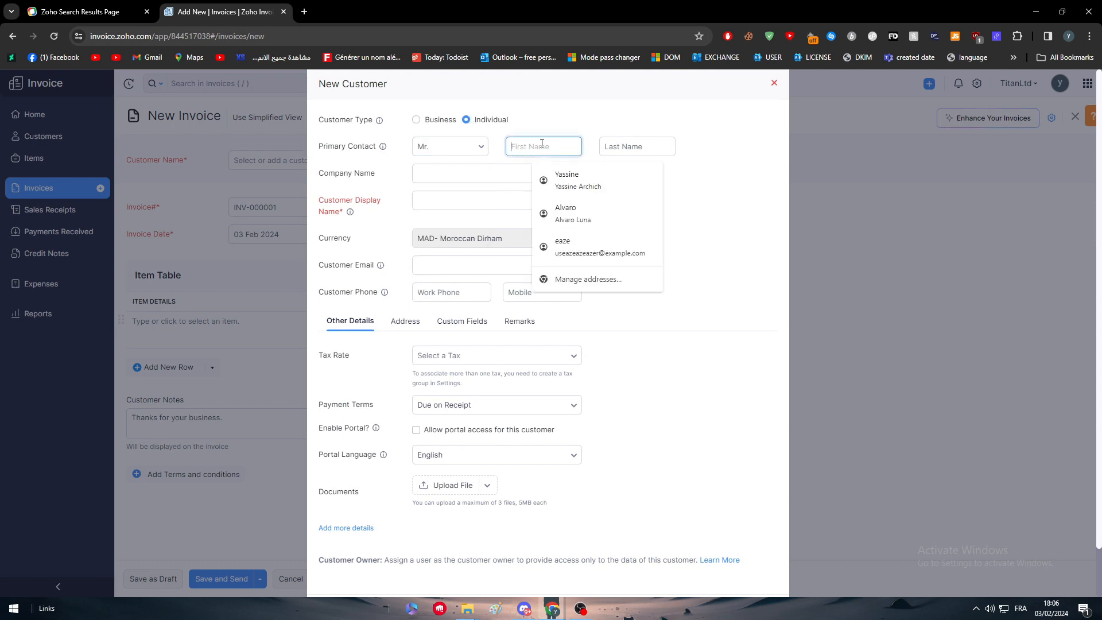
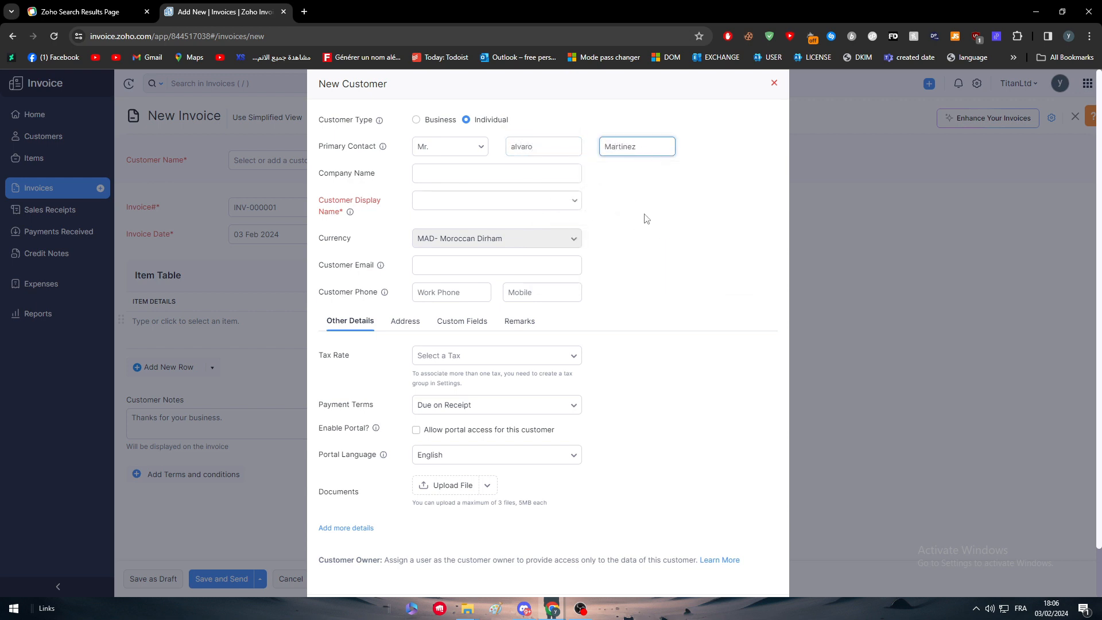
Set the company name and customer display name to Tech LTD.
{"action": "left_click", "coordinate": [496, 174]}
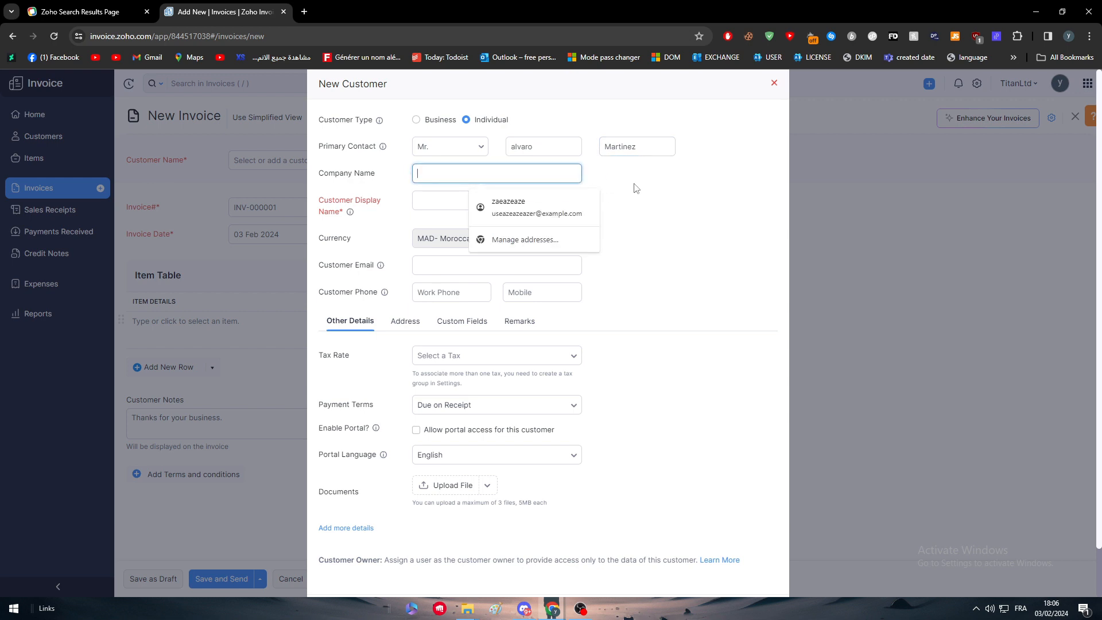
{"action": "type", "text": "Tech LTD"}
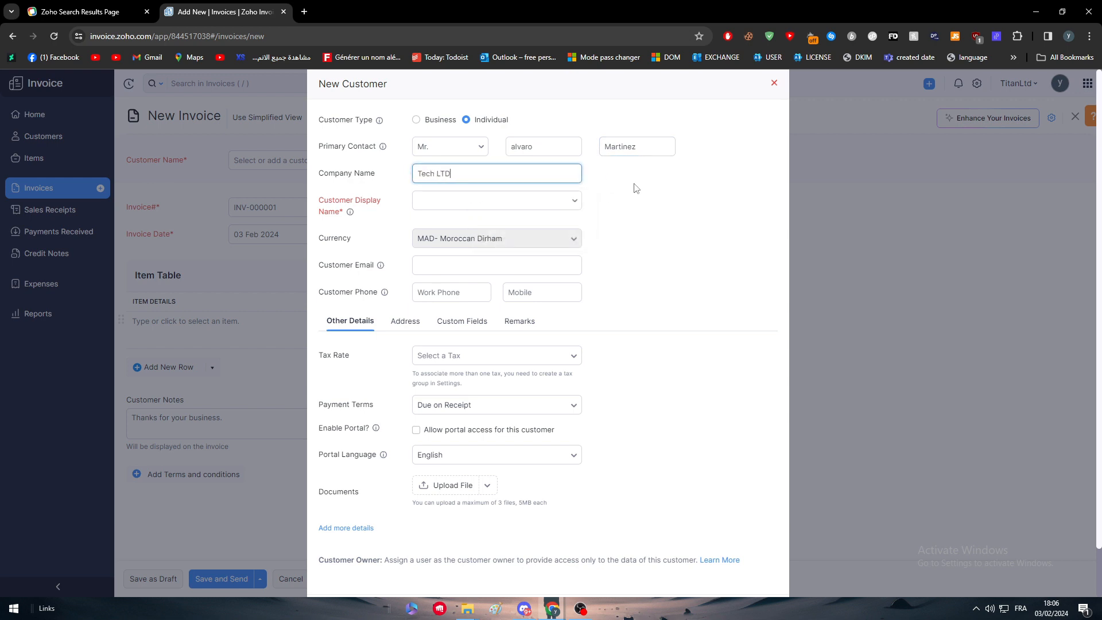
{"action": "left_click", "coordinate": [496, 200]}
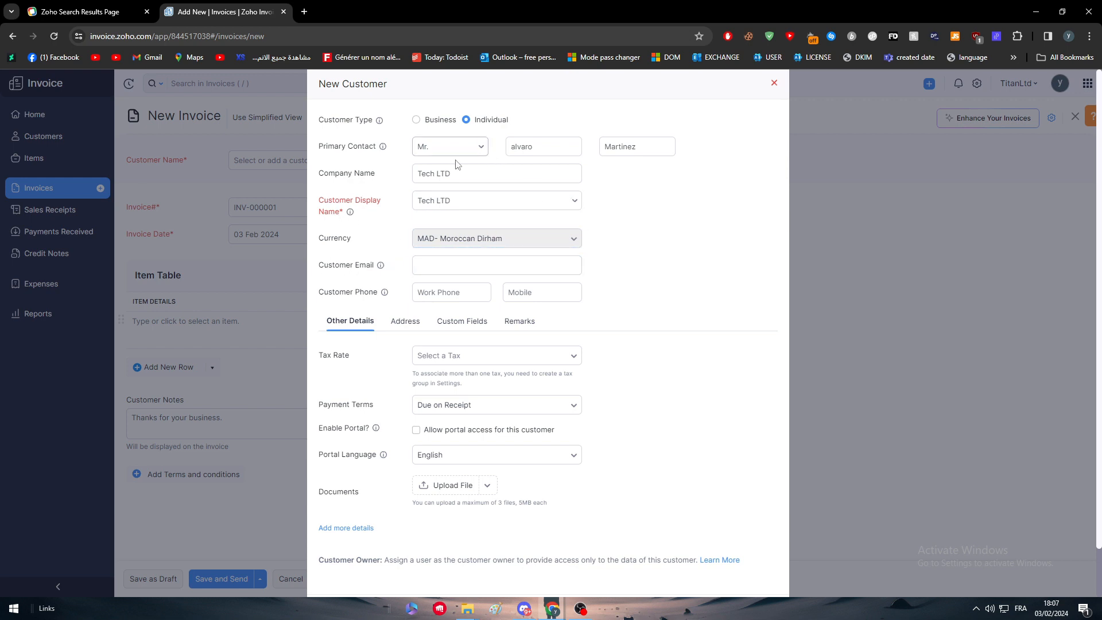
Enter Tech LTD's email address and work phone 053232 in the customer form.
{"action": "left_click", "coordinate": [496, 266]}
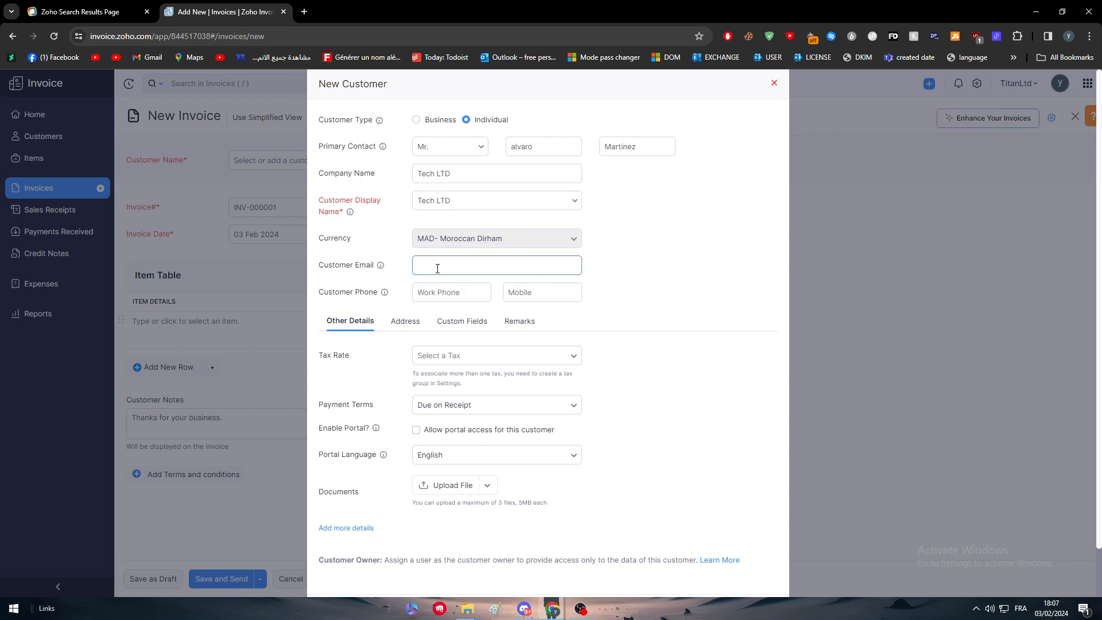
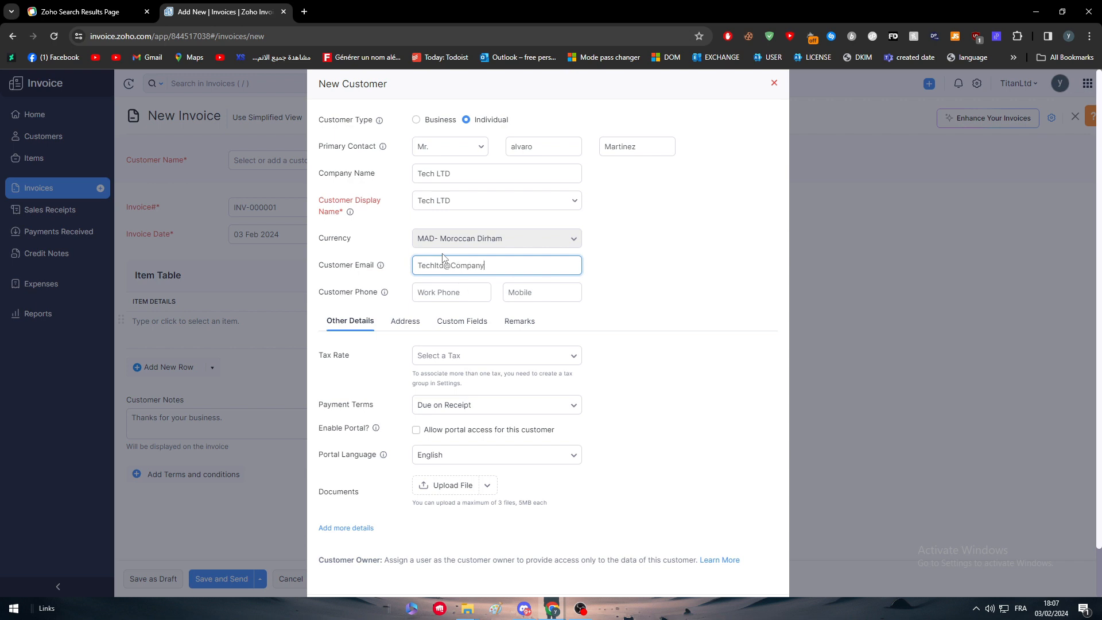
{"action": "left_click", "coordinate": [451, 293]}
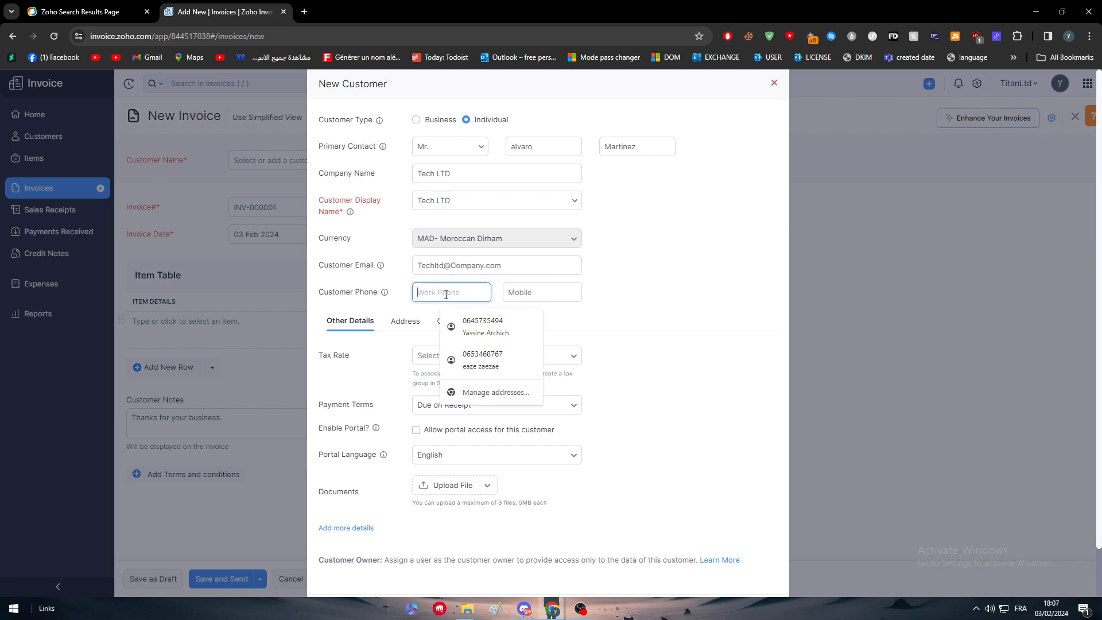
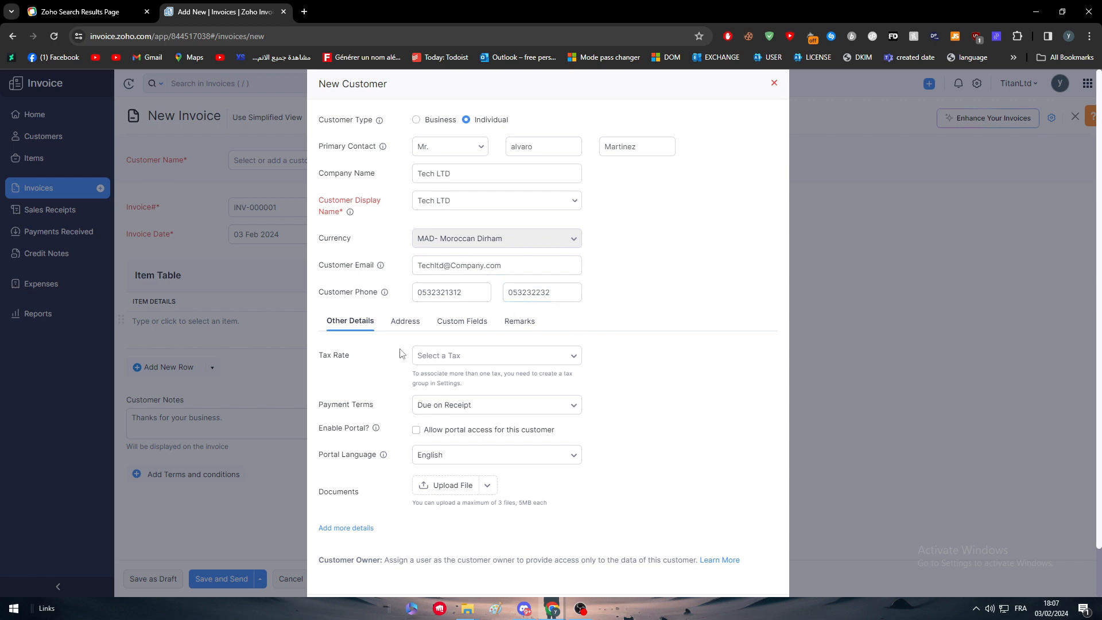
Set payment terms to Net 60 and save Tech LTD as a new customer.
{"action": "left_click", "coordinate": [496, 355]}
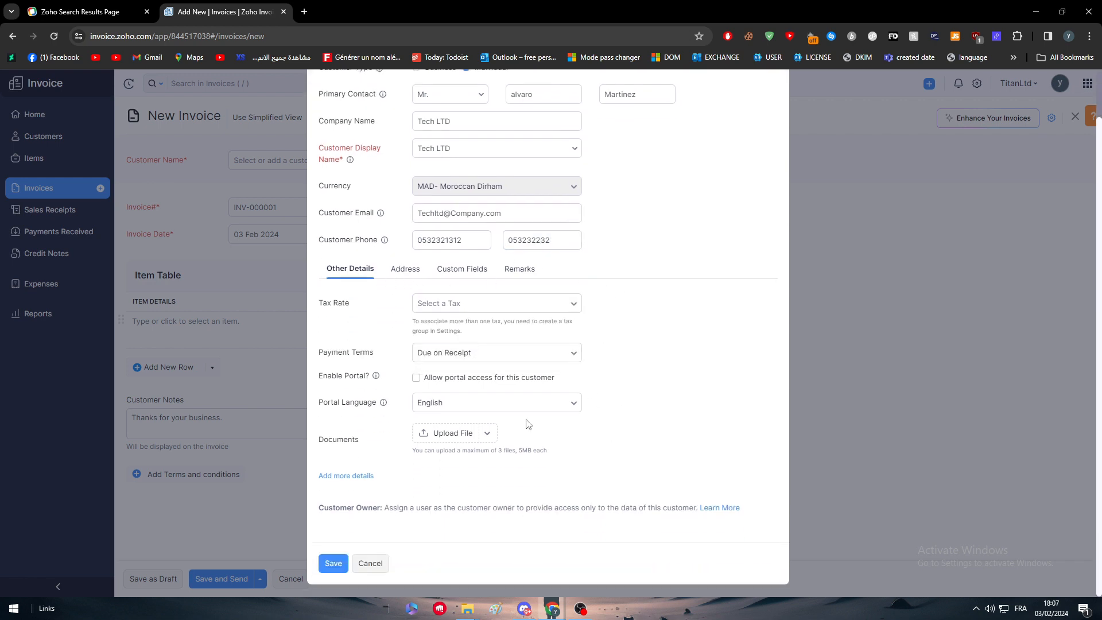
{"action": "left_click", "coordinate": [496, 352]}
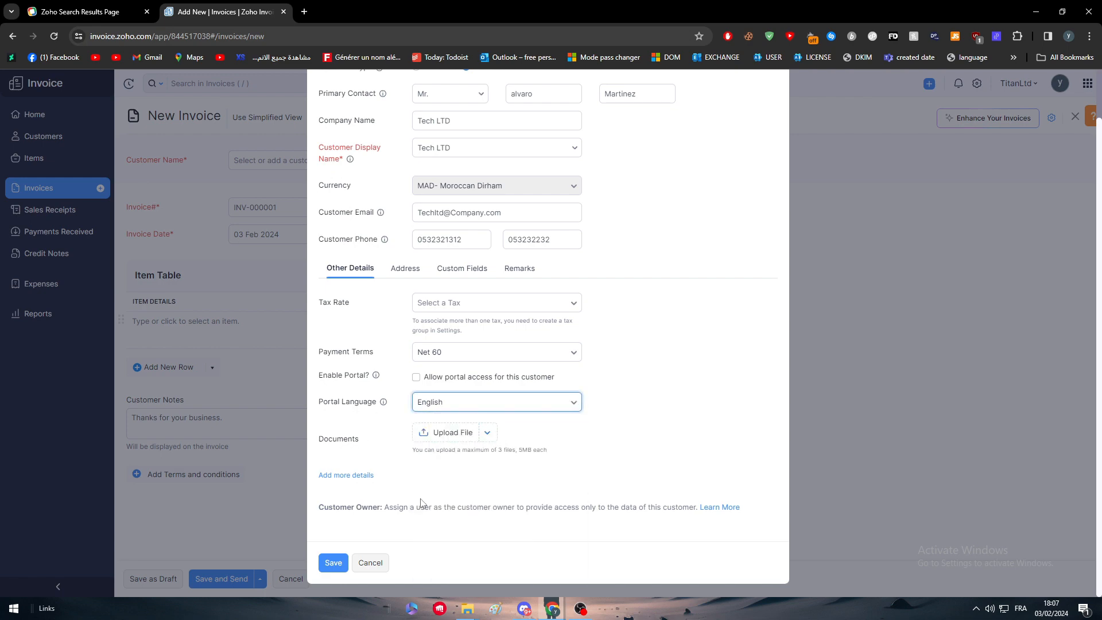
{"action": "left_click", "coordinate": [333, 563]}
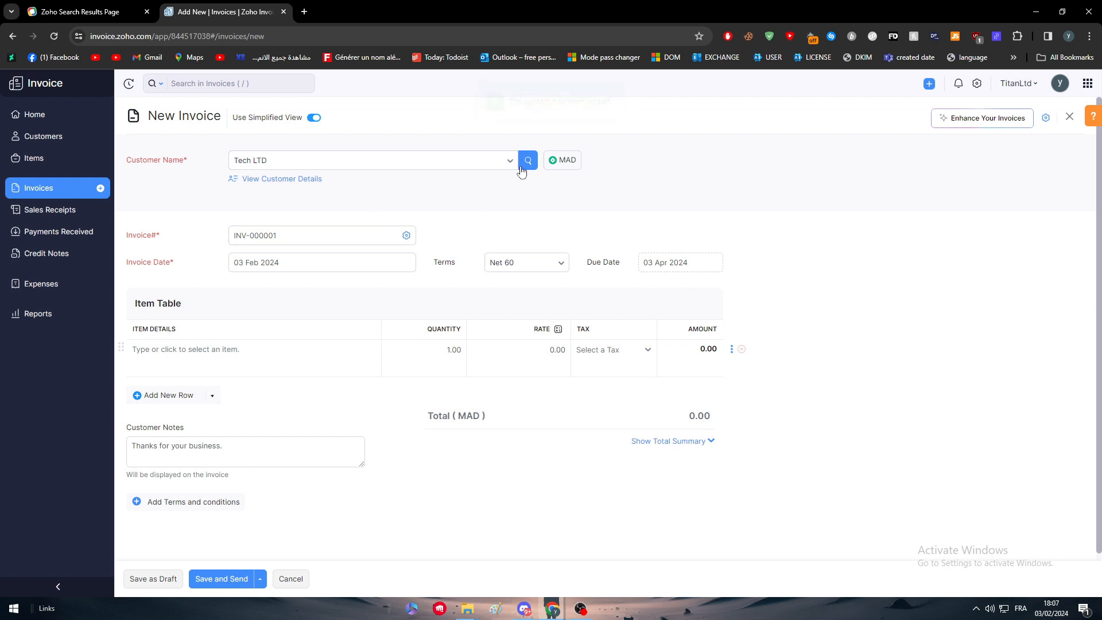
{"action": "left_click", "coordinate": [252, 349]}
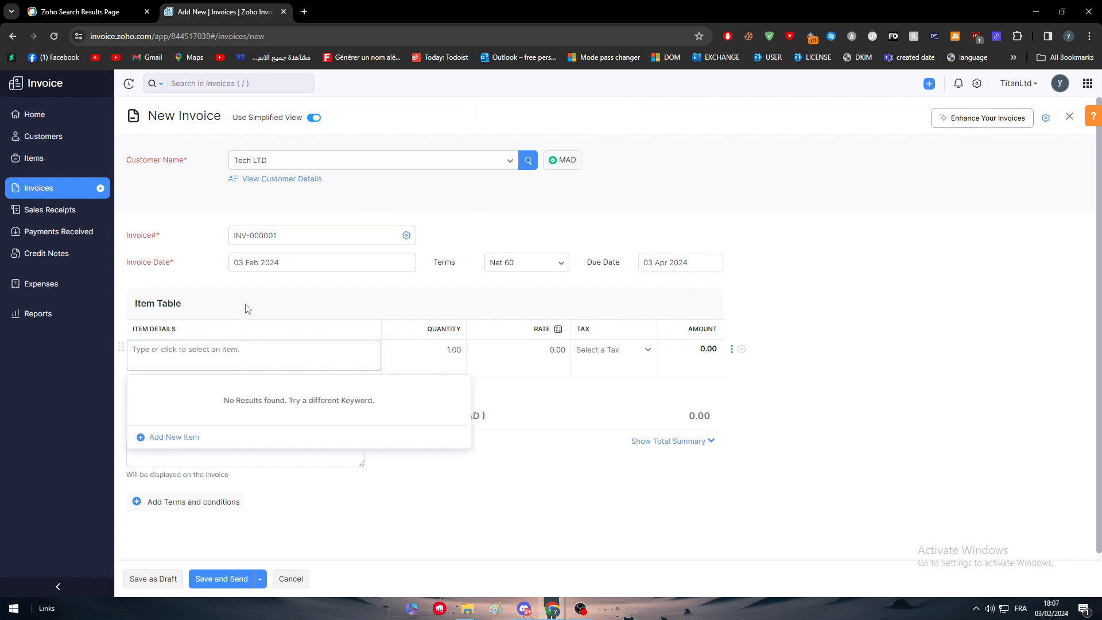
{"action": "left_click", "coordinate": [309, 234]}
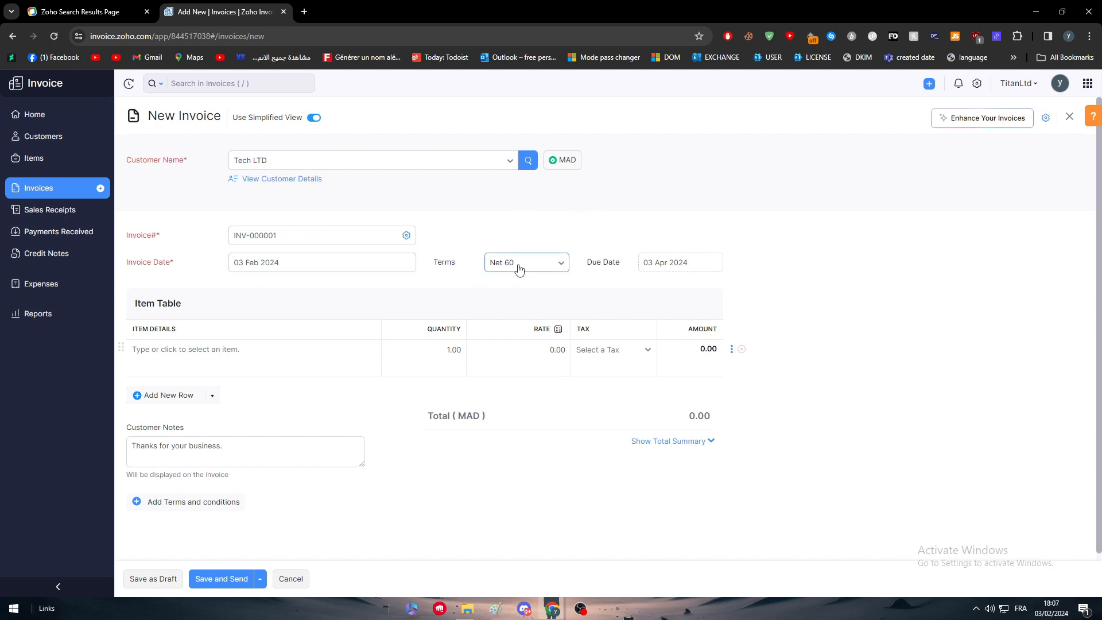
{"action": "left_click", "coordinate": [679, 262]}
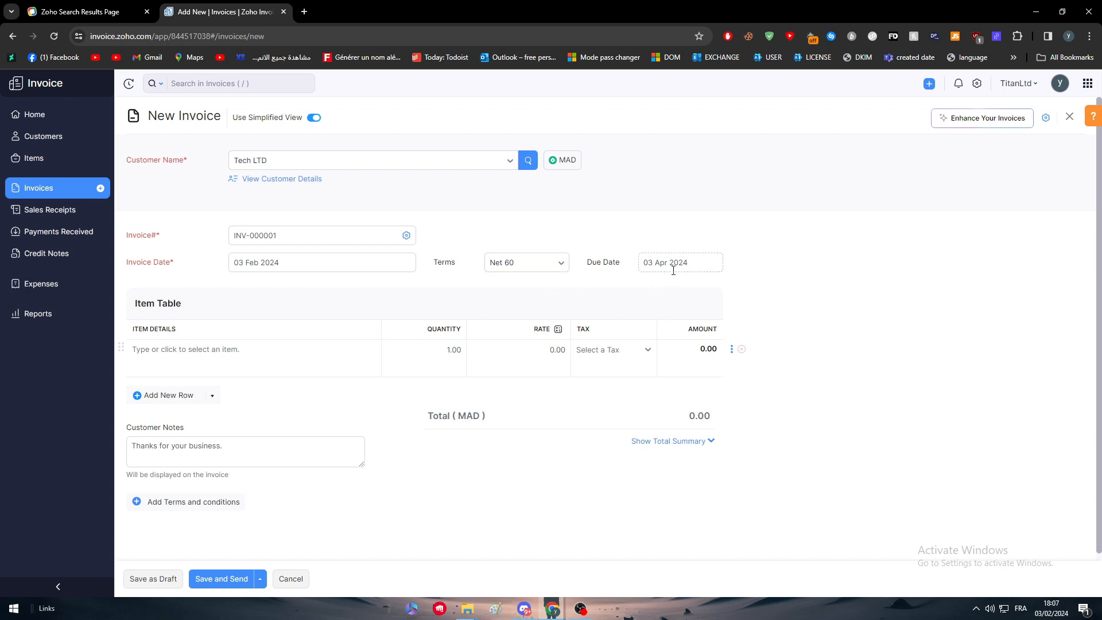
{"action": "left_click", "coordinate": [679, 262]}
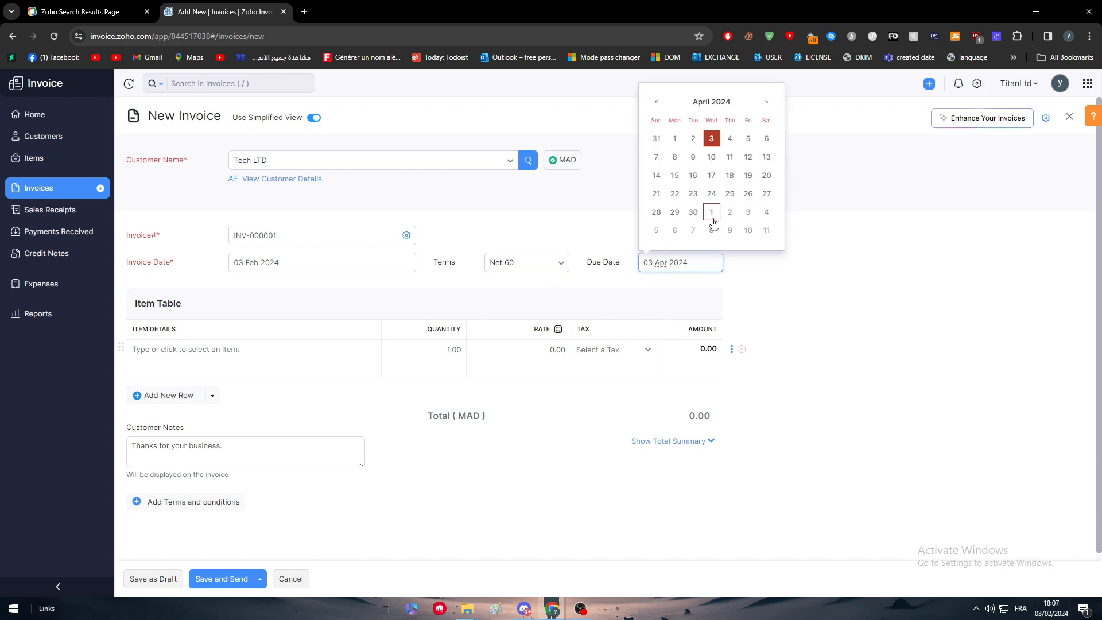
{"action": "left_click", "coordinate": [693, 211]}
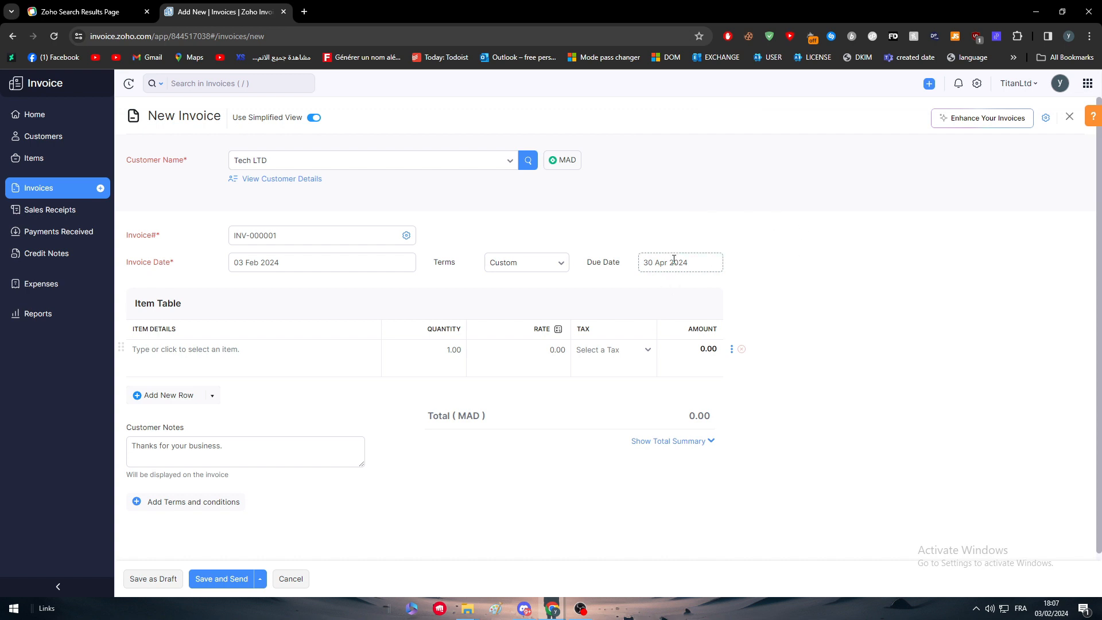
{"action": "left_click", "coordinate": [525, 262]}
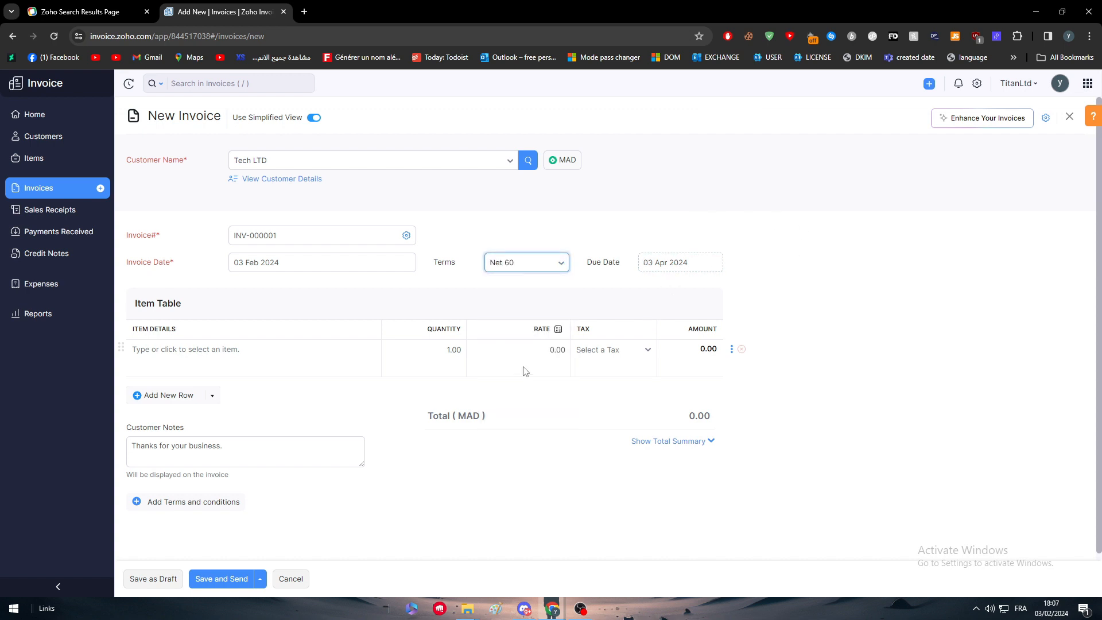
{"action": "mouse_move", "coordinate": [983, 585]}
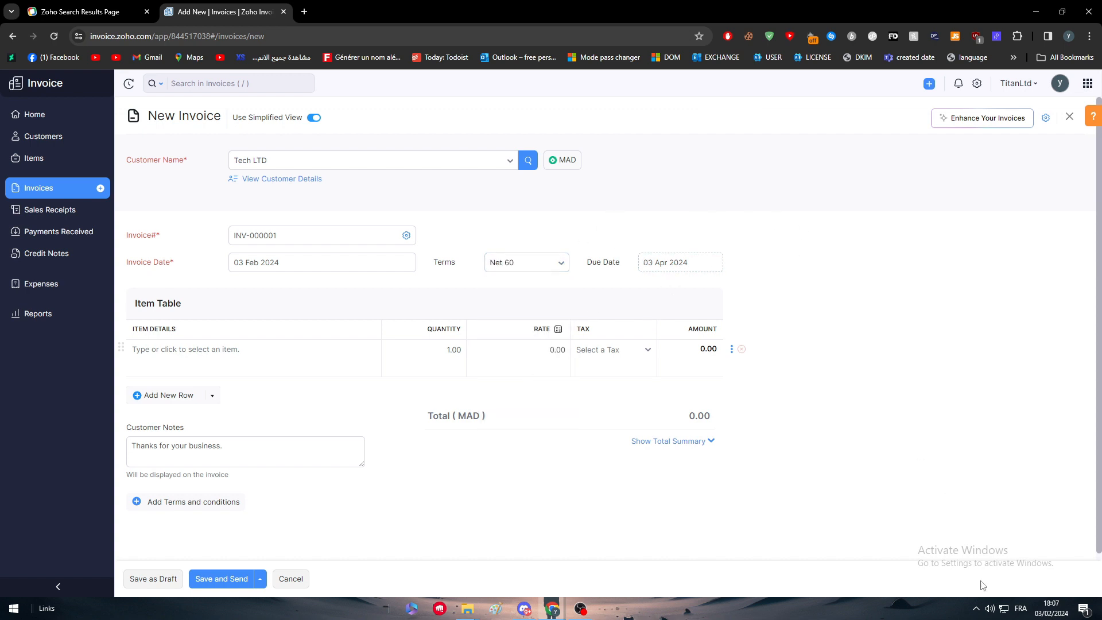
{"action": "mouse_move", "coordinate": [587, 275]}
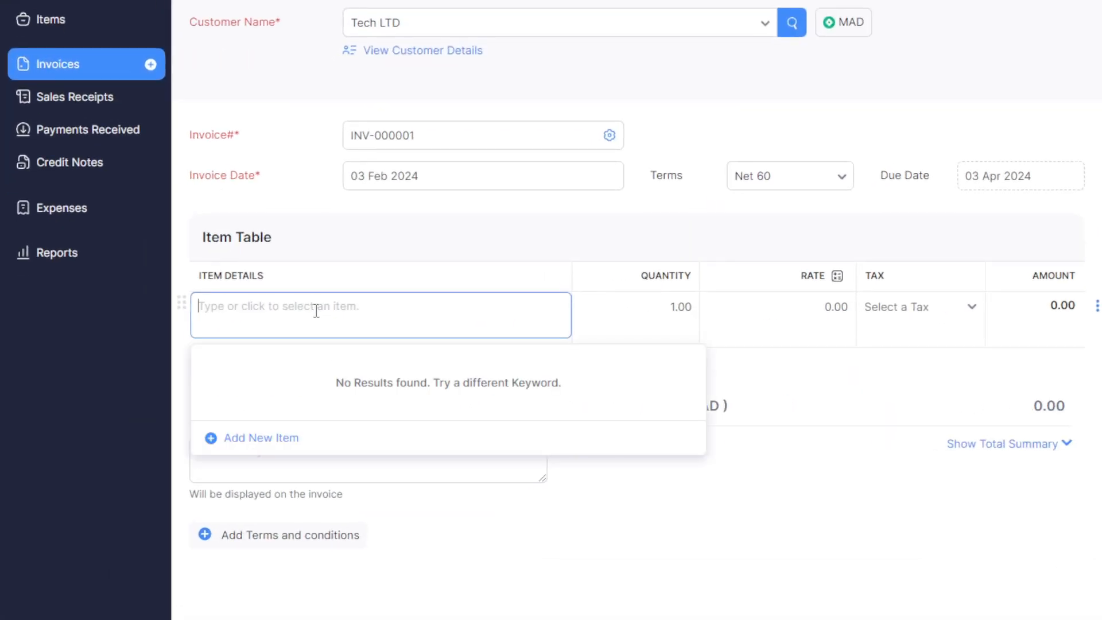
Add a 'Package of choccolates' line with quantity 120 at rate 2, totalling 240.00 MAD.
{"action": "type", "text": "Package of choccolates"}
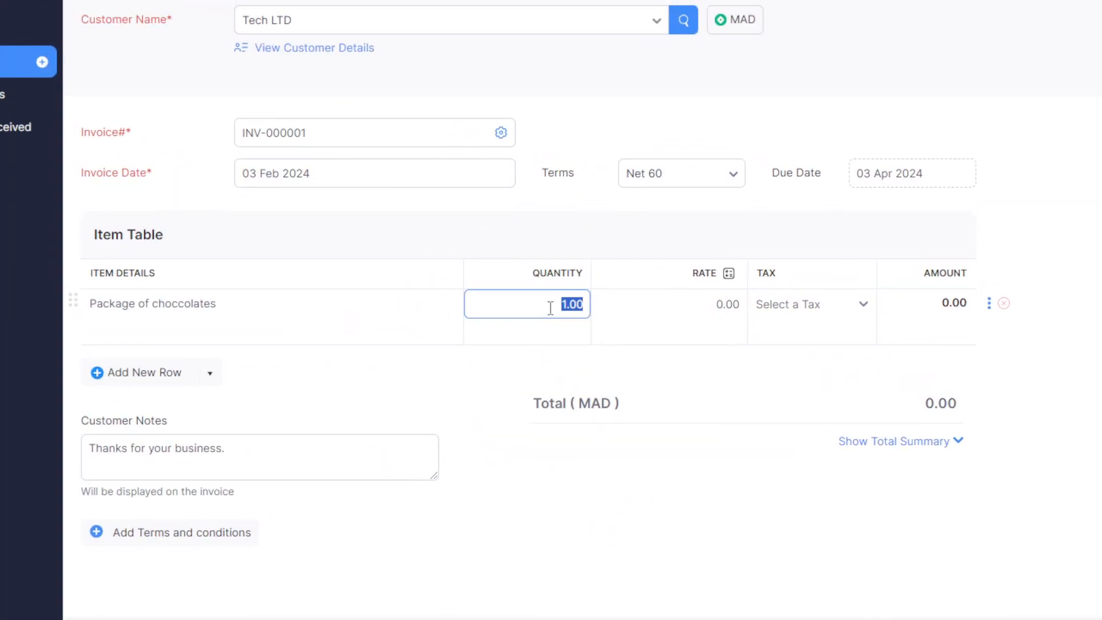
{"action": "type", "text": "120"}
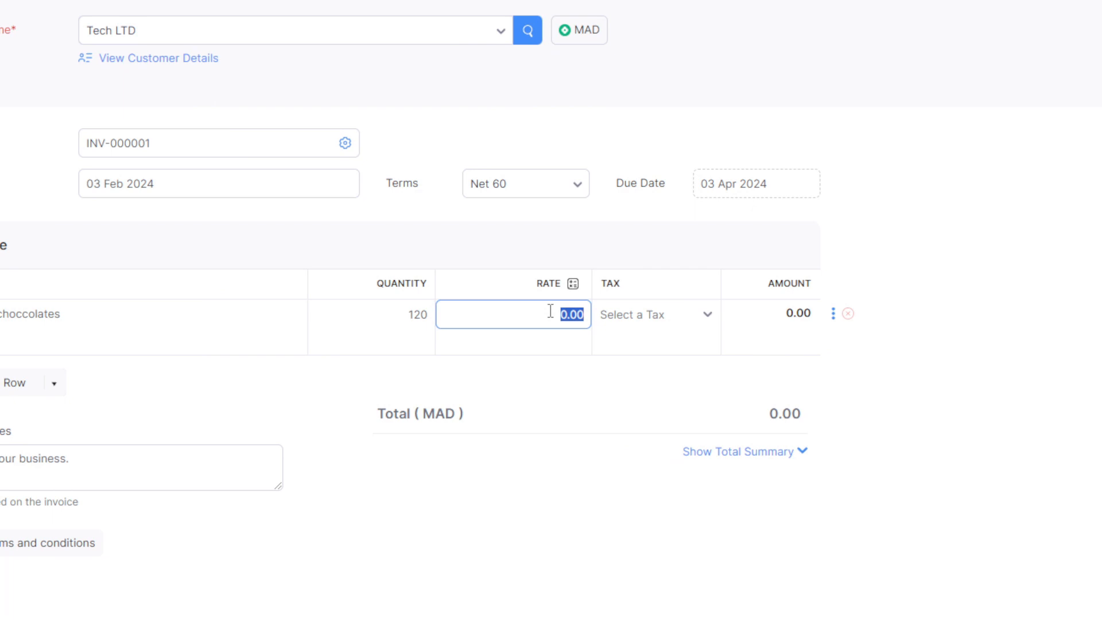
{"action": "type", "text": "2"}
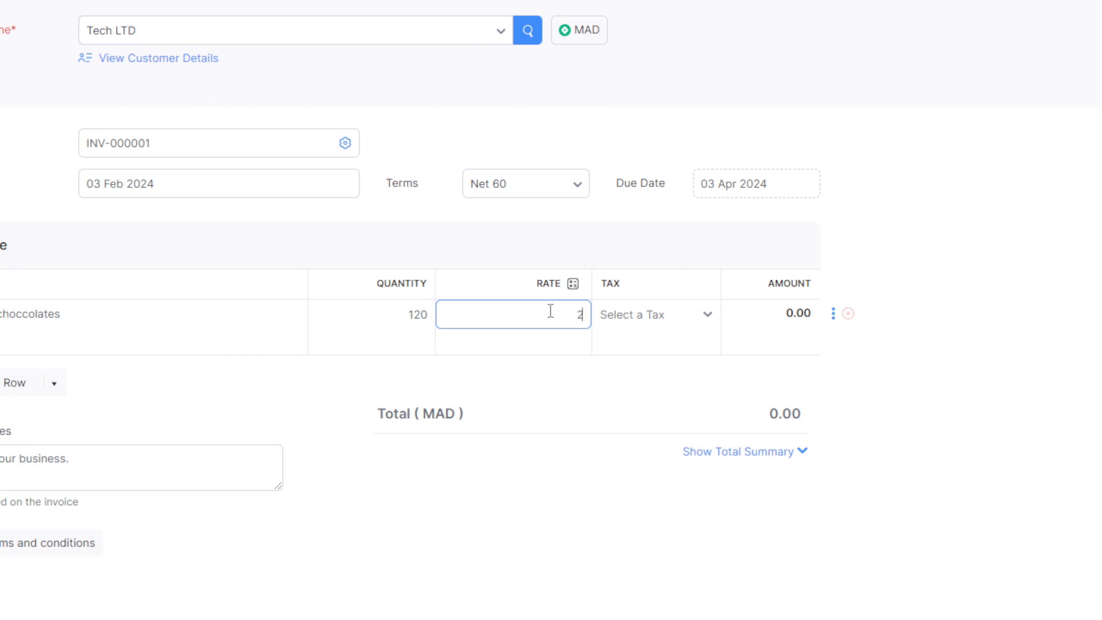
{"action": "type", "text": "2"}
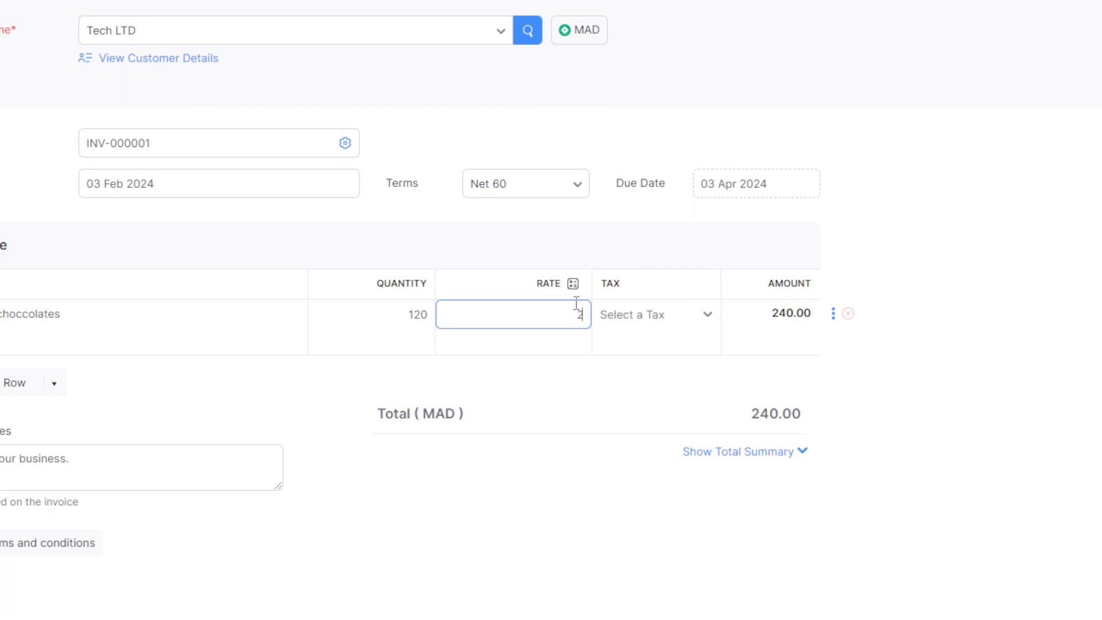
{"action": "left_click", "coordinate": [654, 315]}
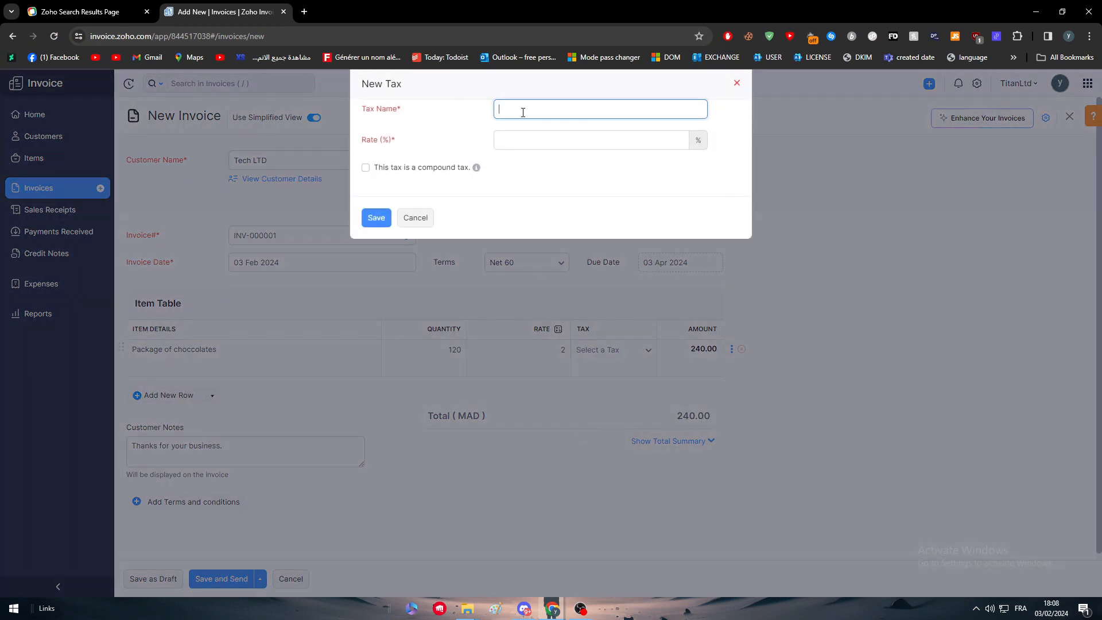
Create and save a compound 20% TVA tax for the chocolates line, raising the total to 288.00 MAD.
{"action": "type", "text": "TVA"}
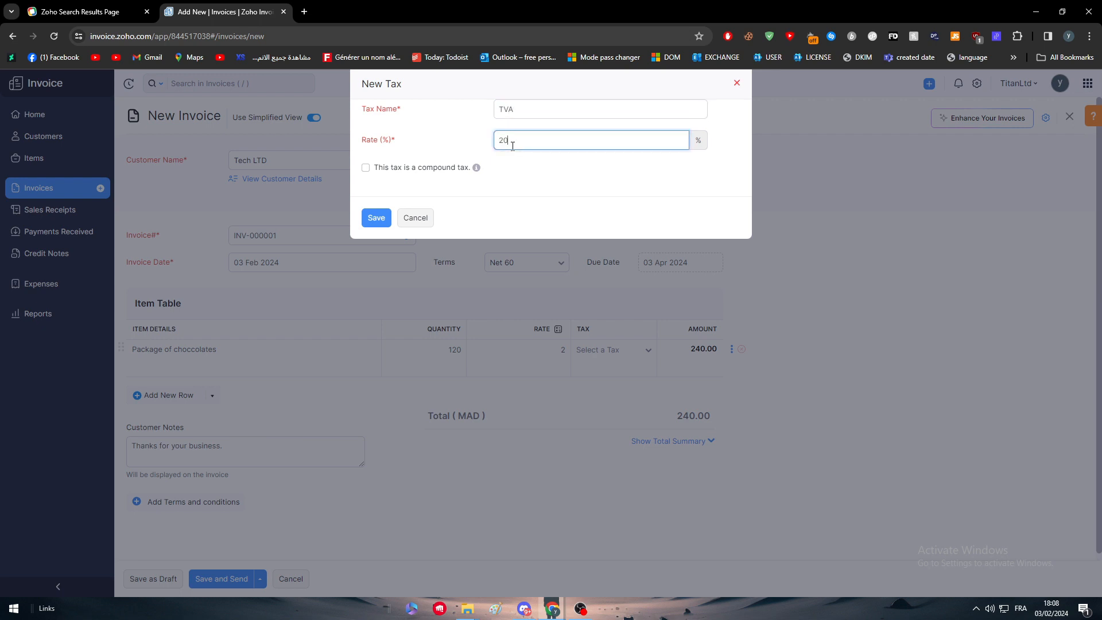
{"action": "left_click", "coordinate": [365, 167]}
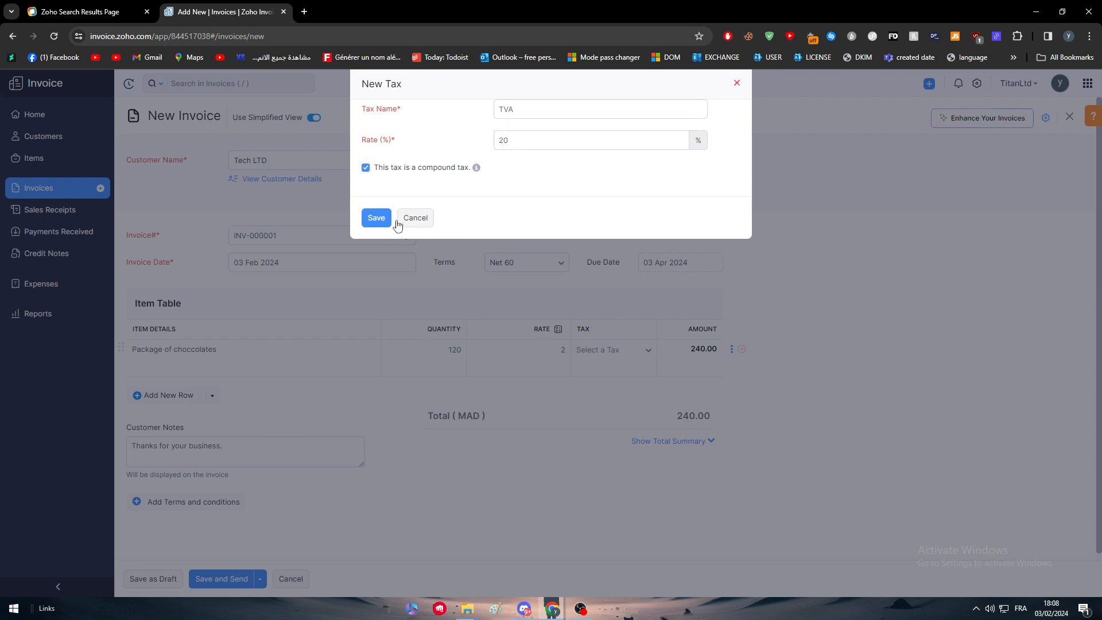
{"action": "left_click", "coordinate": [377, 217]}
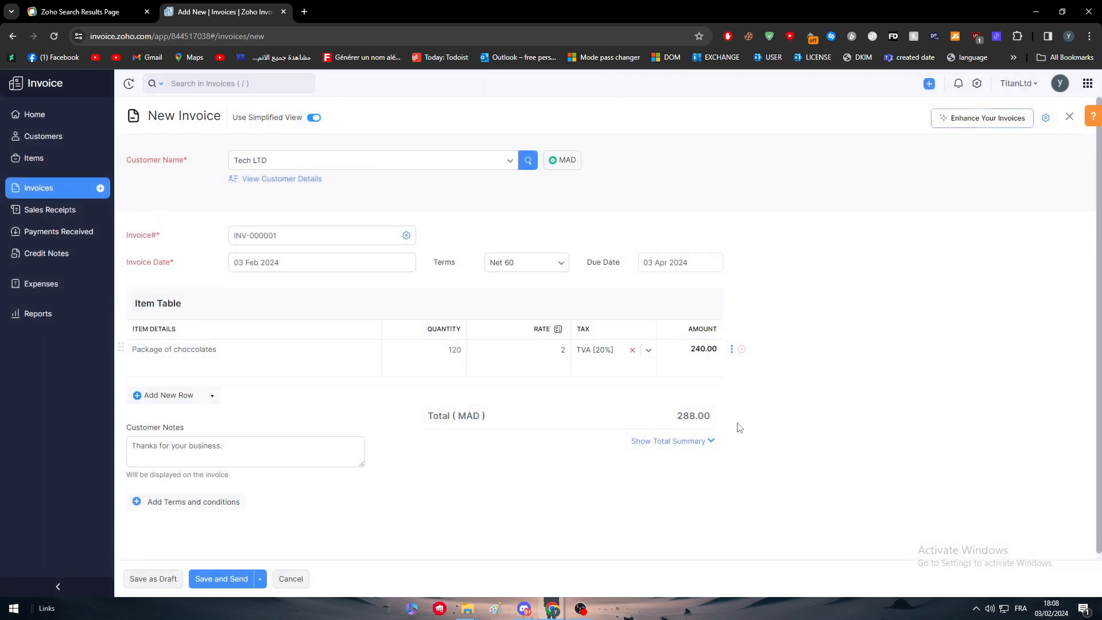
Expand the invoice total breakdown: 240.00 subtotal, 48.00 TVA, 288.00 MAD total.
{"action": "scroll", "scroll_direction": "up", "scroll_amount": 3}
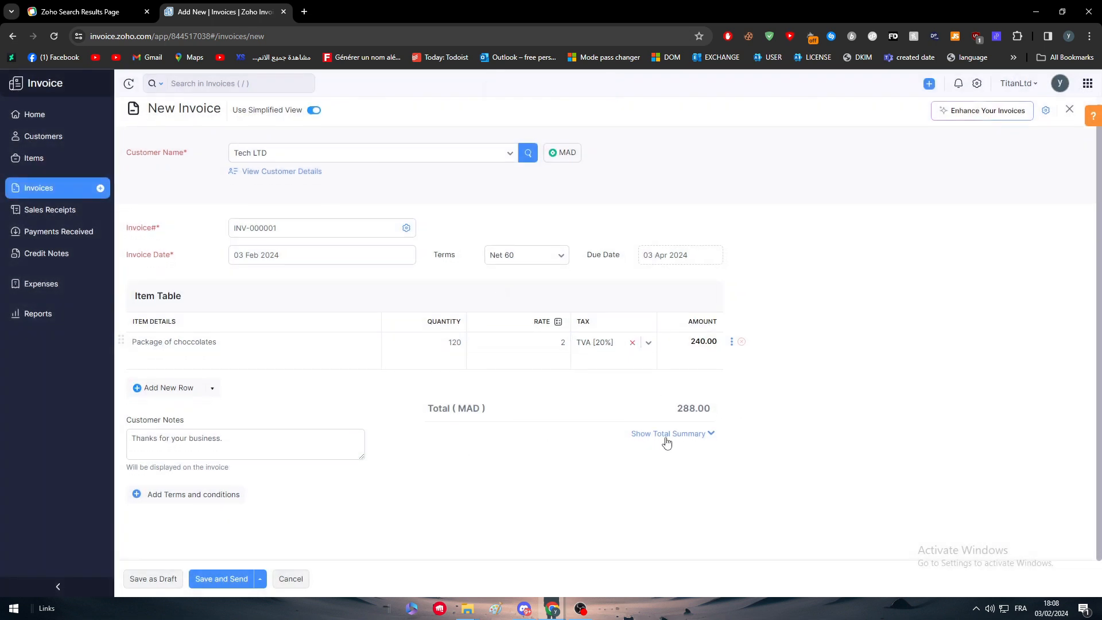
{"action": "left_click", "coordinate": [668, 432]}
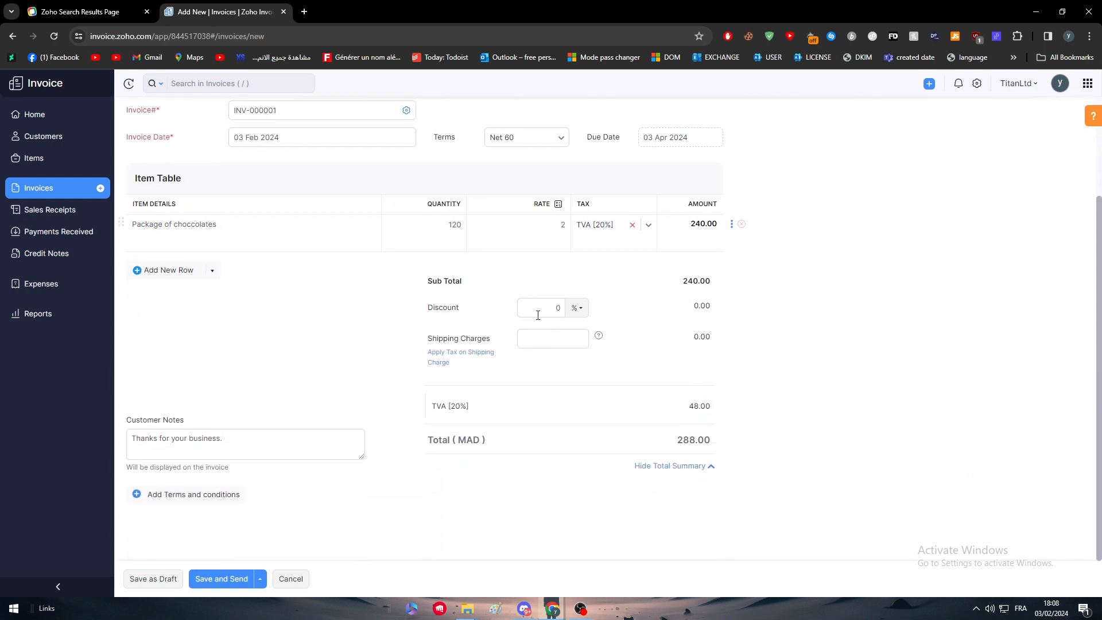
{"action": "mouse_move", "coordinate": [517, 366]}
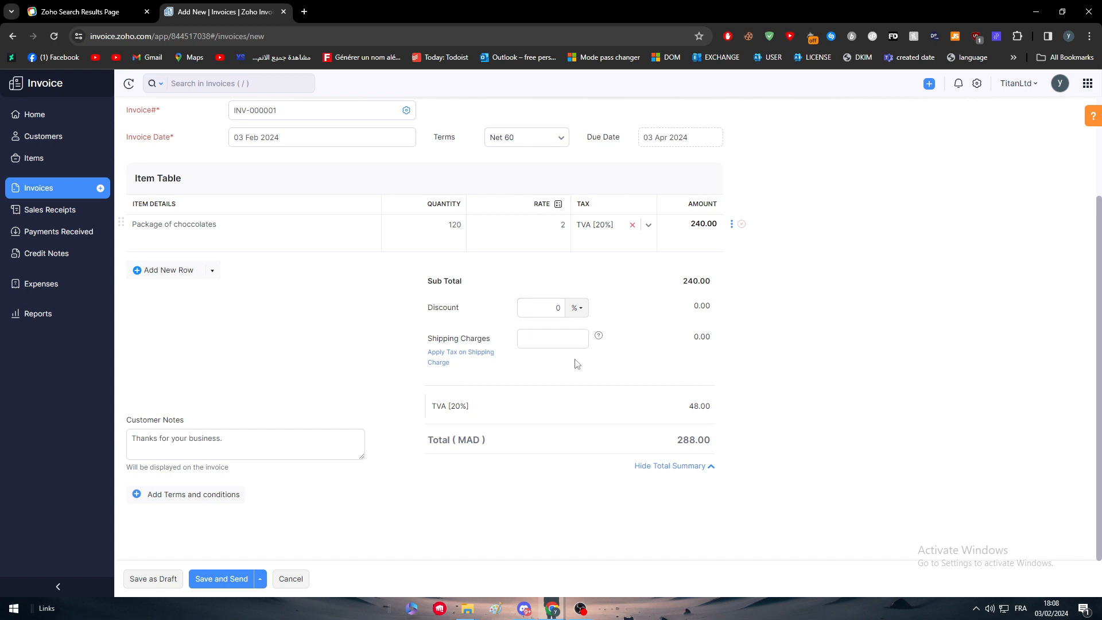
{"action": "mouse_move", "coordinate": [490, 293]}
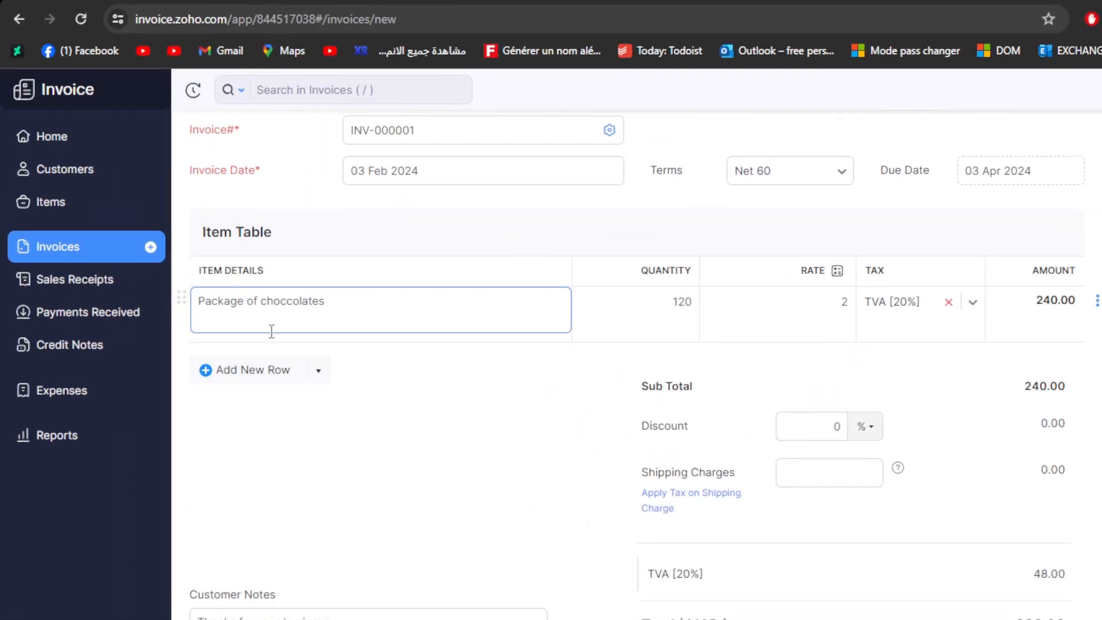
{"action": "scroll", "scroll_direction": "down", "scroll_amount": 3}
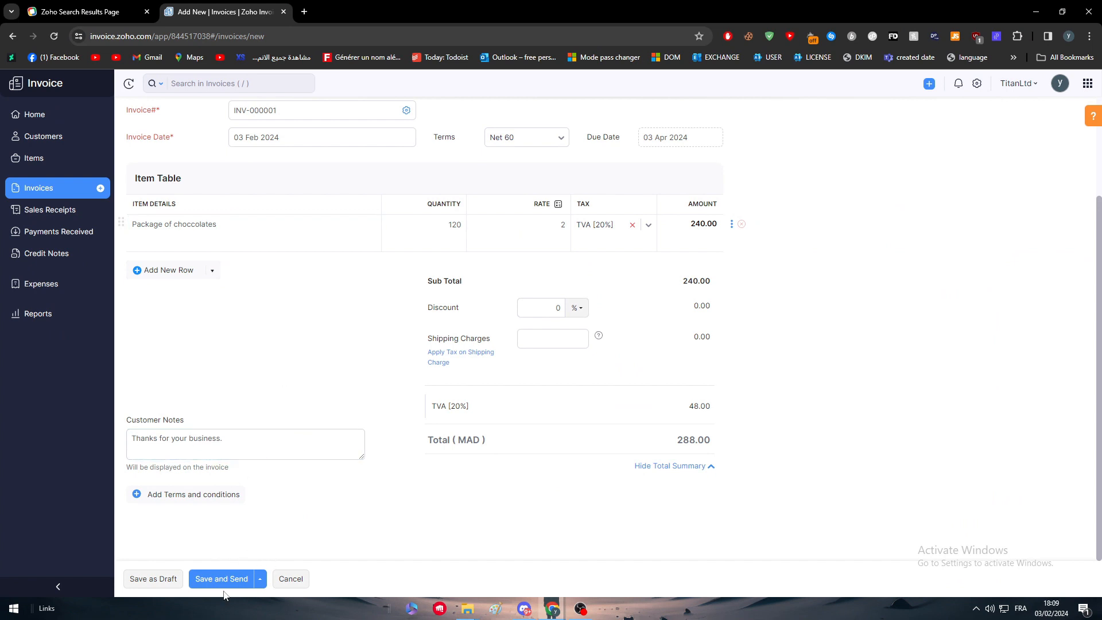
{"action": "mouse_move", "coordinate": [194, 509]}
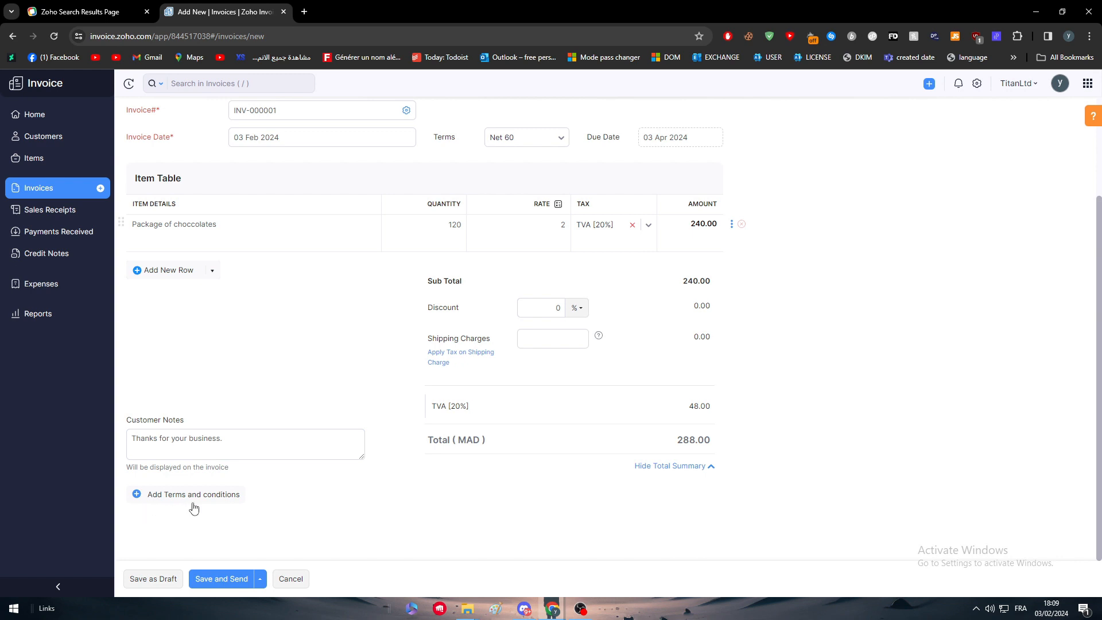
{"action": "mouse_move", "coordinate": [228, 554]}
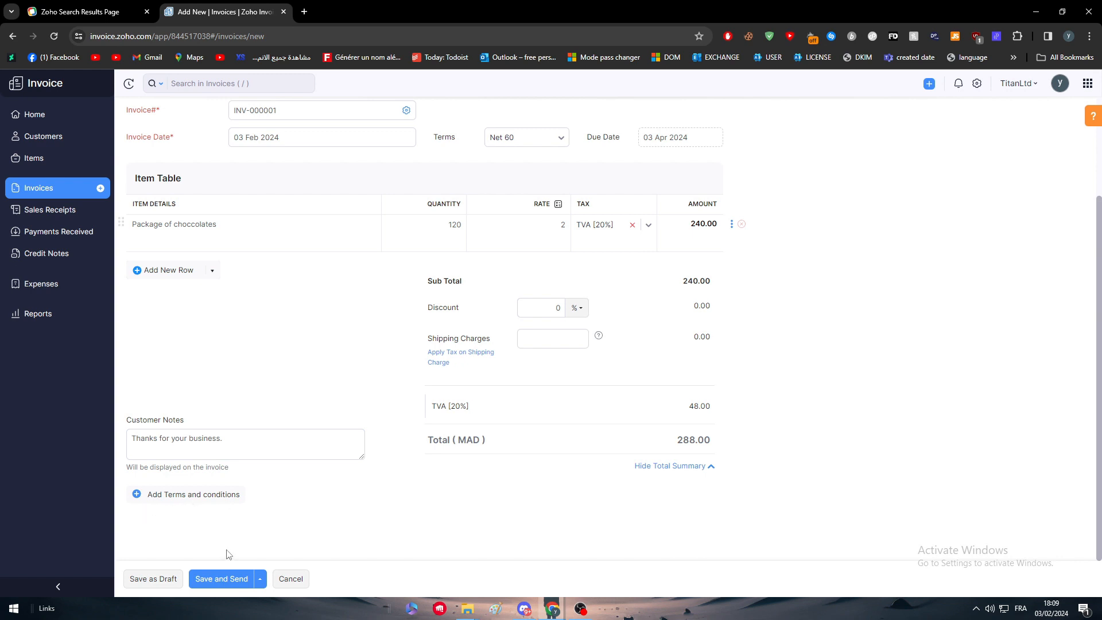
Save INV-000001 and email it to Tech LTD with the invoice PDF attached.
{"action": "left_click", "coordinate": [221, 579]}
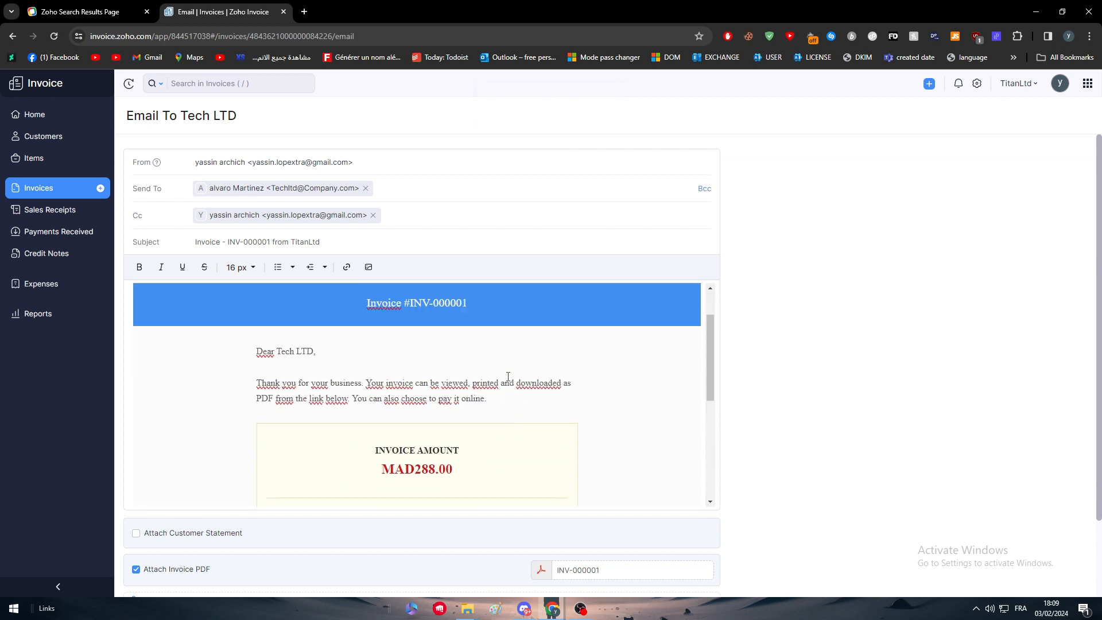
{"action": "mouse_move", "coordinate": [439, 463]}
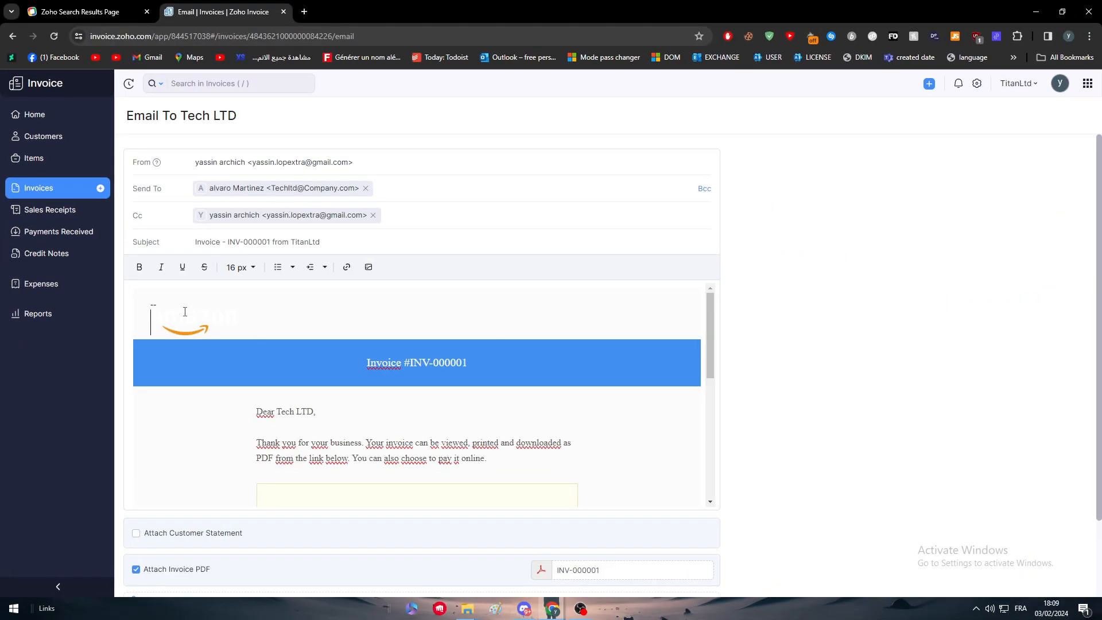
{"action": "scroll", "scroll_direction": "down", "scroll_amount": 3}
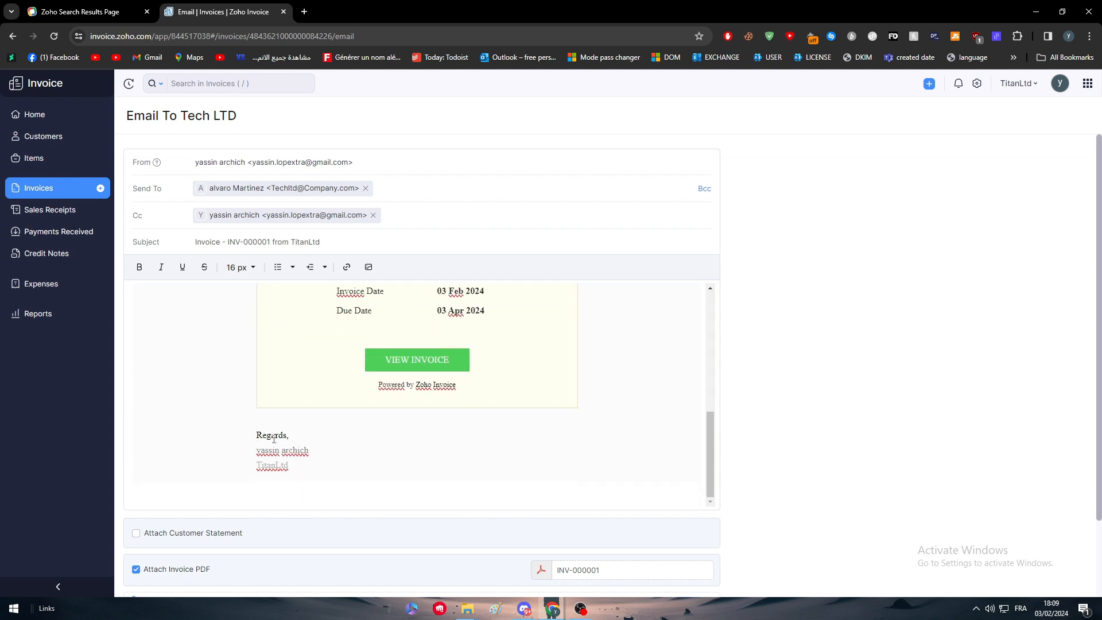
{"action": "scroll", "scroll_direction": "down", "scroll_amount": 3}
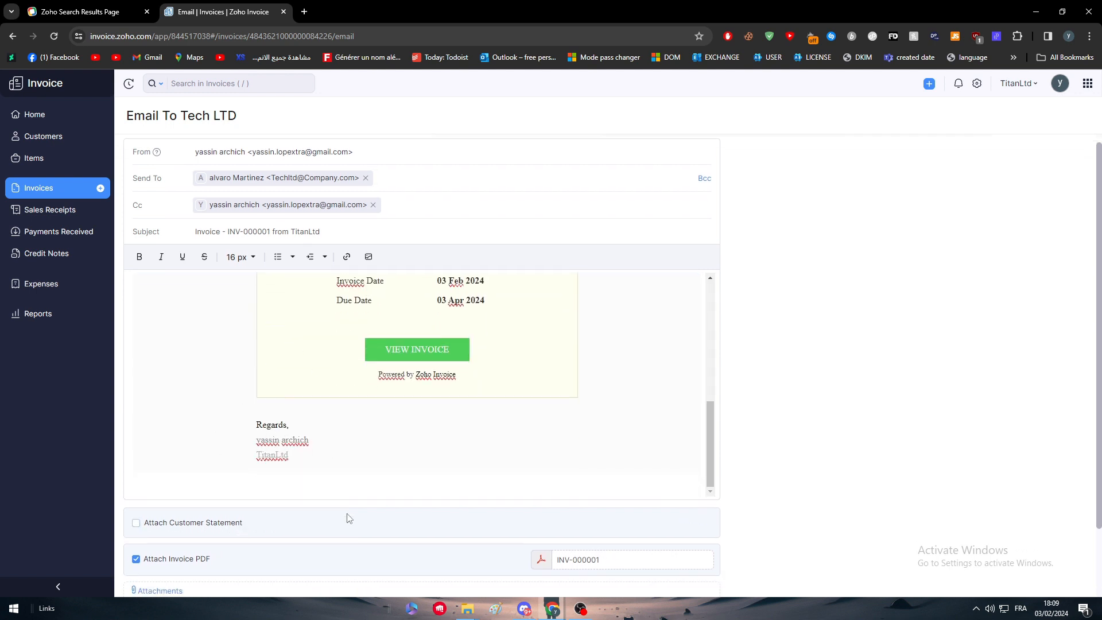
{"action": "scroll", "scroll_direction": "down", "scroll_amount": 3}
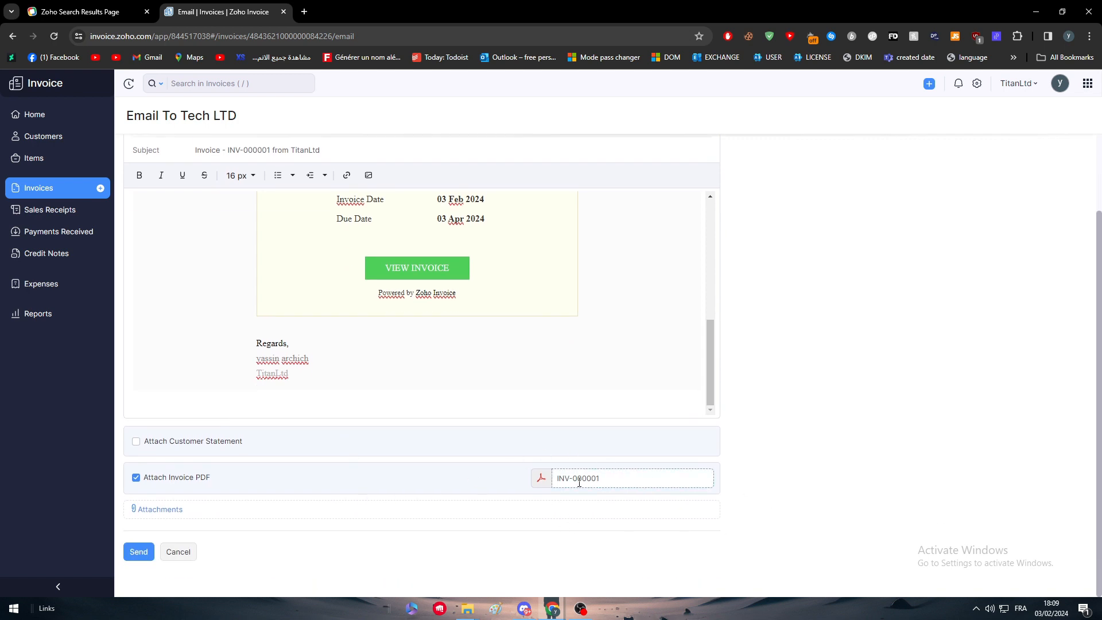
{"action": "mouse_move", "coordinate": [531, 481]}
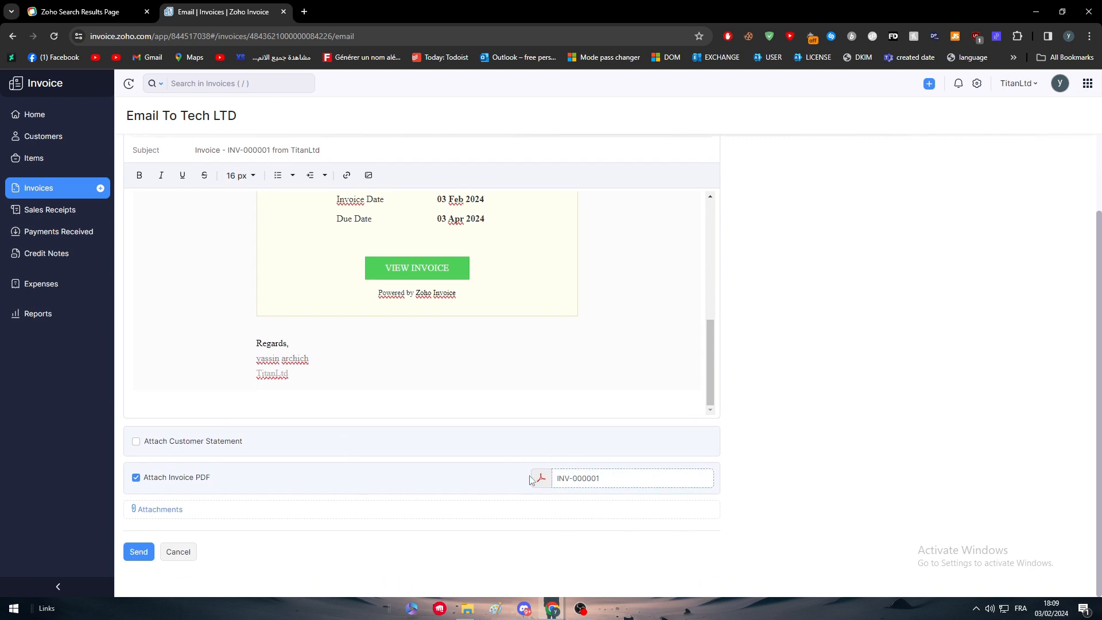
{"action": "mouse_move", "coordinate": [790, 438]}
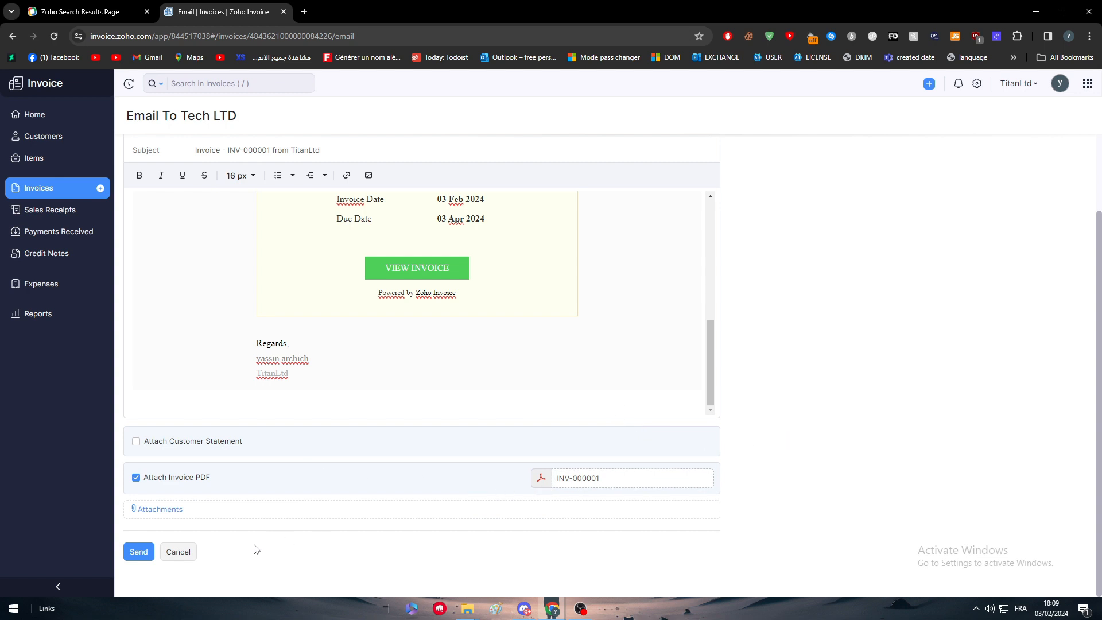
{"action": "mouse_move", "coordinate": [178, 553]}
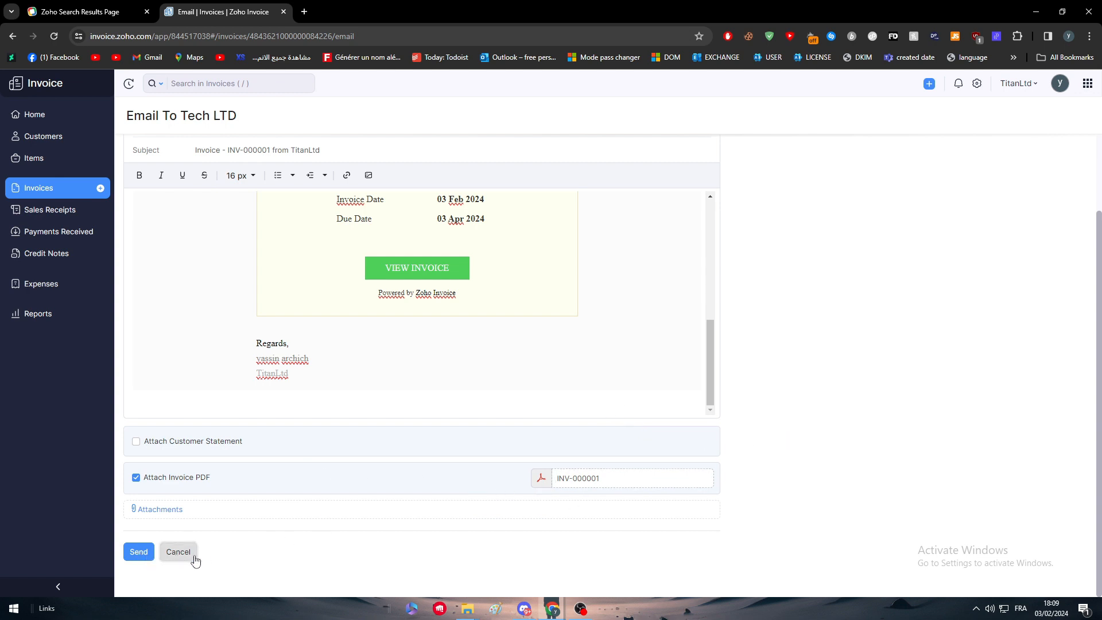
{"action": "mouse_move", "coordinate": [139, 552]}
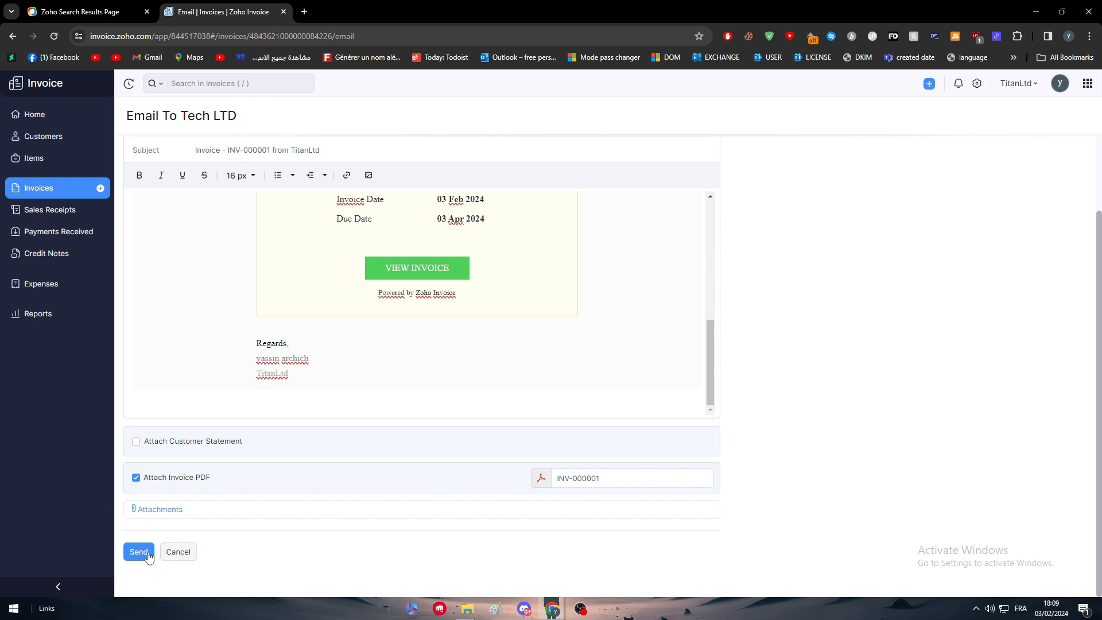
{"action": "left_click", "coordinate": [138, 552]}
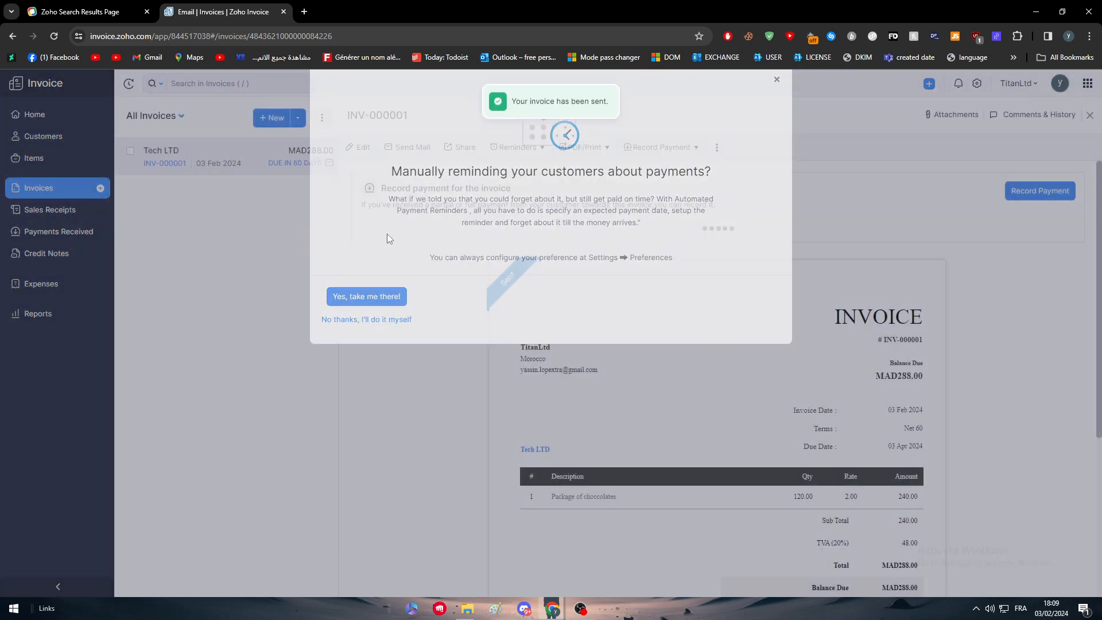
Decline automatic payment reminders and review INV-000001 marked Sent with MAD 288.00 due.
{"action": "left_click", "coordinate": [366, 319]}
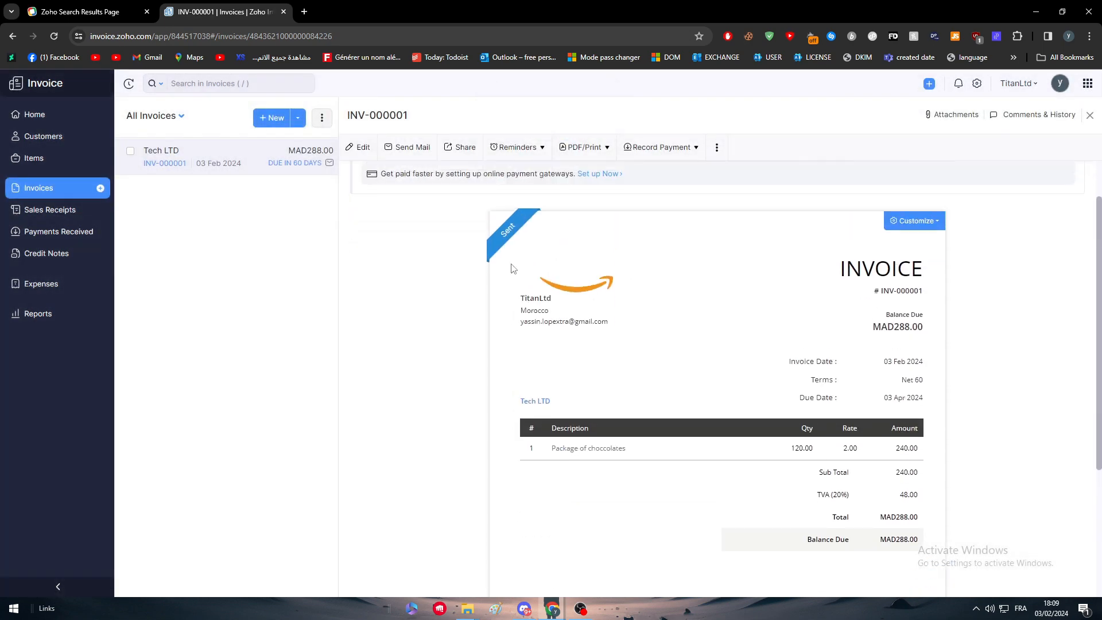
{"action": "mouse_move", "coordinate": [605, 261]}
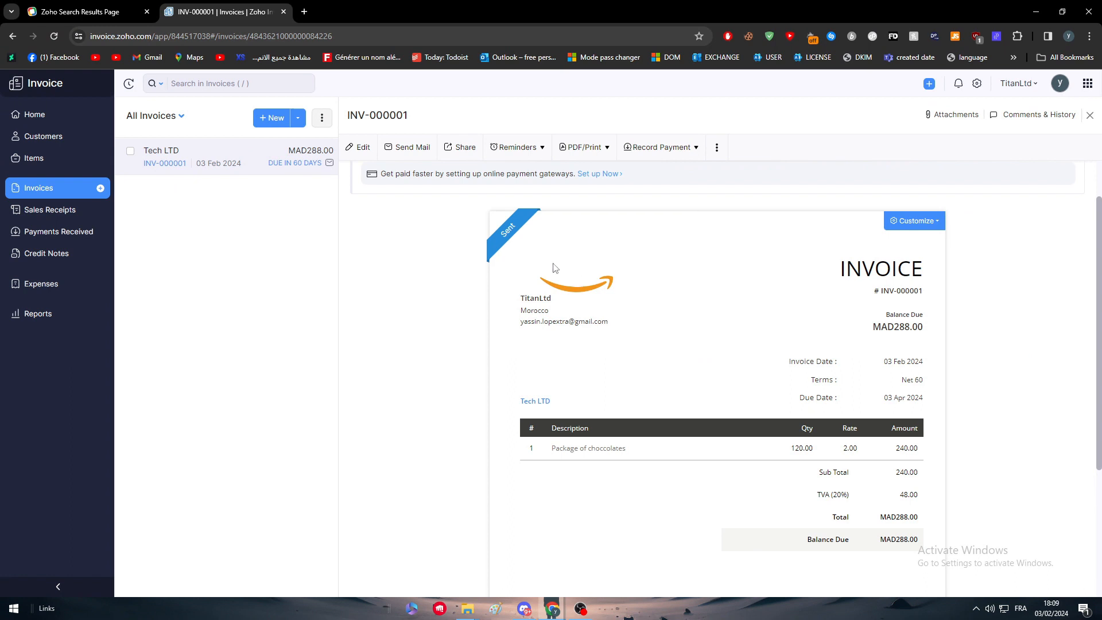
{"action": "mouse_move", "coordinate": [578, 292]}
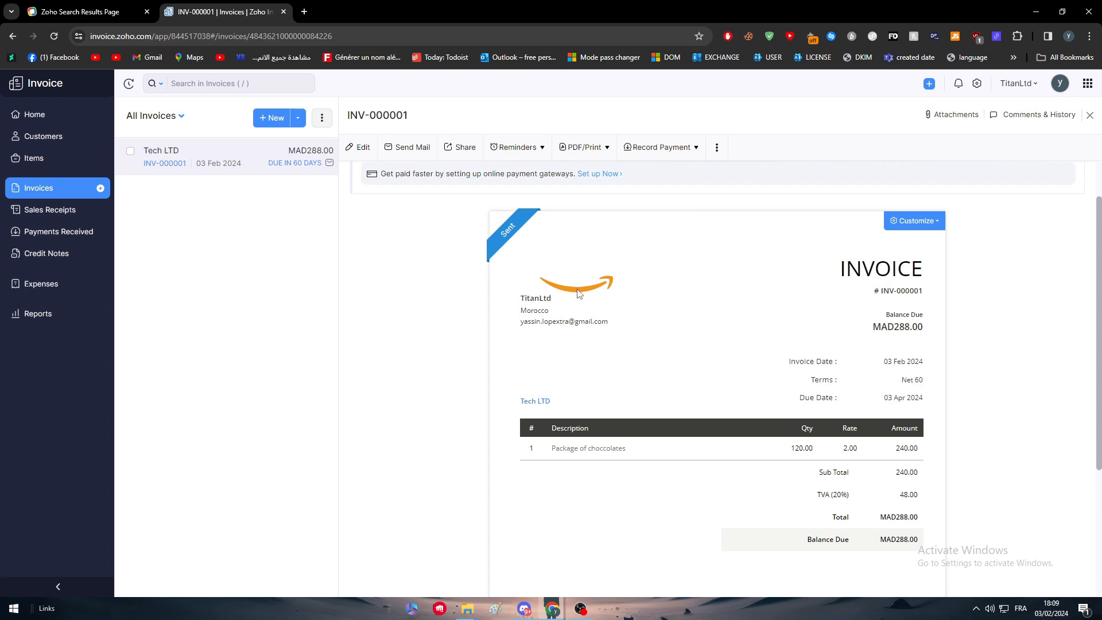
{"action": "mouse_move", "coordinate": [596, 275]}
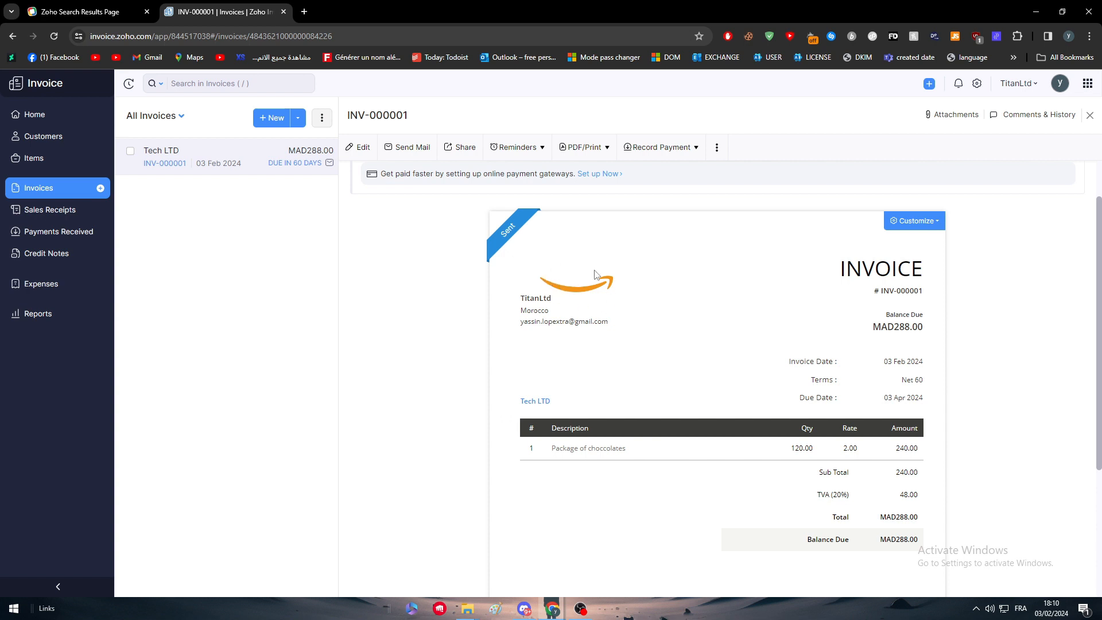
{"action": "mouse_move", "coordinate": [685, 268]}
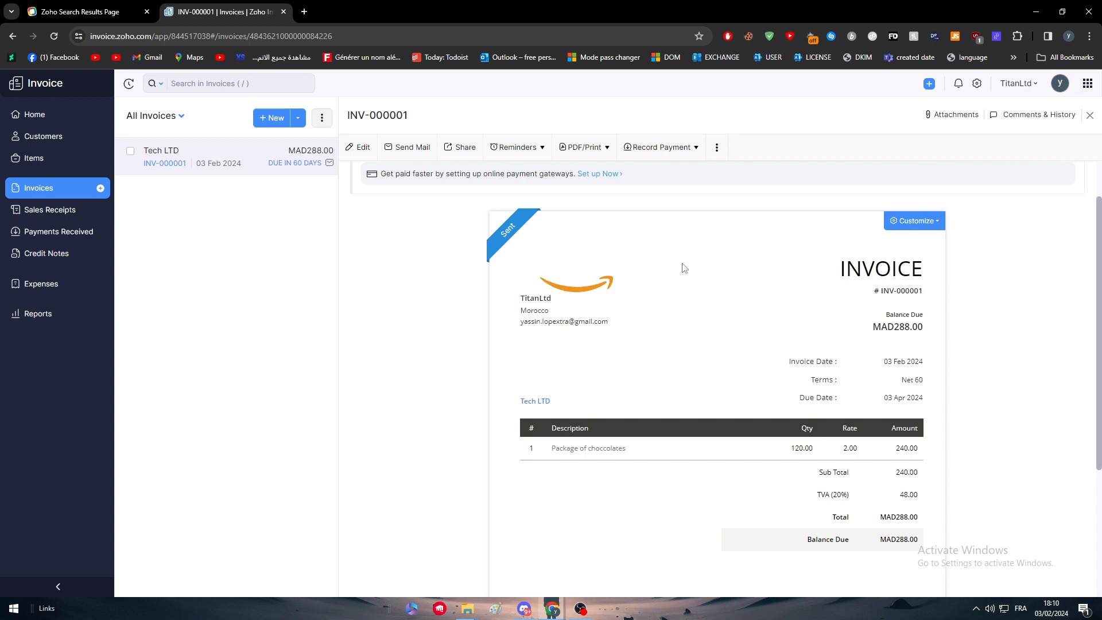
{"action": "mouse_move", "coordinate": [669, 342]}
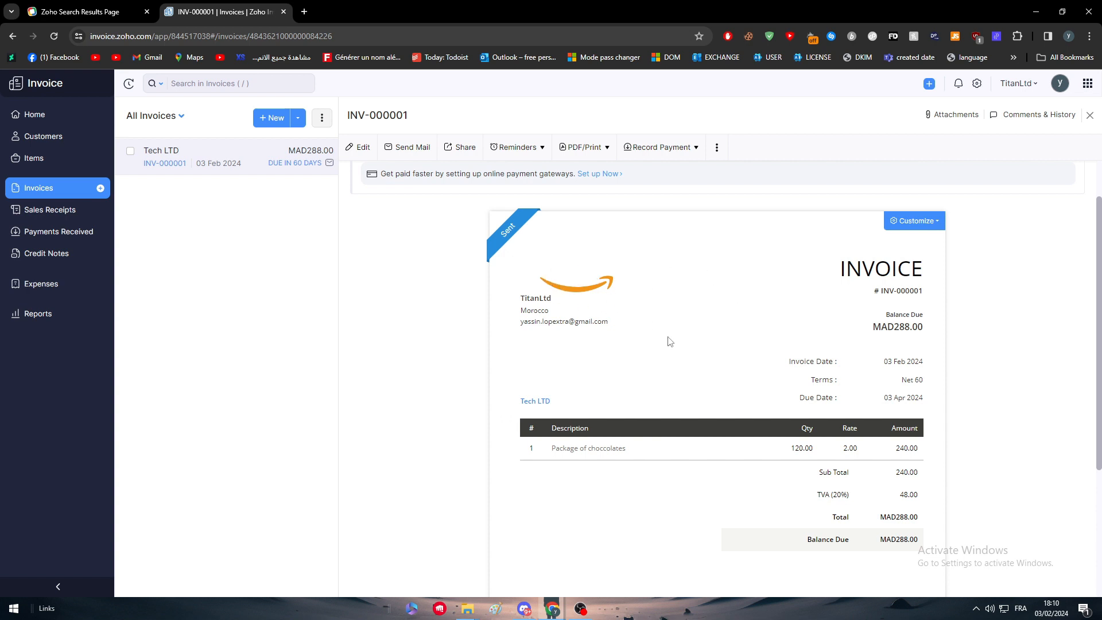
{"action": "scroll", "scroll_direction": "down", "scroll_amount": 3}
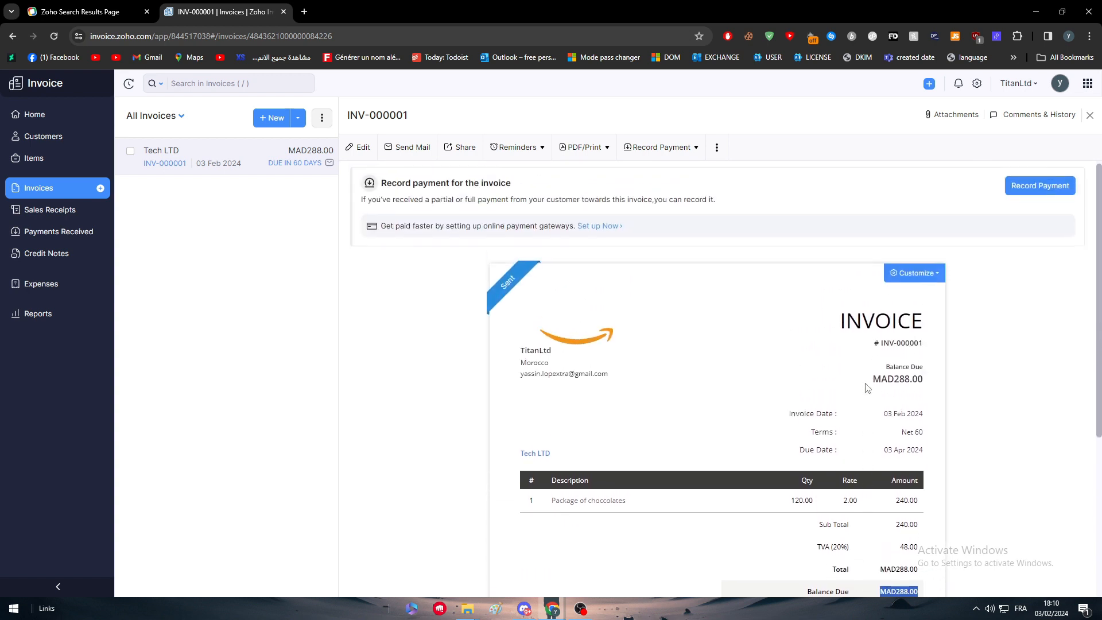
{"action": "scroll", "scroll_direction": "down", "scroll_amount": 3}
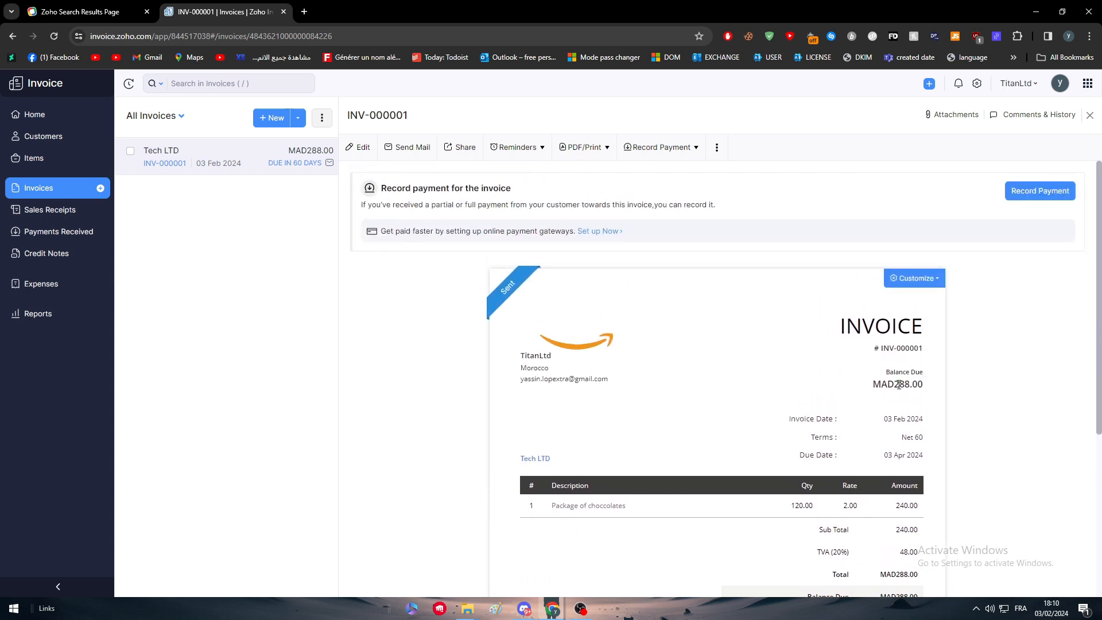
{"action": "double_click", "coordinate": [881, 325]}
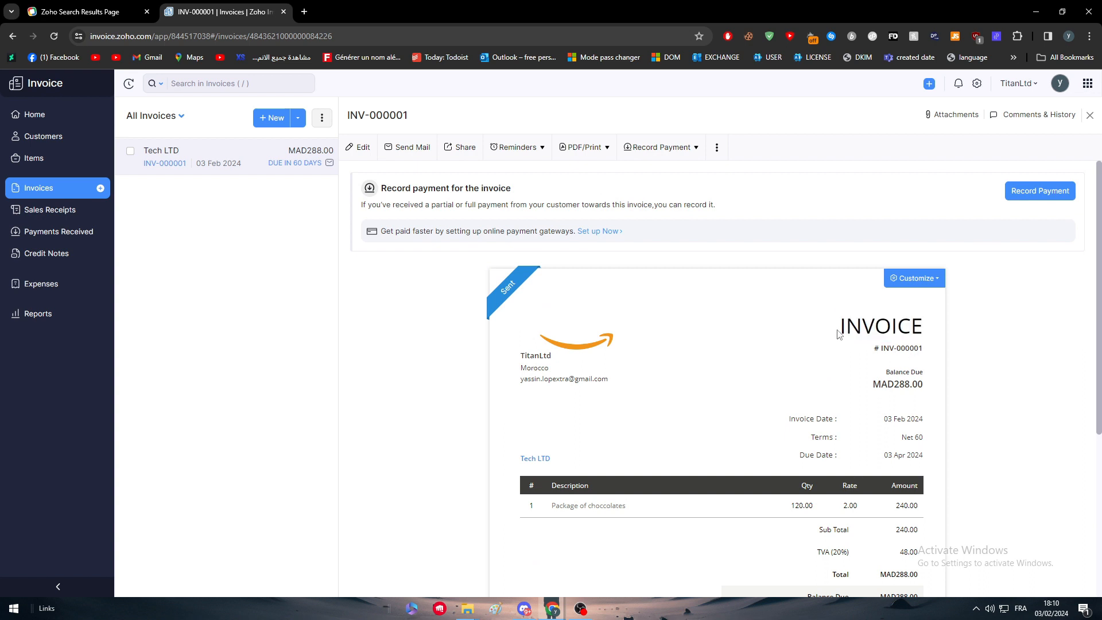
{"action": "mouse_move", "coordinate": [807, 336]}
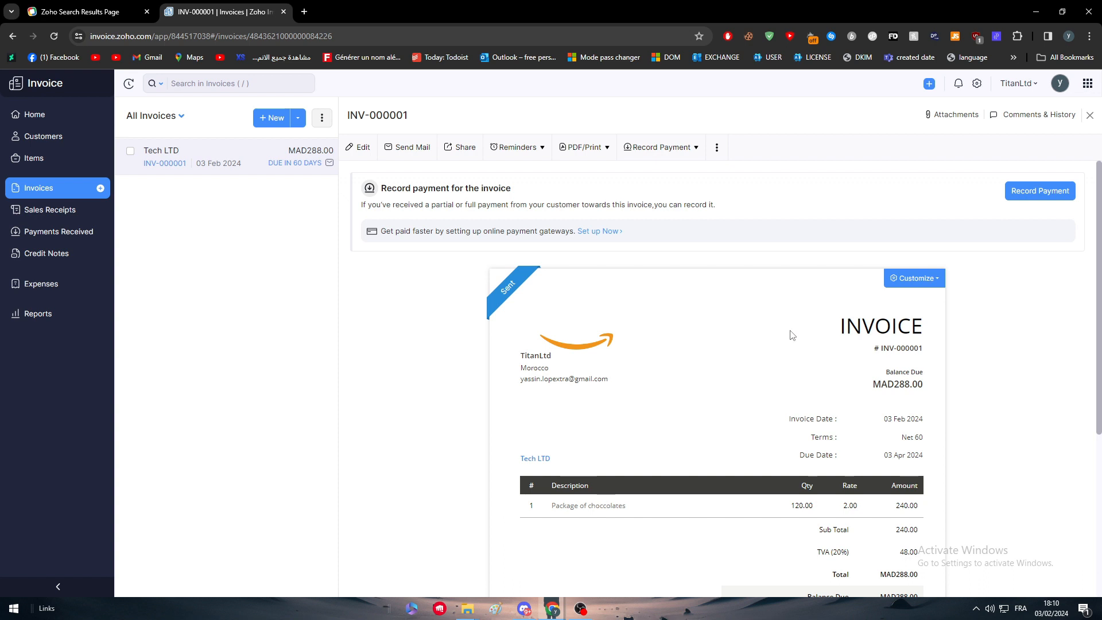
{"action": "mouse_move", "coordinate": [842, 330]}
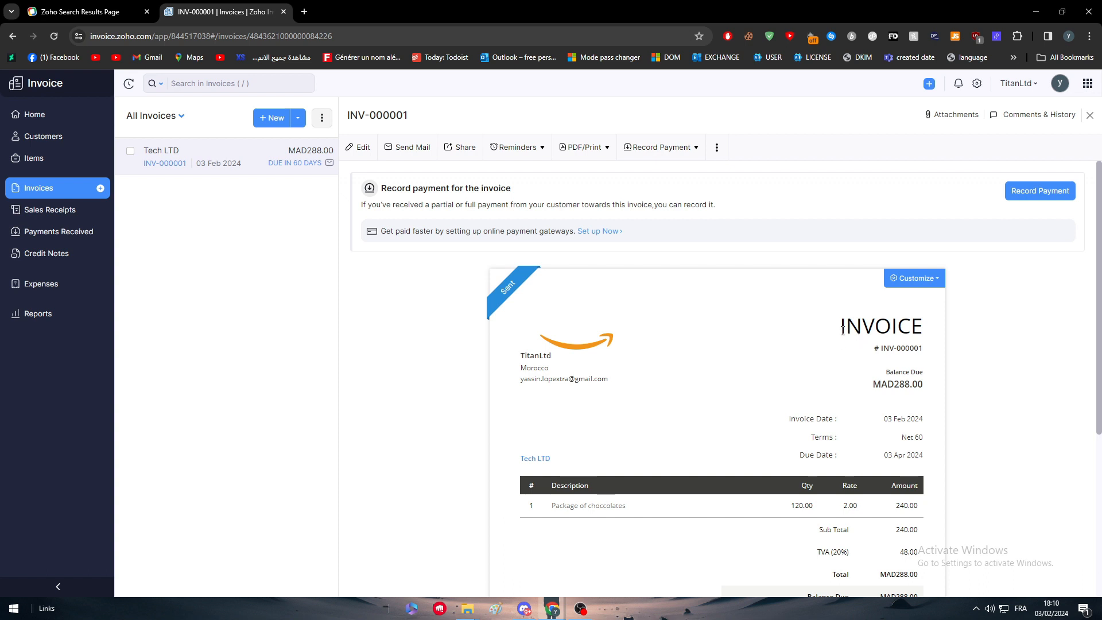
{"action": "mouse_move", "coordinate": [831, 350]}
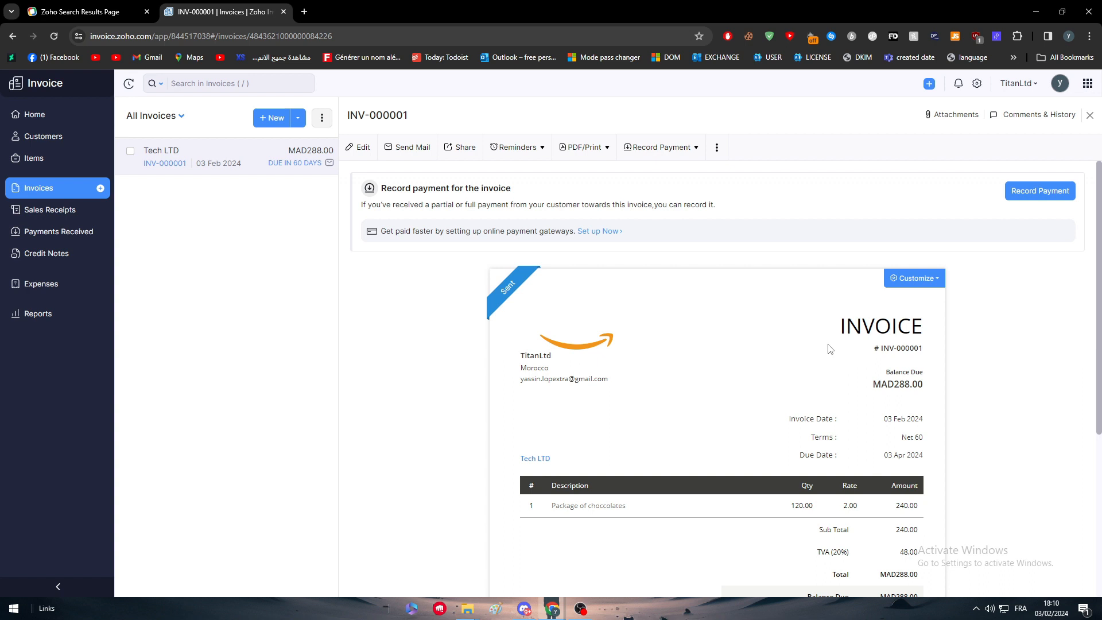
{"action": "mouse_move", "coordinate": [878, 273]}
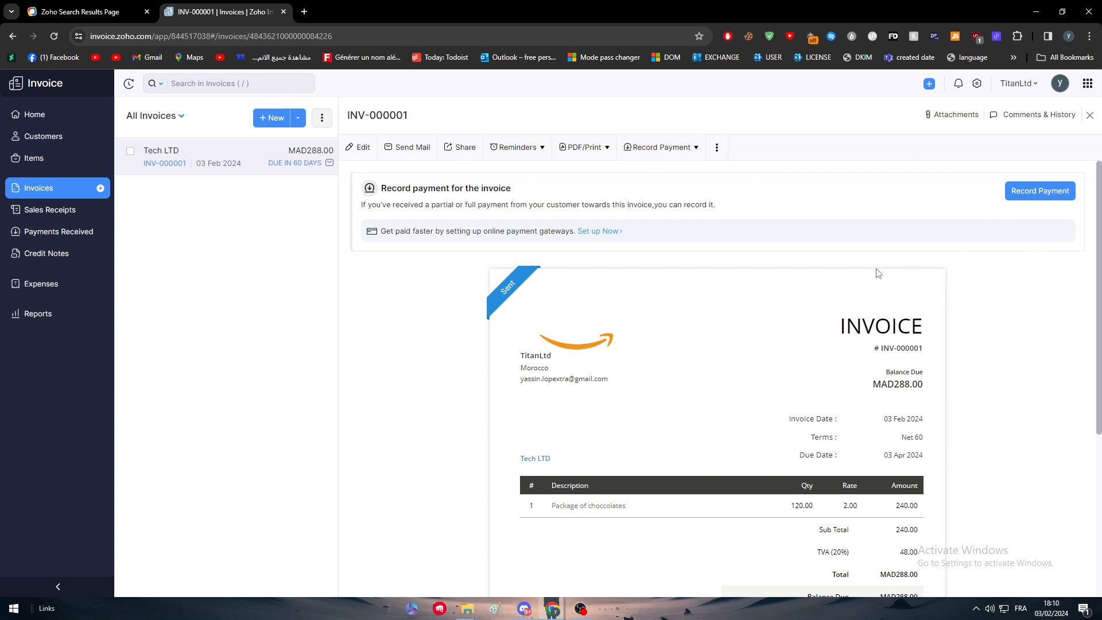